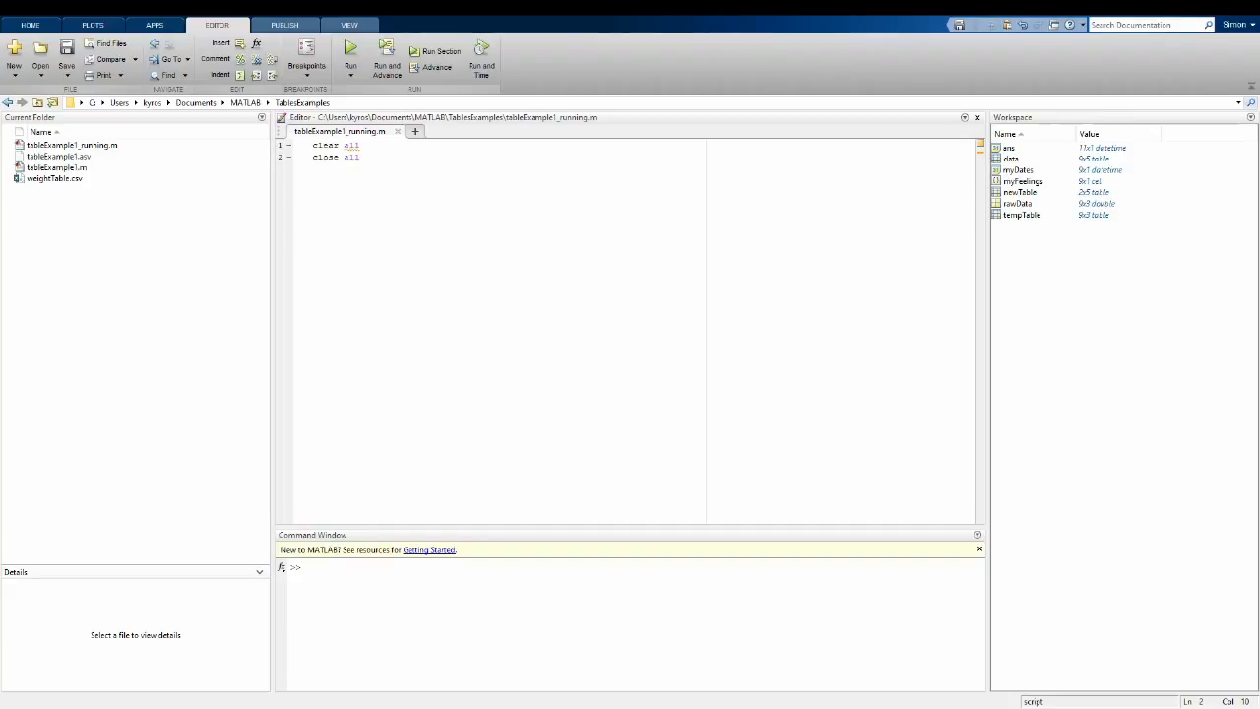
# Step: View the raw rows of weightTable.csv in the Editor, then switch back to tableExample1_running.m
pyautogui.click(56, 177)
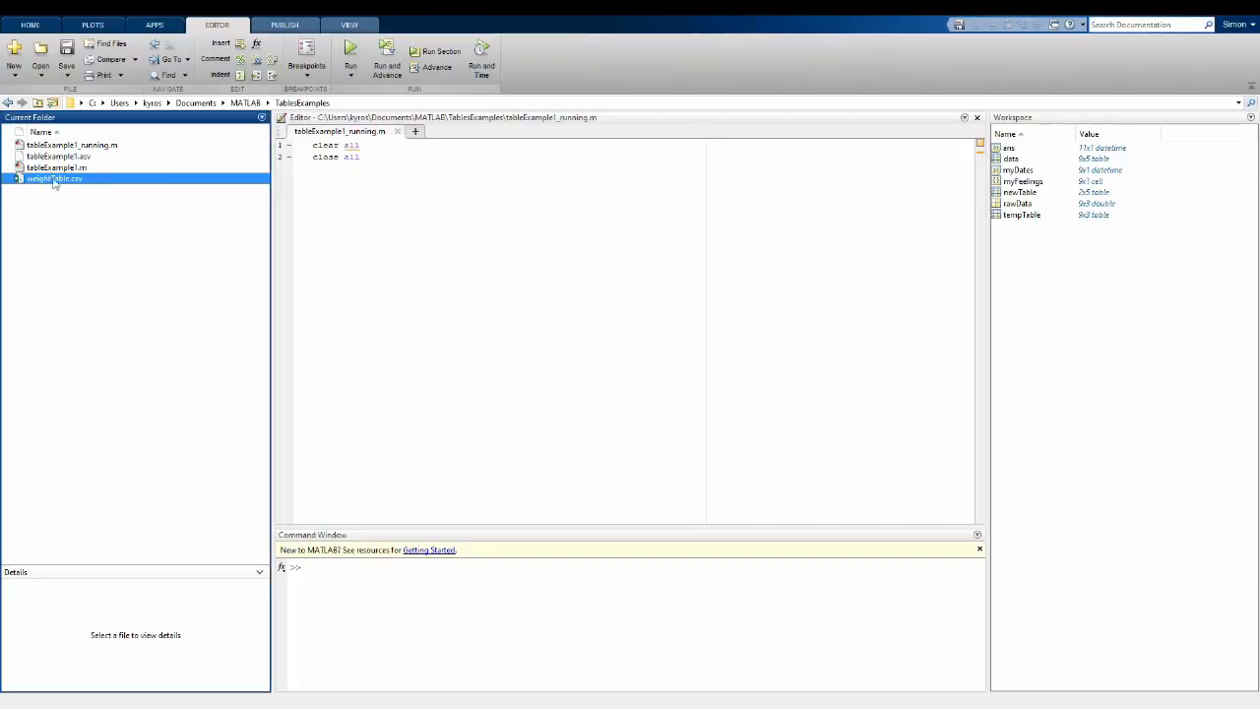
pyautogui.doubleClick(55, 177)
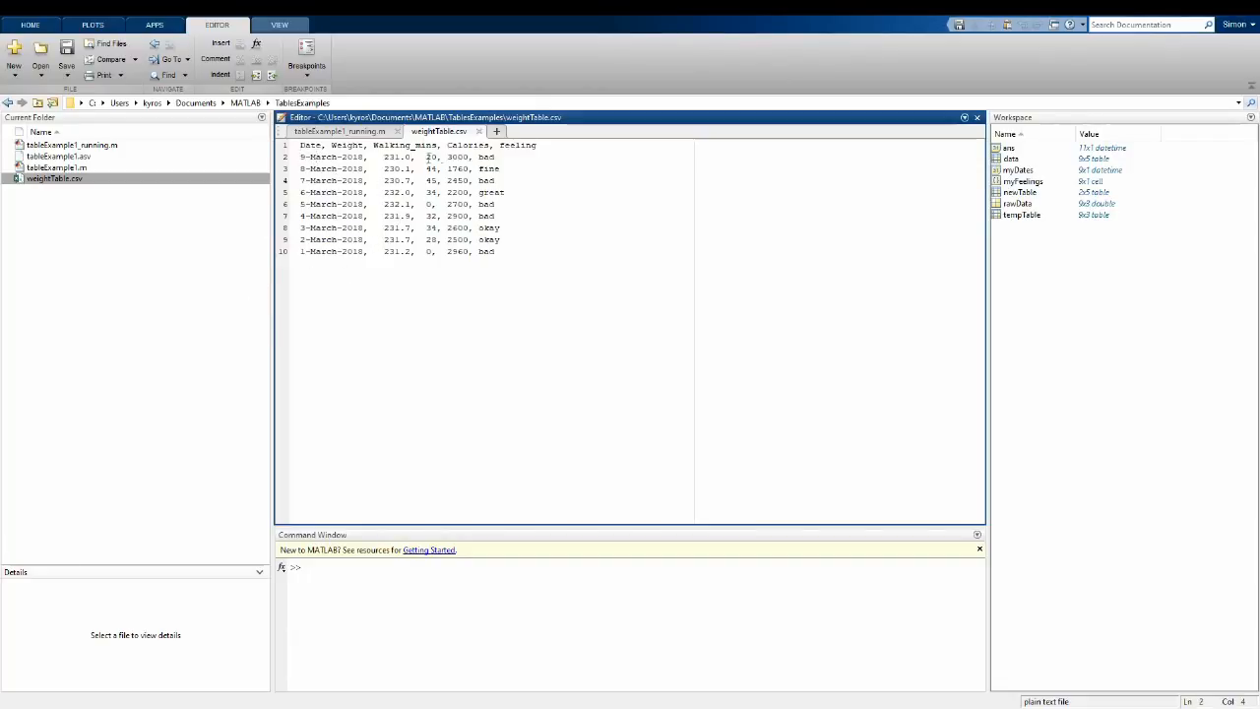
pyautogui.doubleClick(397, 157)
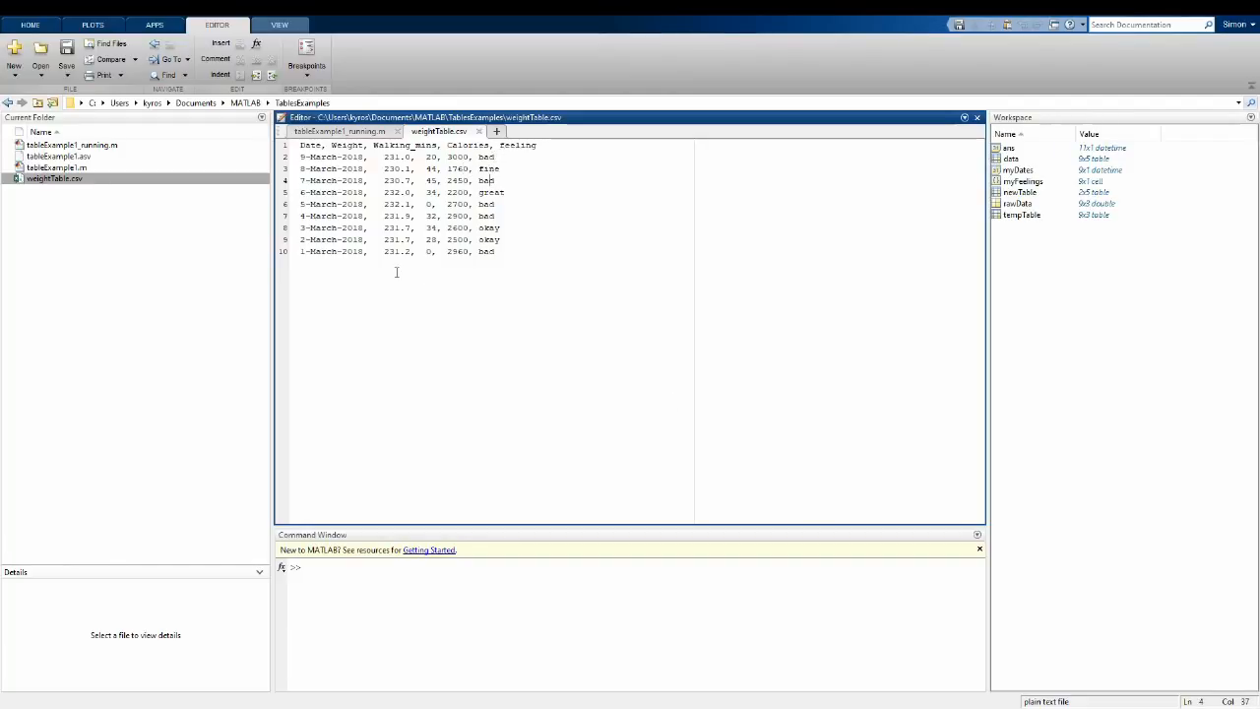
pyautogui.moveTo(342, 130)
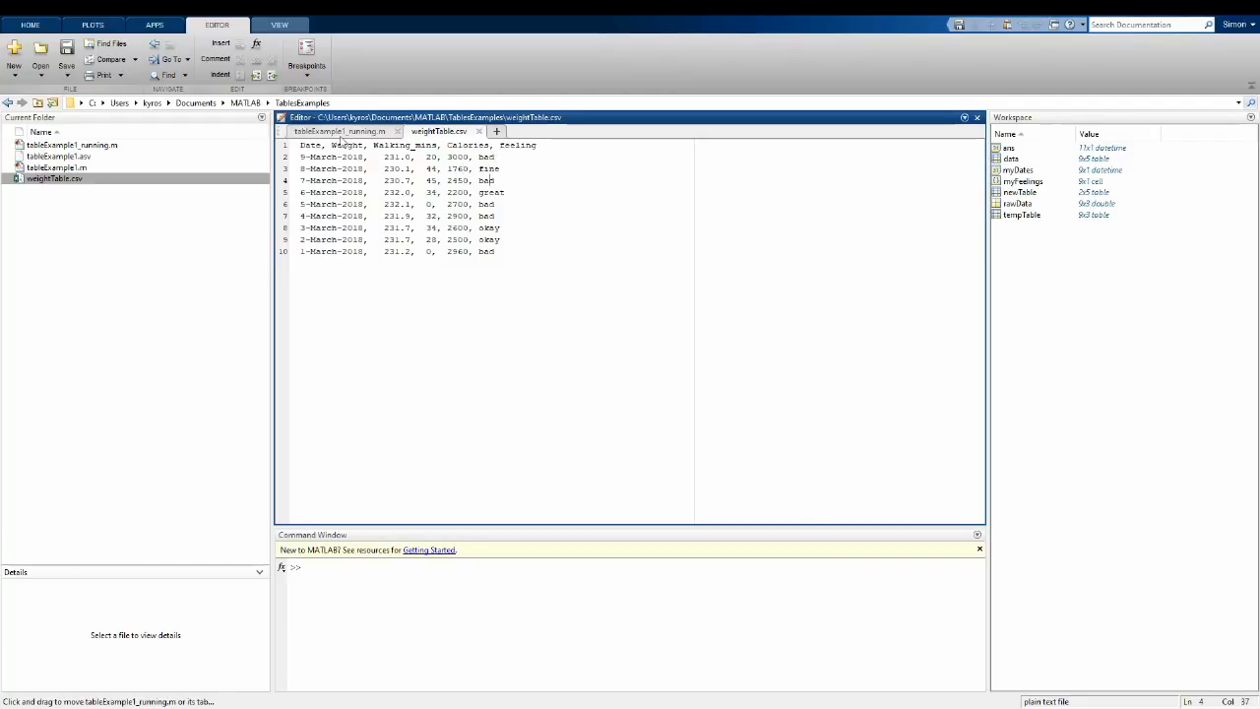
pyautogui.click(338, 130)
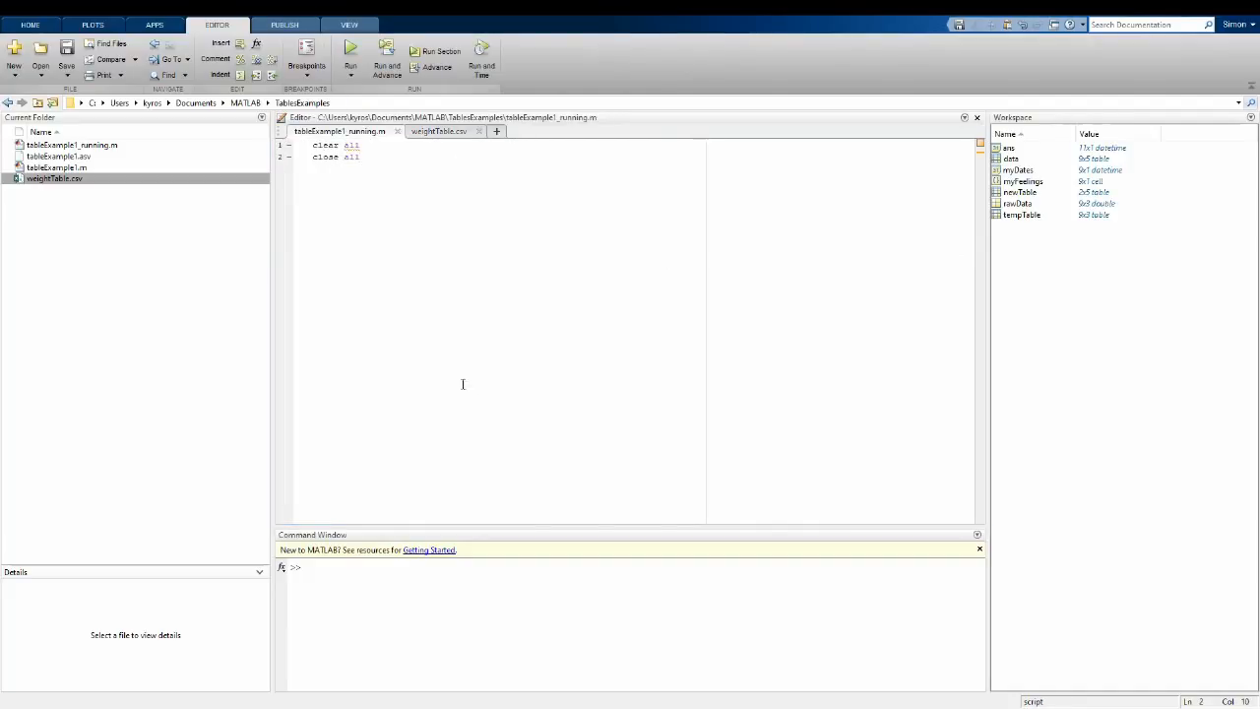
# Step: Read weightTable.csv into data with readtable and display the 9x5 table in the Command Window
pyautogui.write("data = readtable('weightTable.csv'); % This depends on which version of matlab you use!")
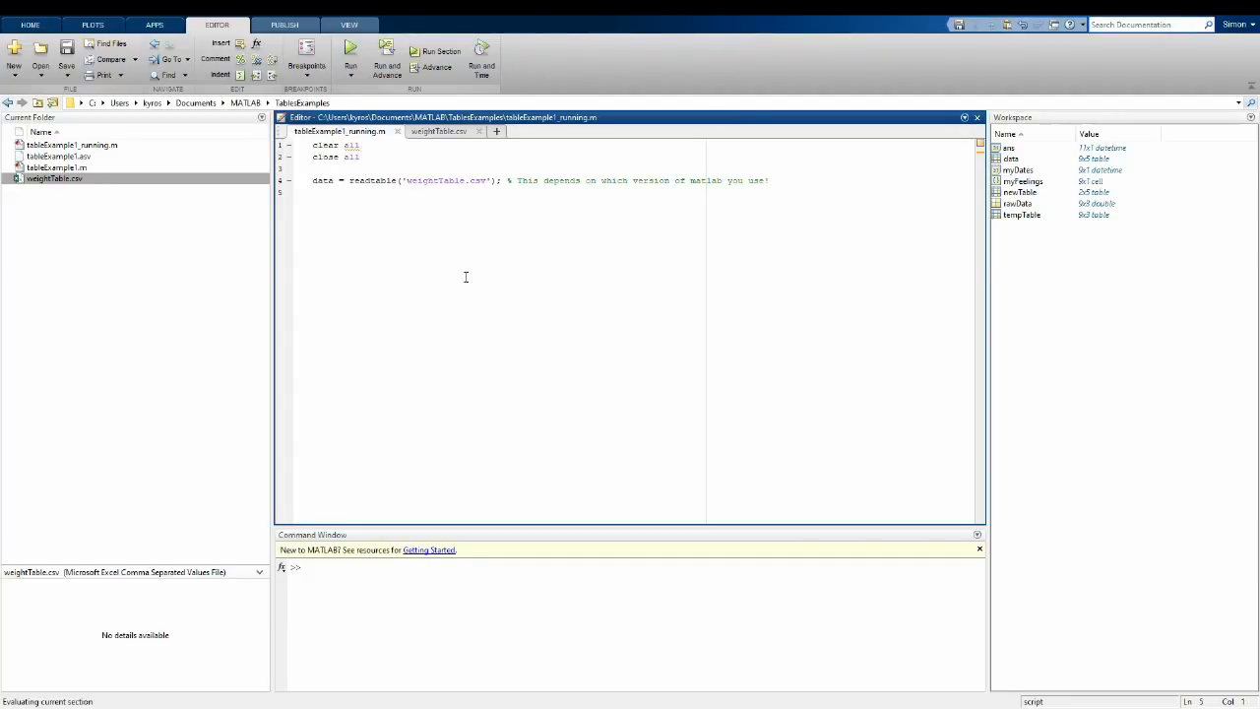
pyautogui.click(350, 57)
pyautogui.write('data')
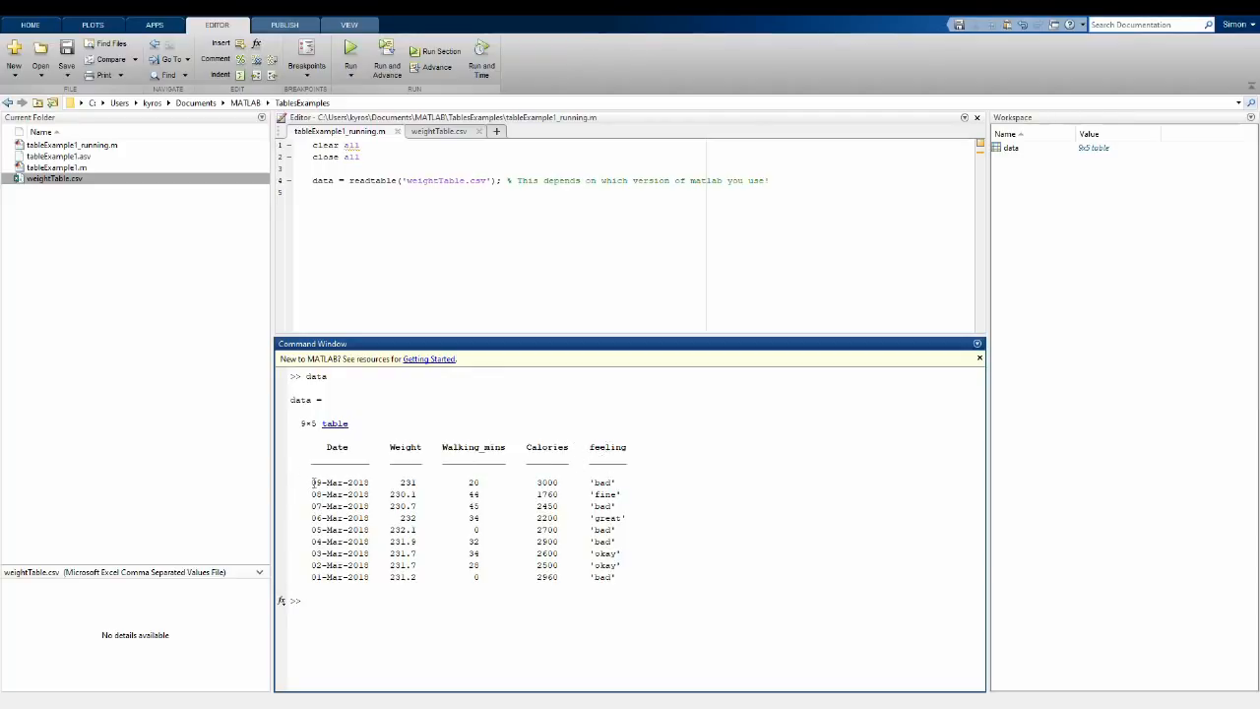
pyautogui.moveTo(661, 492)
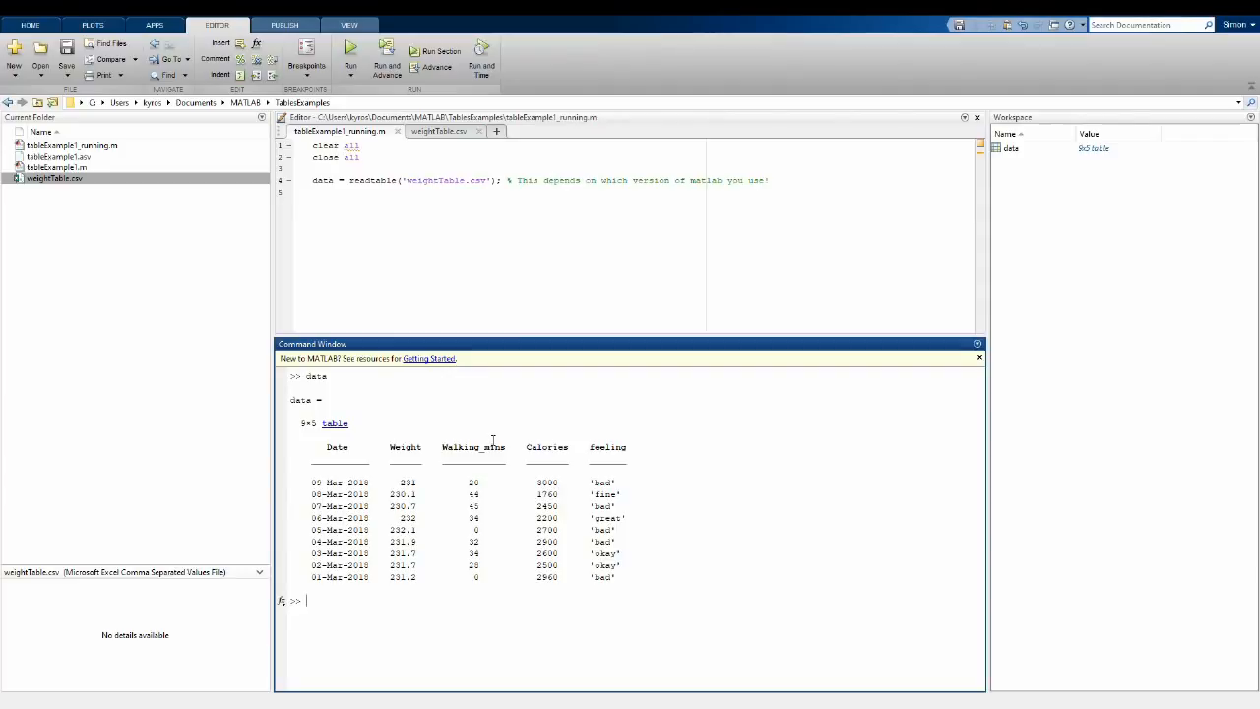
pyautogui.moveTo(492, 431)
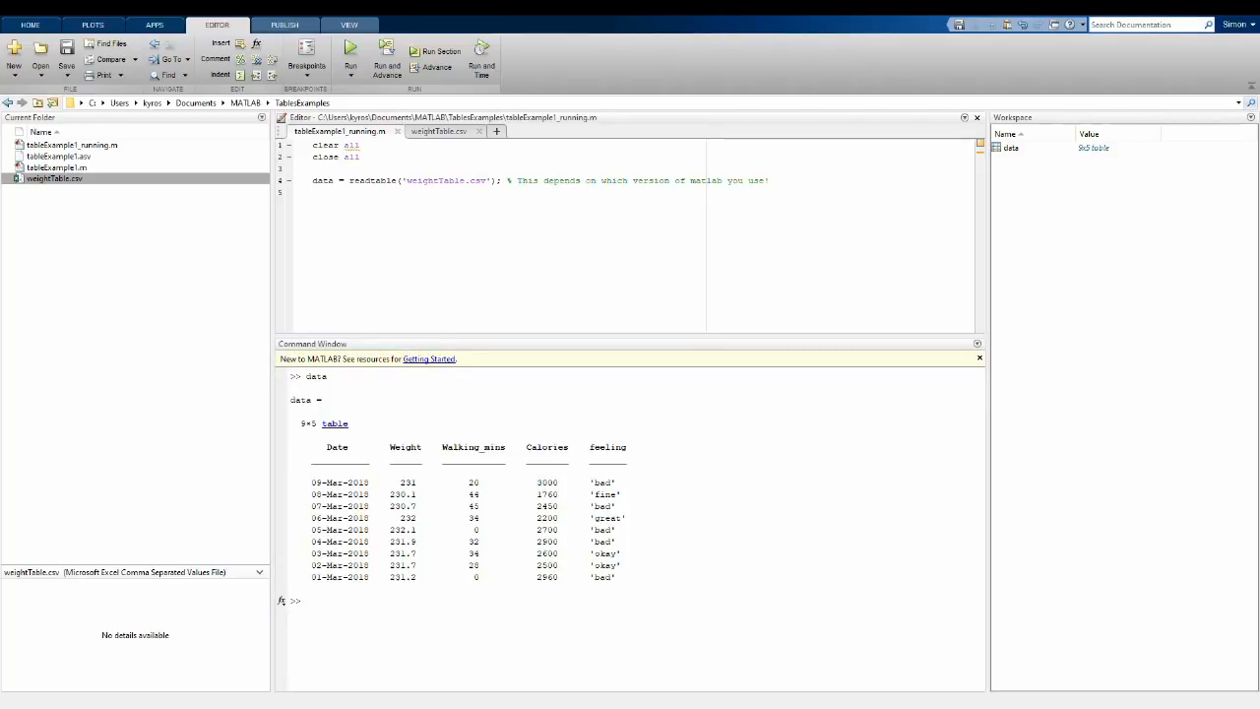
# Step: Add summary(data) and review each variable's statistics, highlighting Feeling as a 9x1 cell array
pyautogui.click(345, 203)
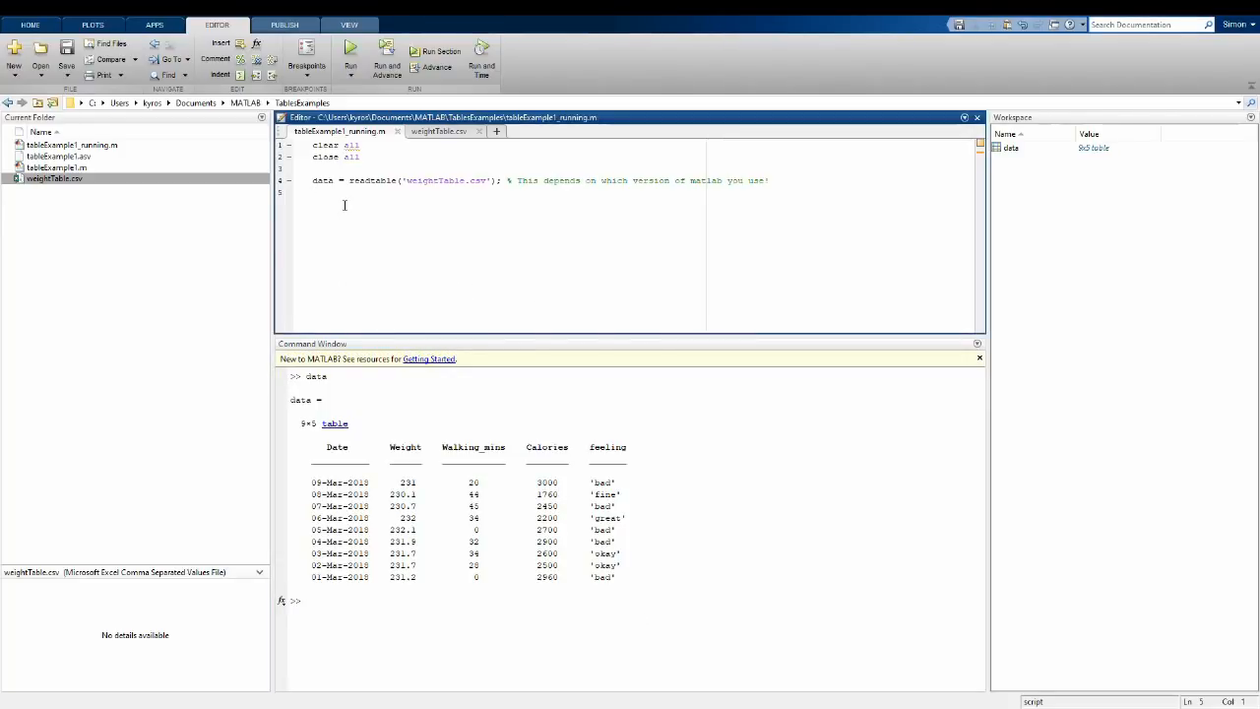
pyautogui.write('summary(data)')
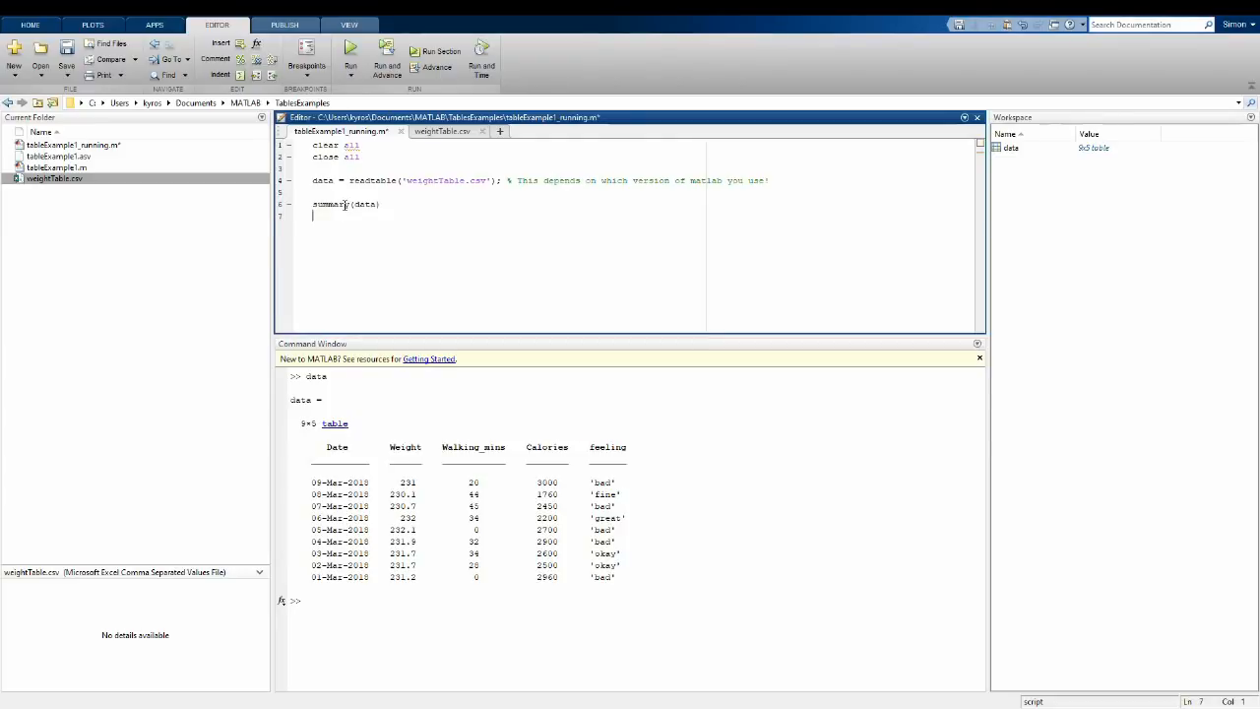
pyautogui.doubleClick(345, 203)
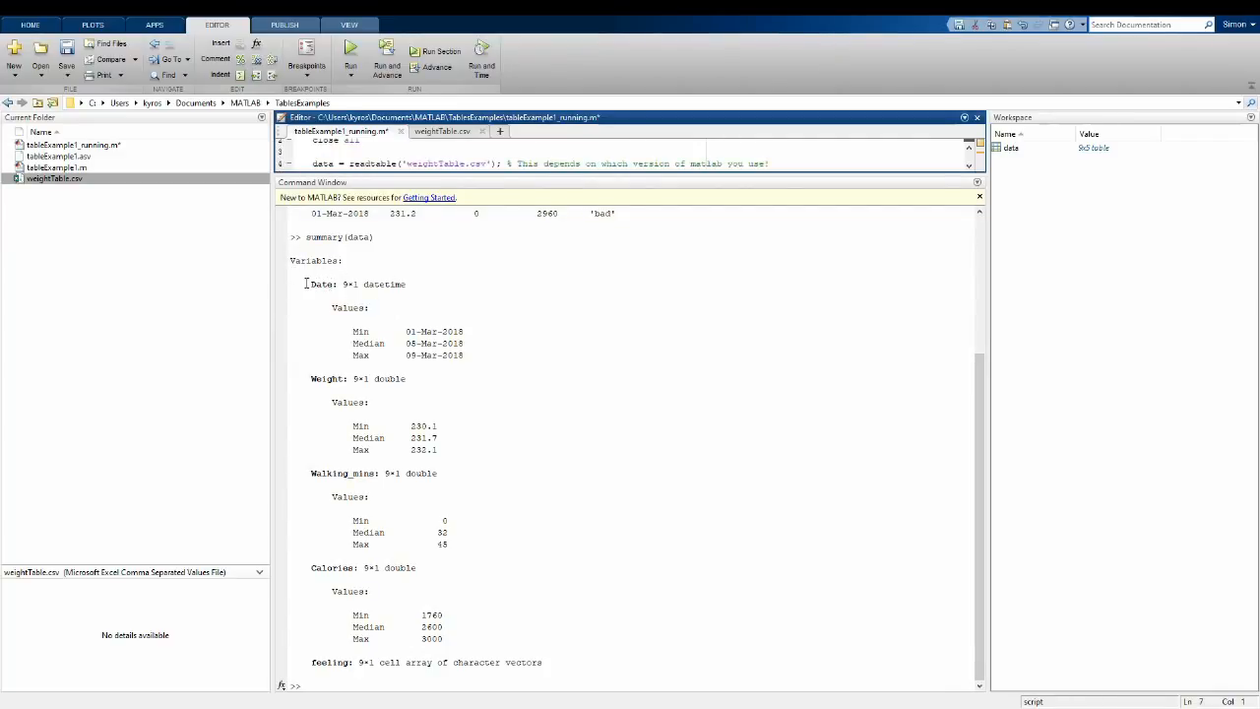
pyautogui.doubleClick(382, 283)
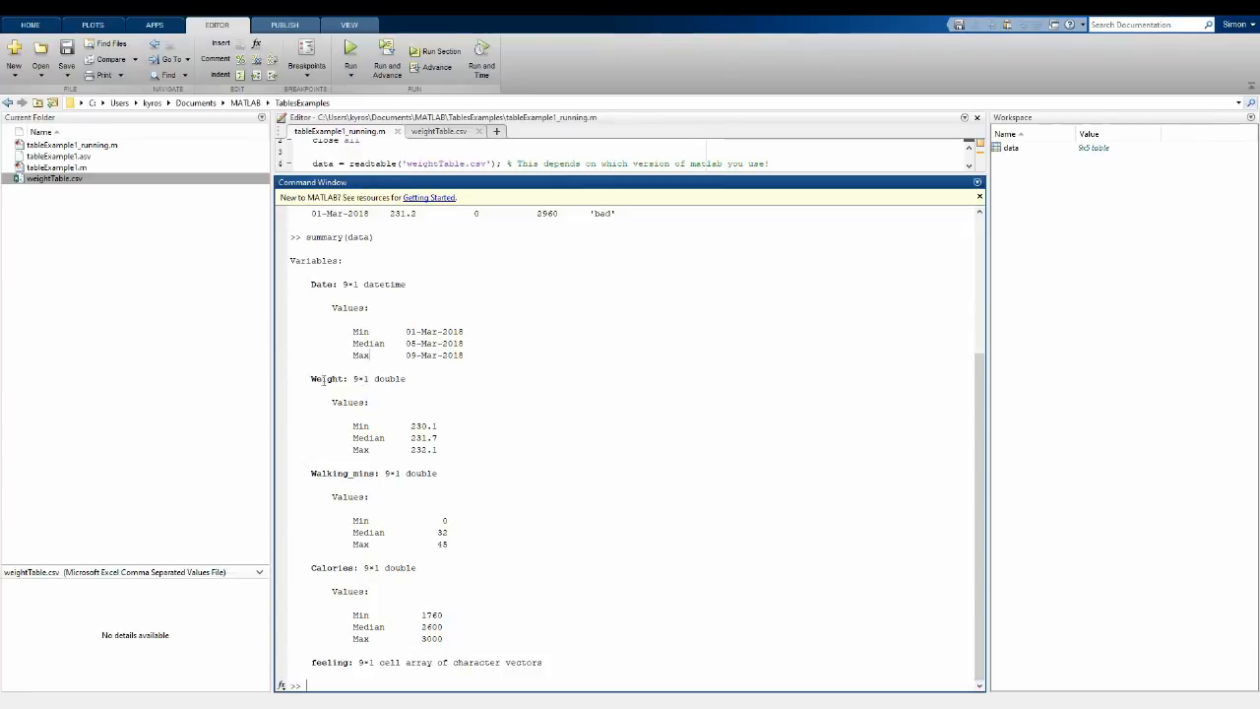
pyautogui.doubleClick(358, 378)
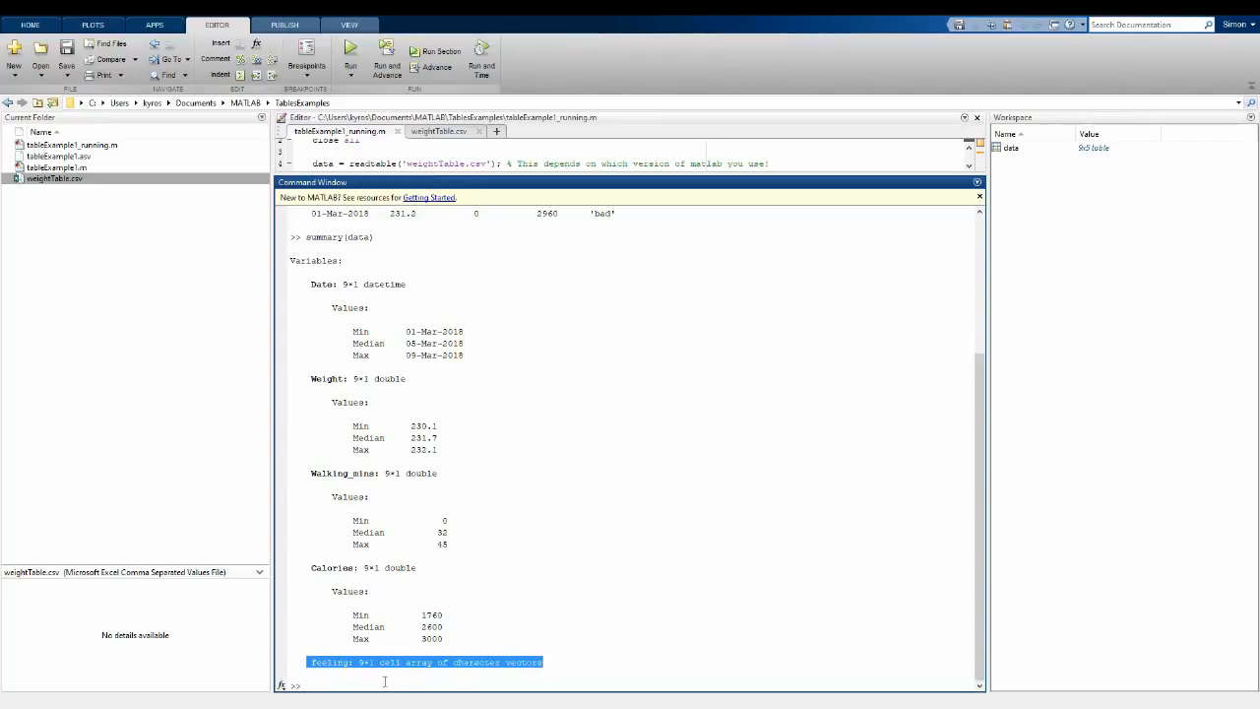
pyautogui.moveTo(476, 674)
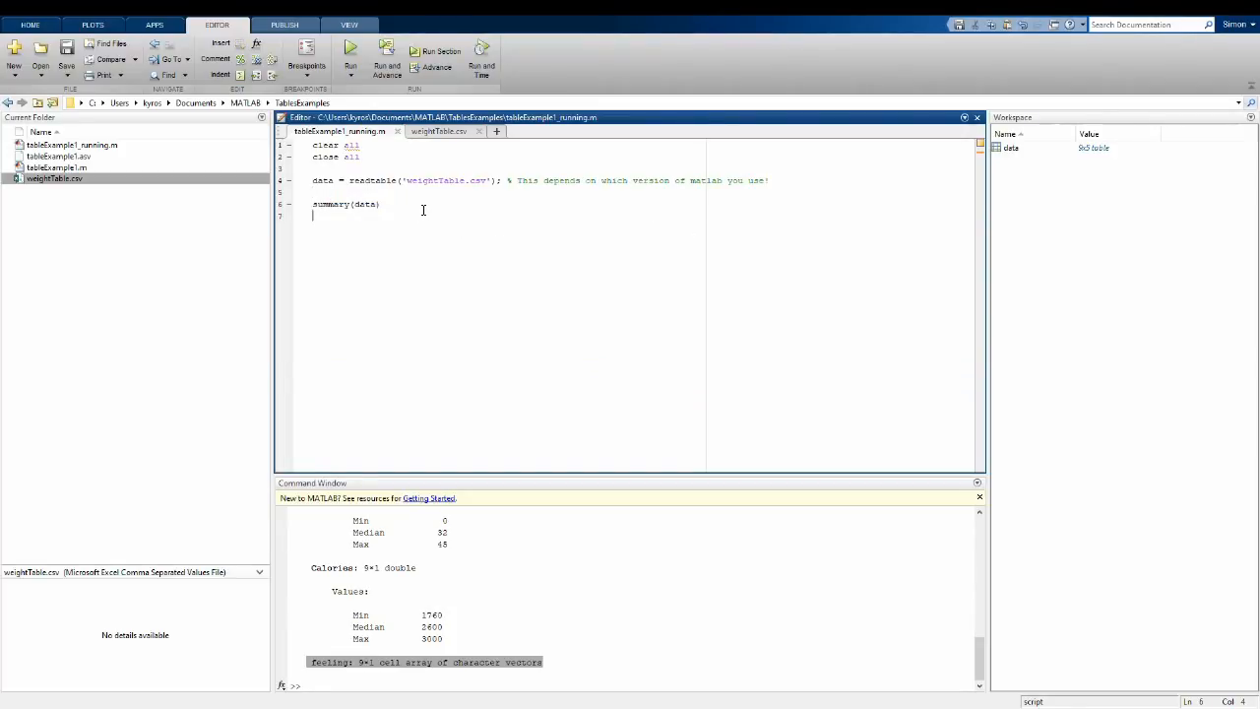
# Step: Add figure; plot(data.Date, data.Calories, 'x') with date and Calories axis labels, and run it
pyautogui.write(';')
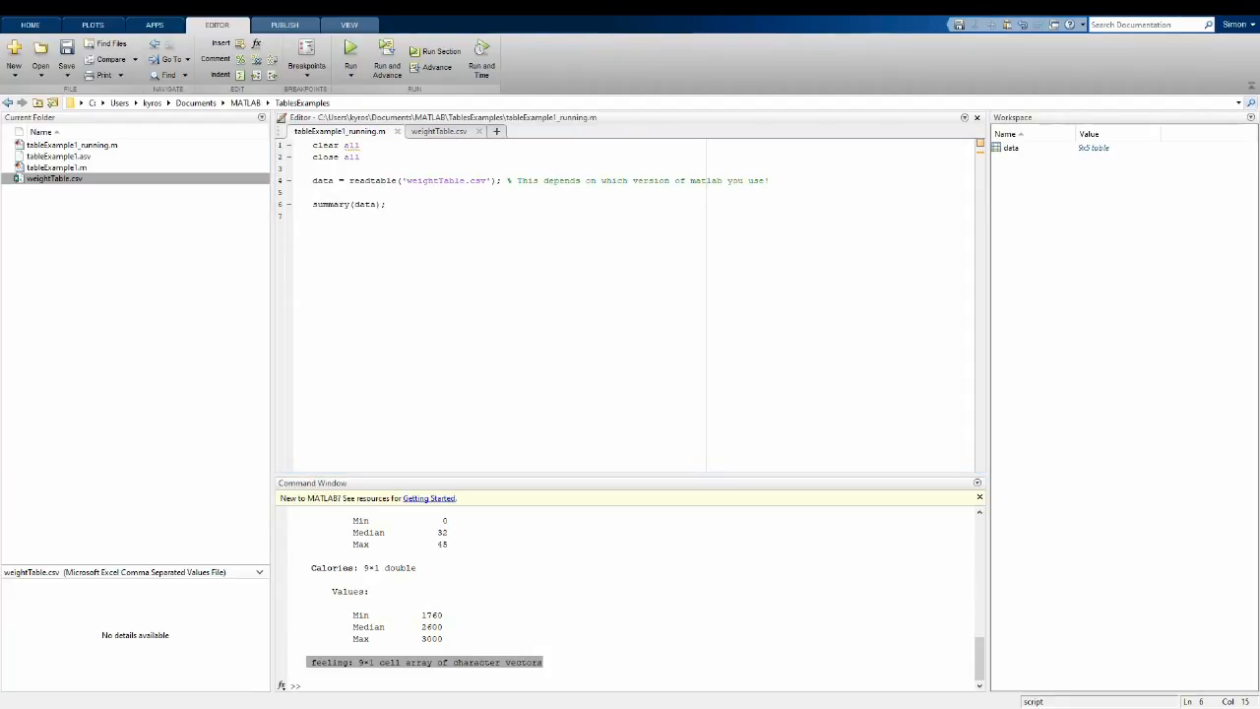
pyautogui.click(346, 268)
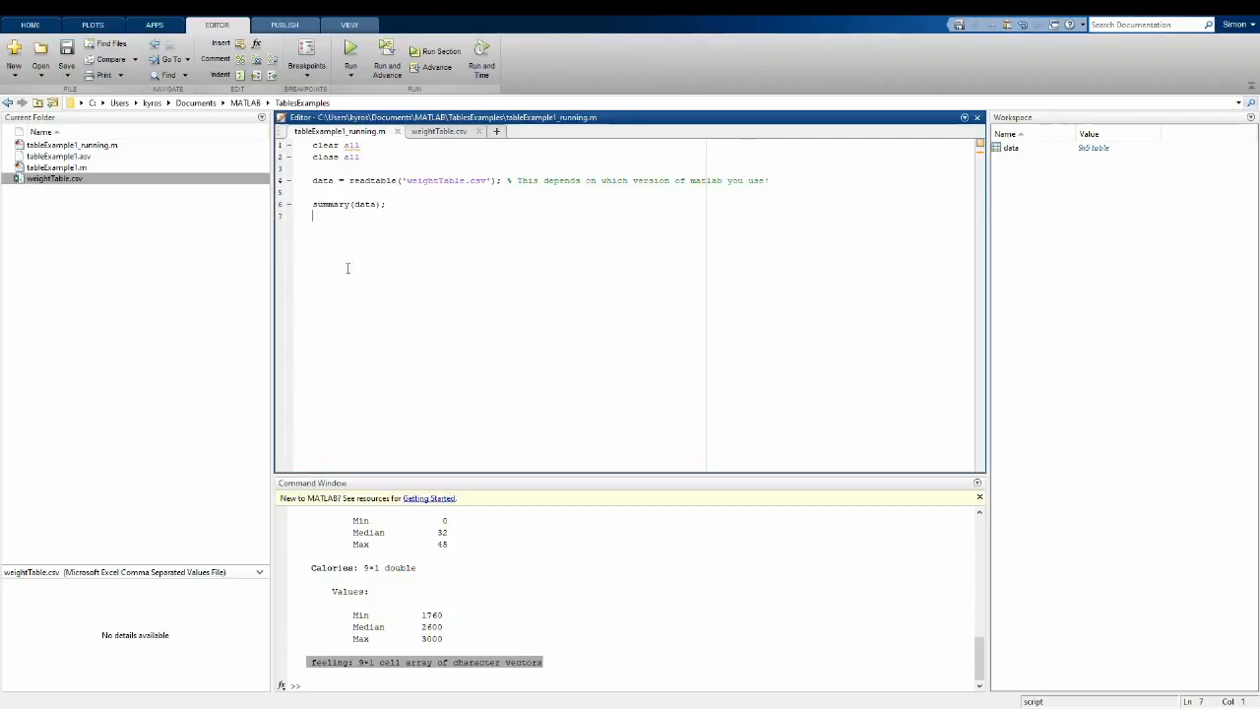
pyautogui.write('figure;')
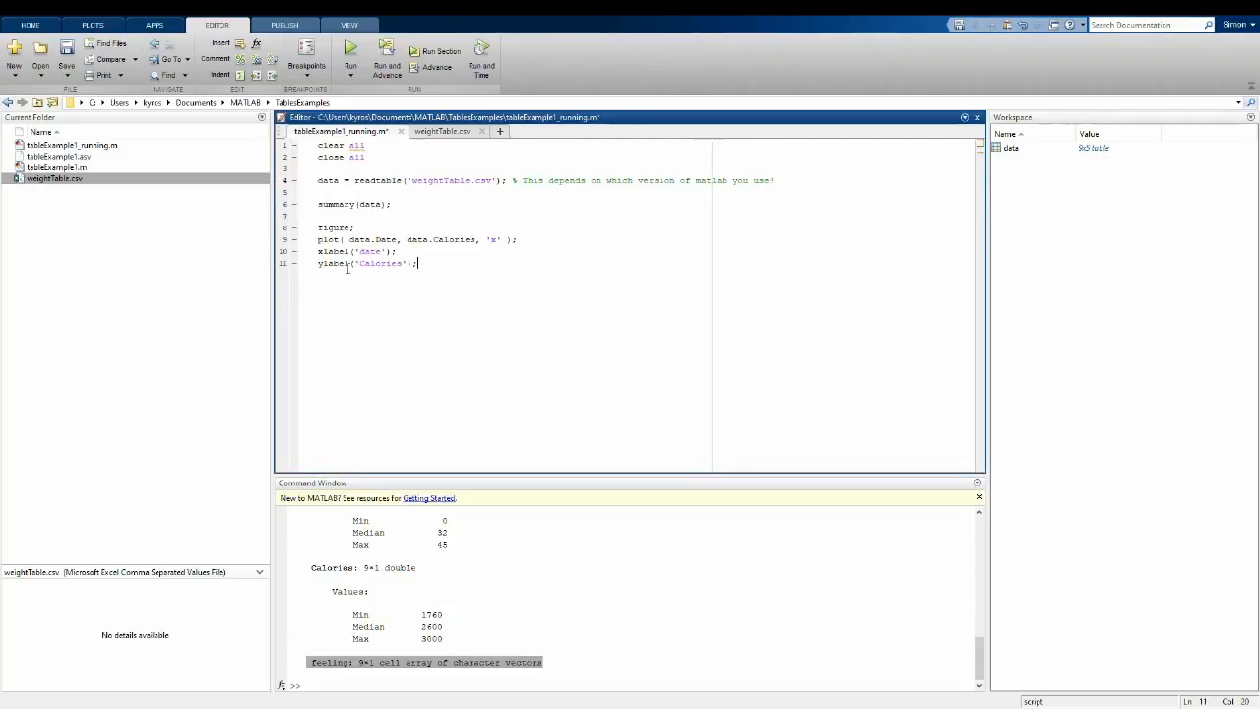
pyautogui.moveTo(317, 228); pyautogui.dragTo(418, 264)
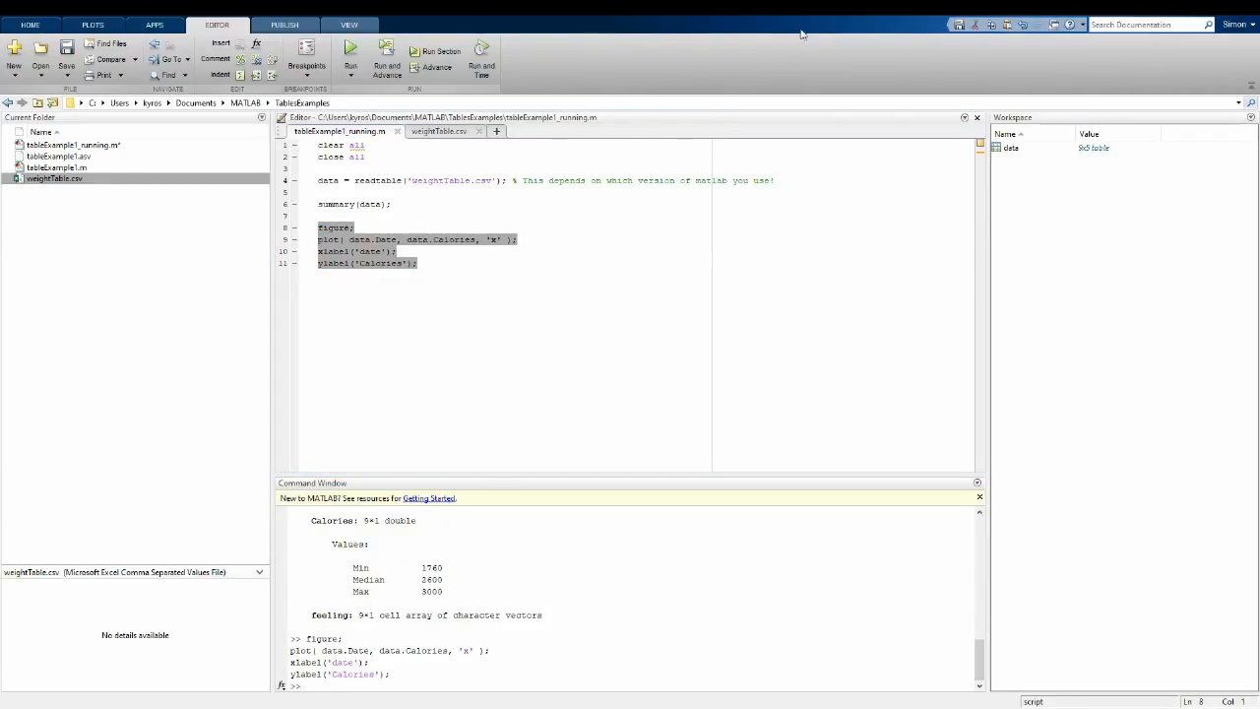
pyautogui.click(351, 57)
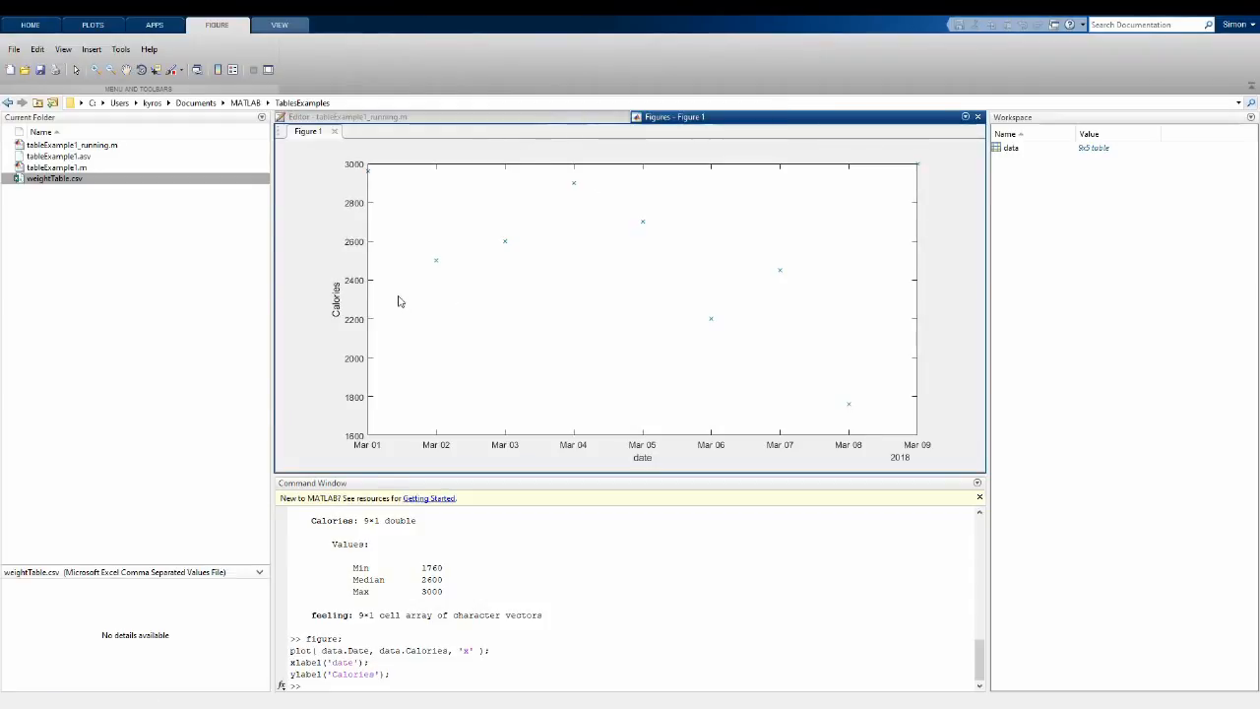
pyautogui.click(345, 116)
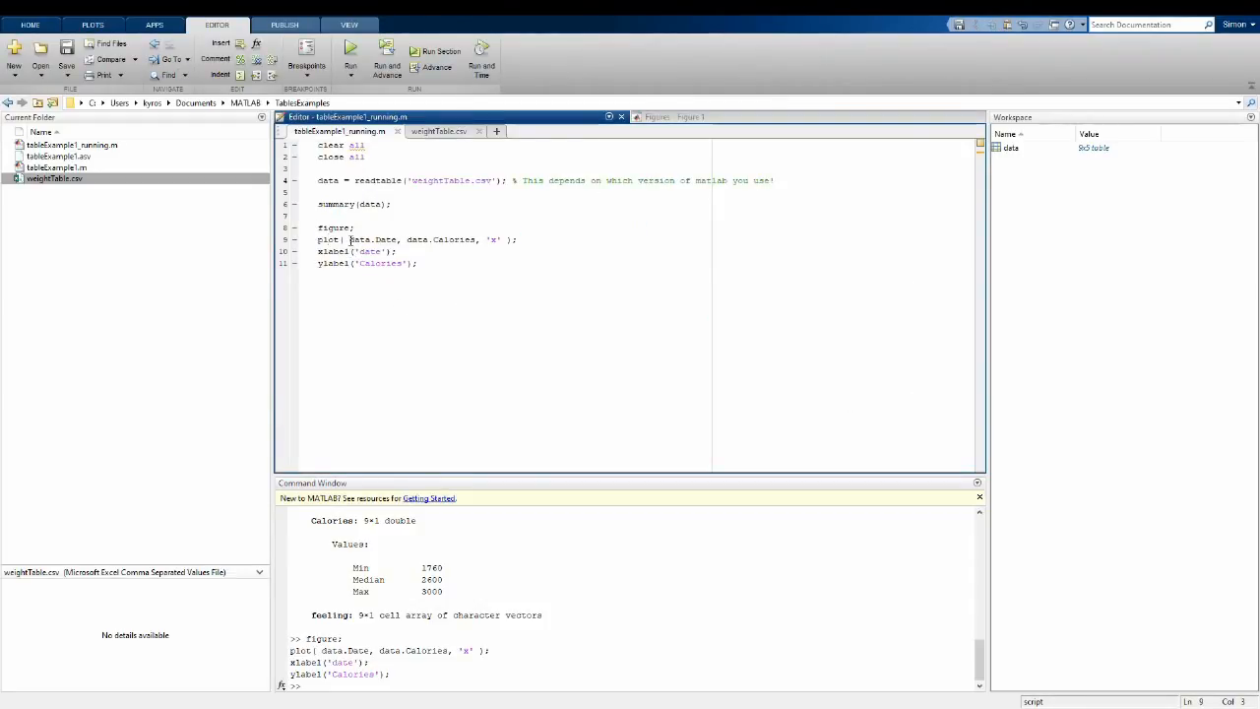
# Step: Evaluate data.Calories to list the nine calorie values, then bring the calories-by-date figure back
pyautogui.doubleClick(372, 240)
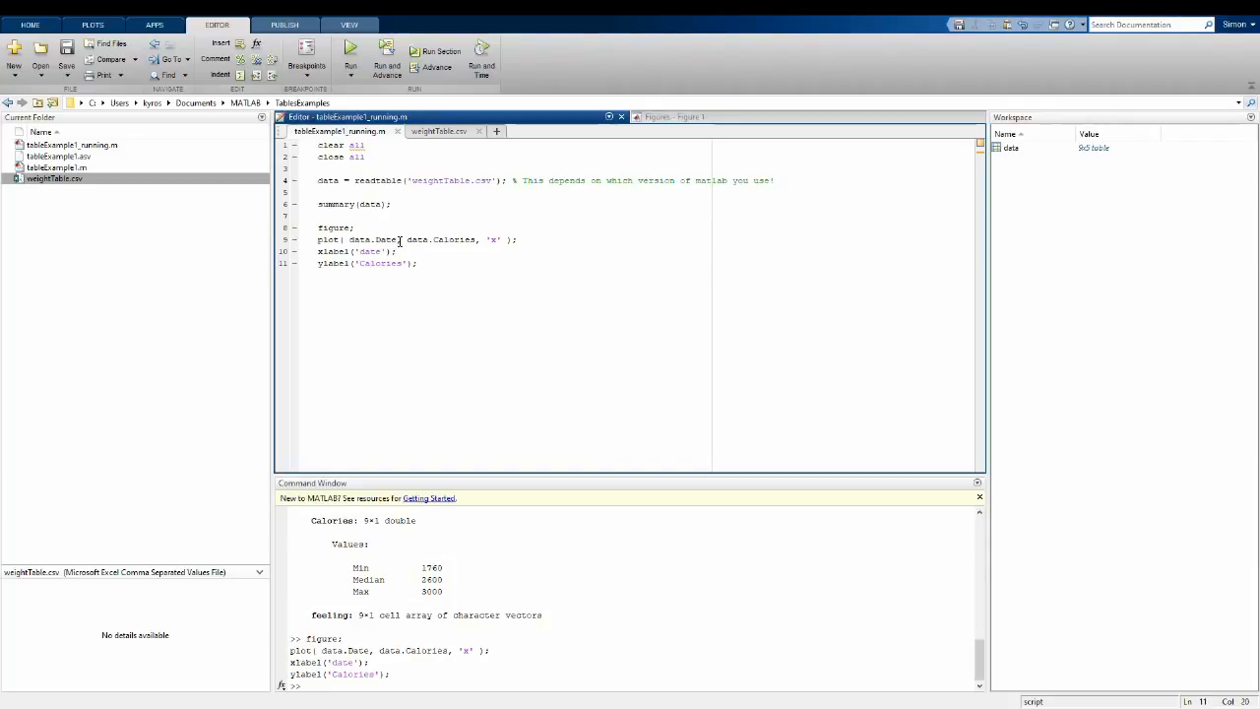
pyautogui.doubleClick(370, 240)
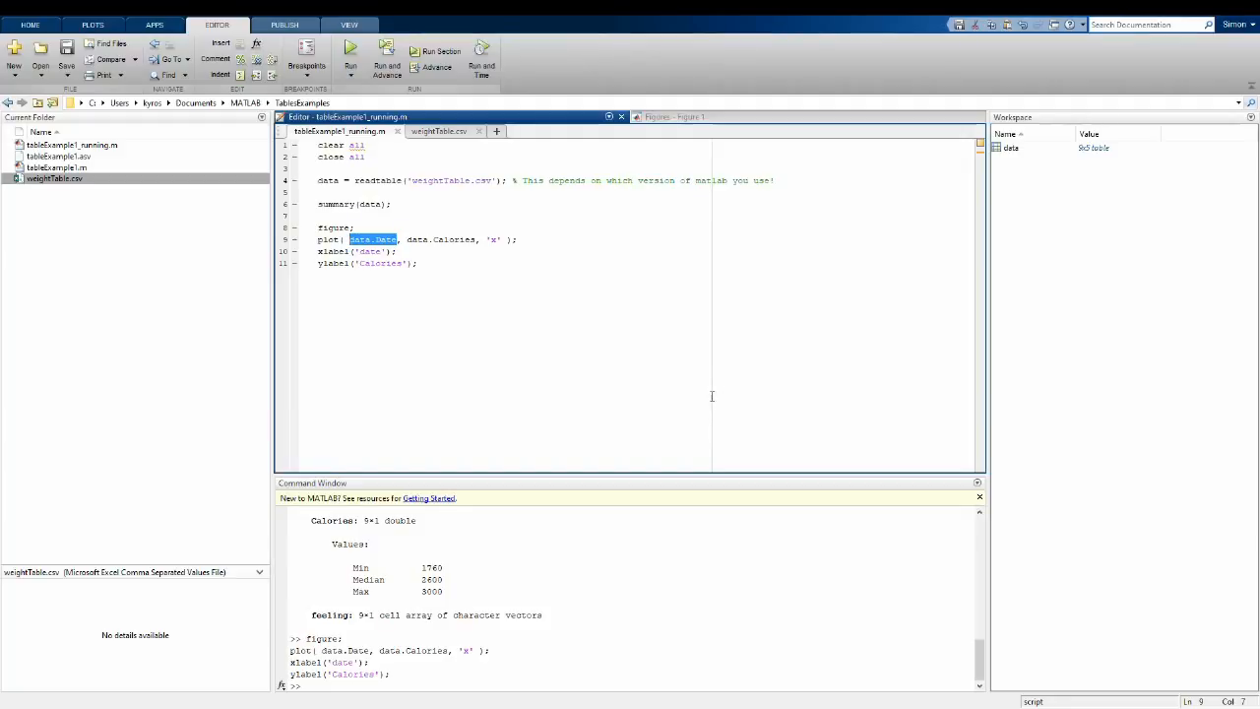
pyautogui.moveTo(303, 295)
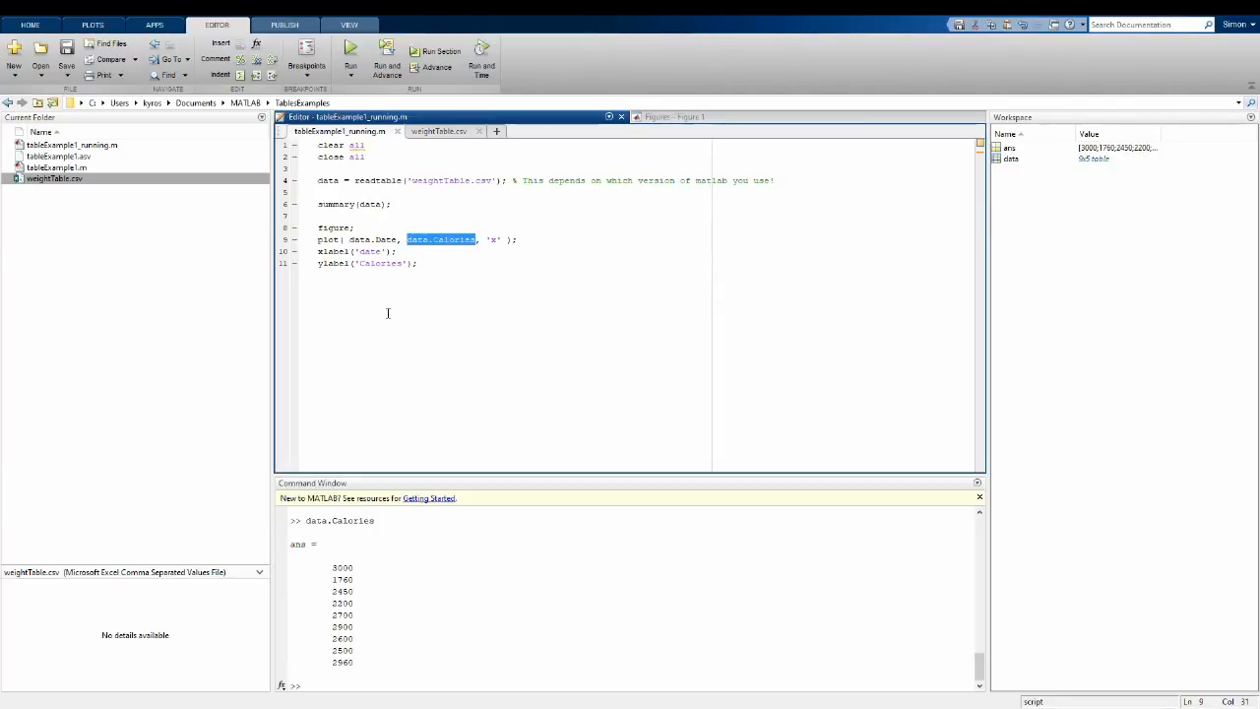
pyautogui.doubleClick(360, 241)
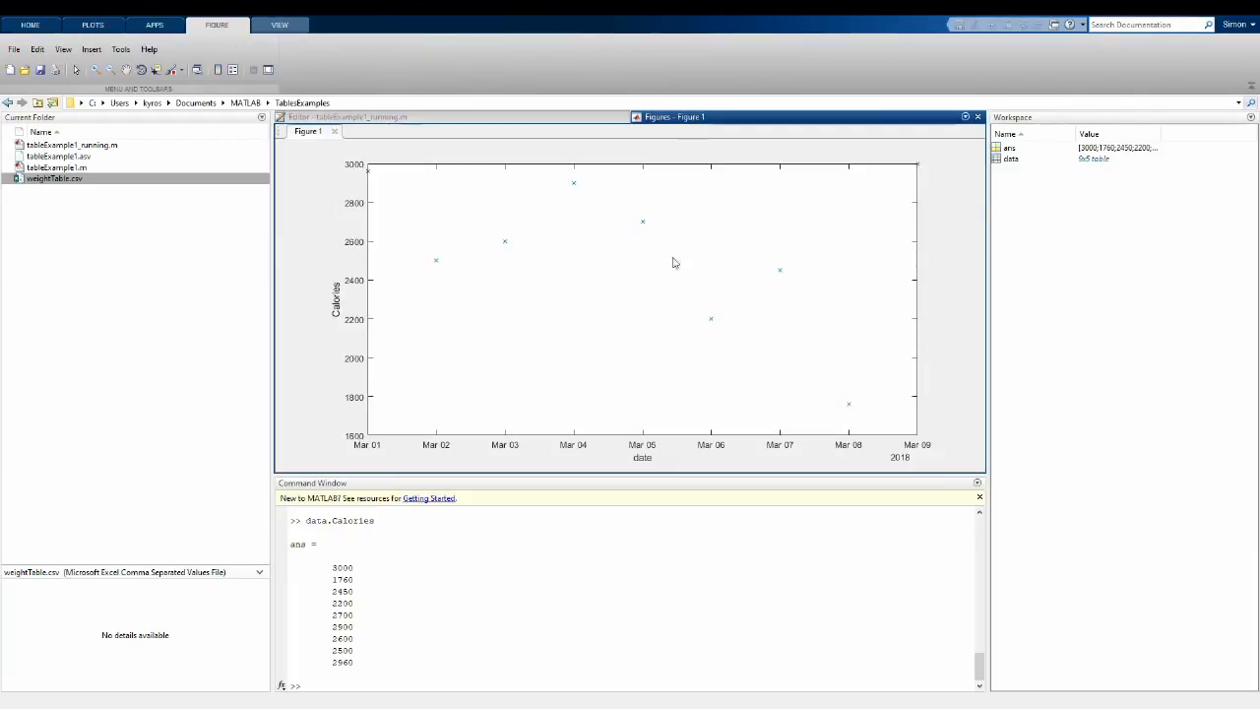
pyautogui.moveTo(339, 461)
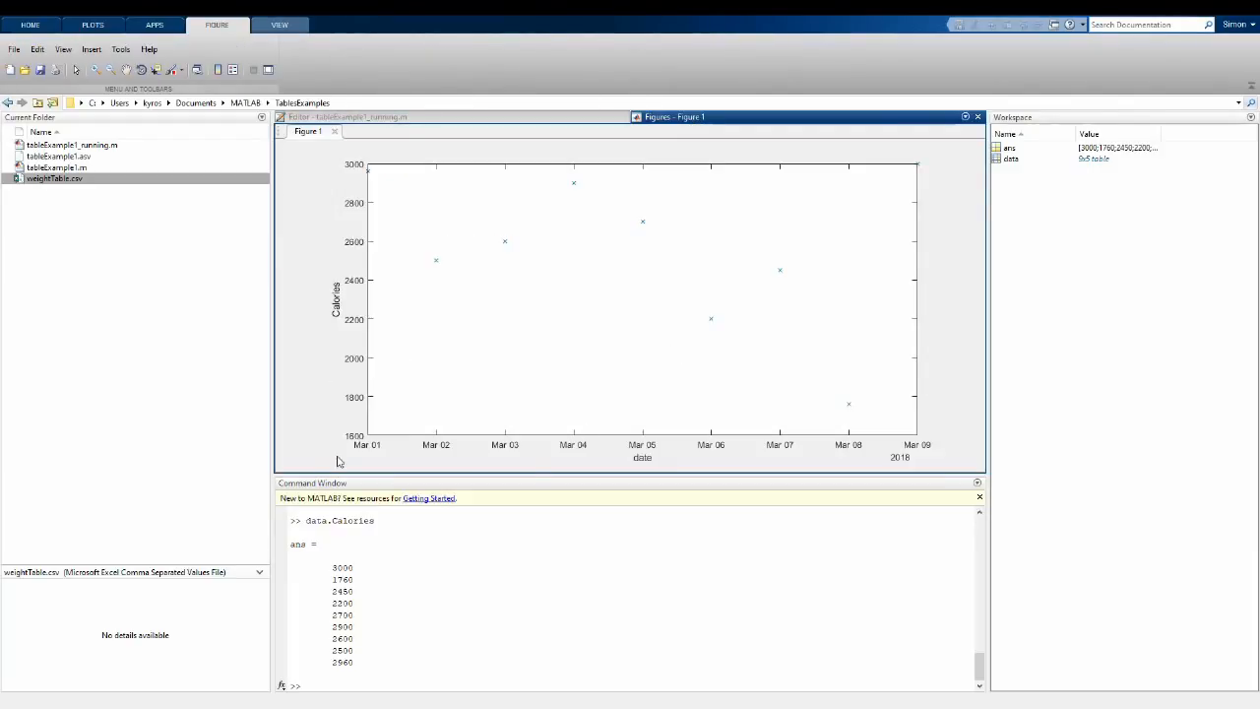
pyautogui.moveTo(422, 426)
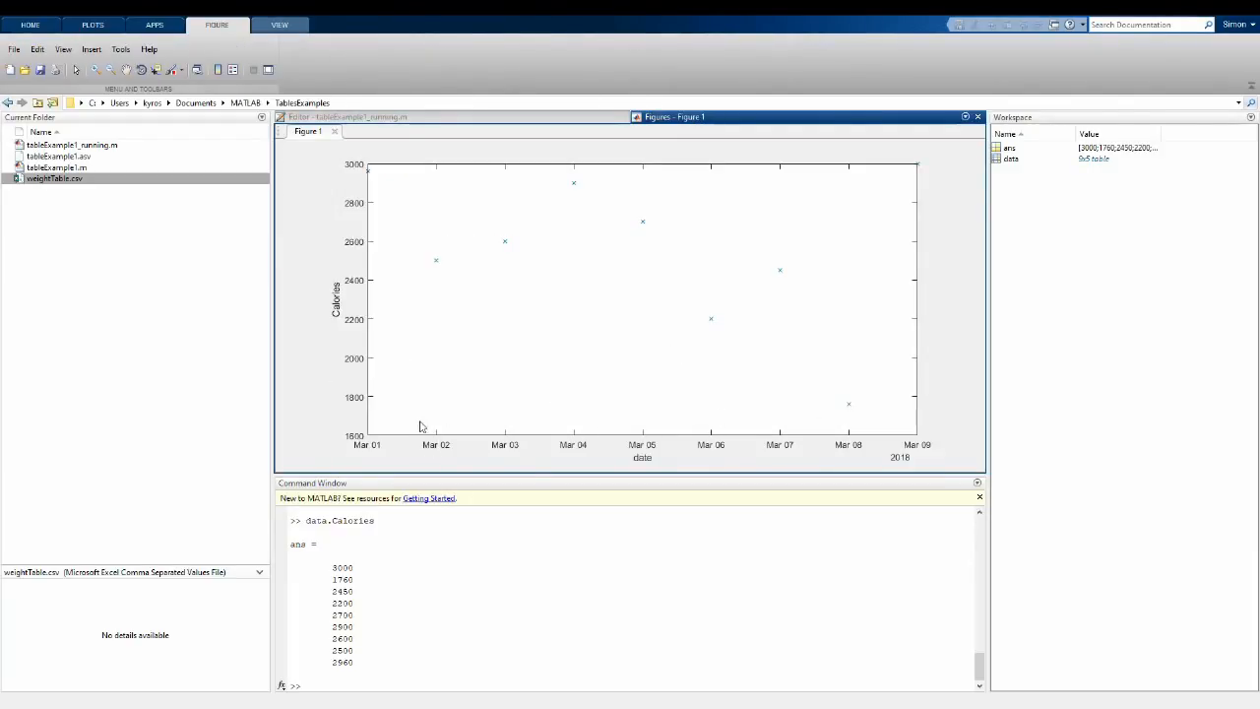
pyautogui.moveTo(665, 272)
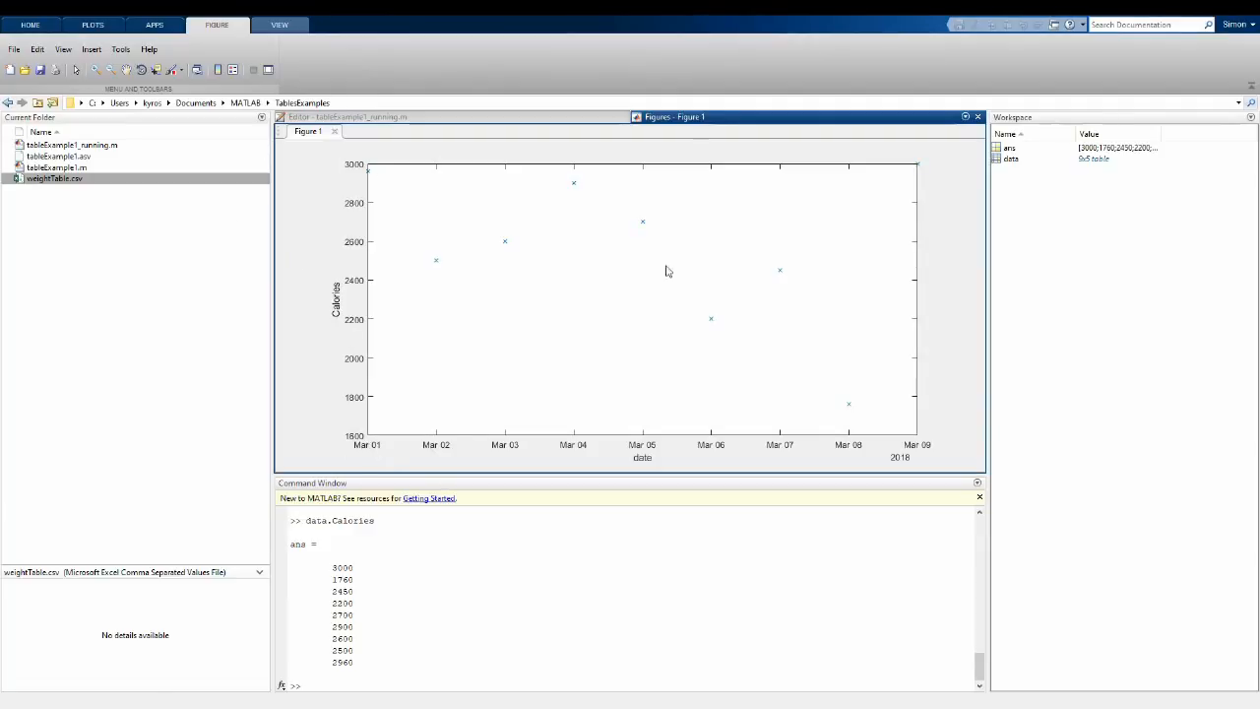
pyautogui.moveTo(482, 117)
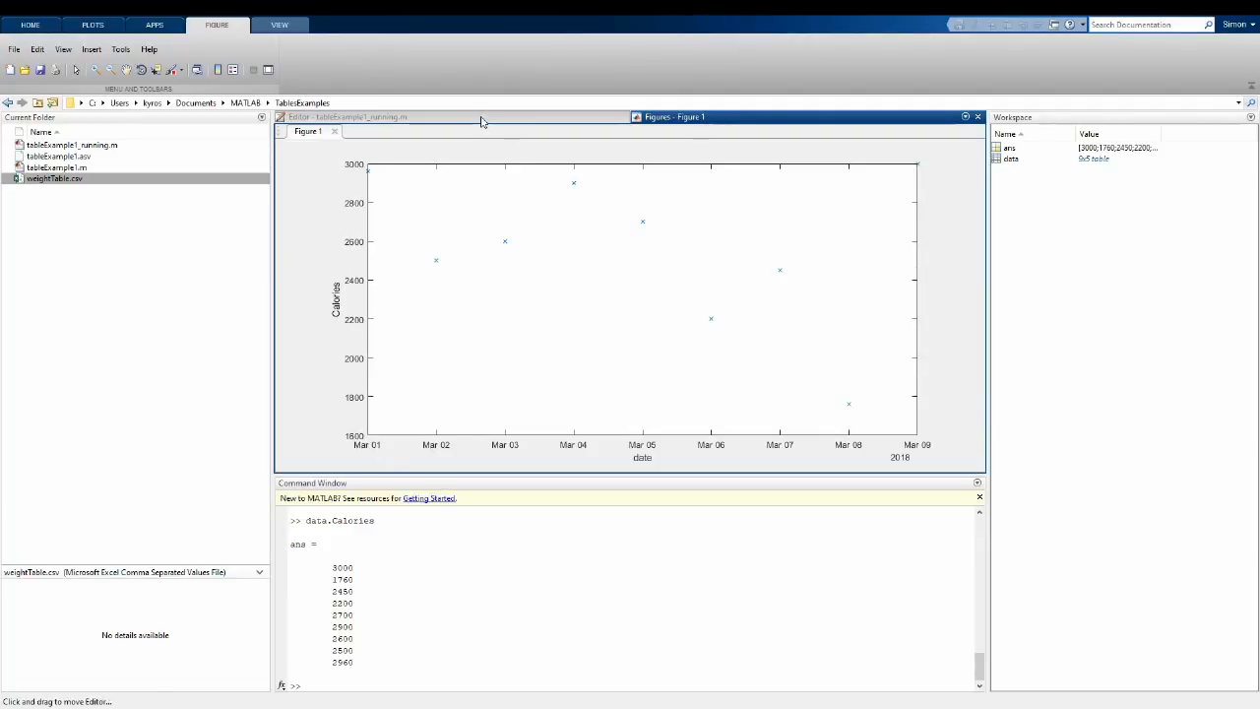
# Step: Return from the figure to the script in the Editor
pyautogui.click(344, 116)
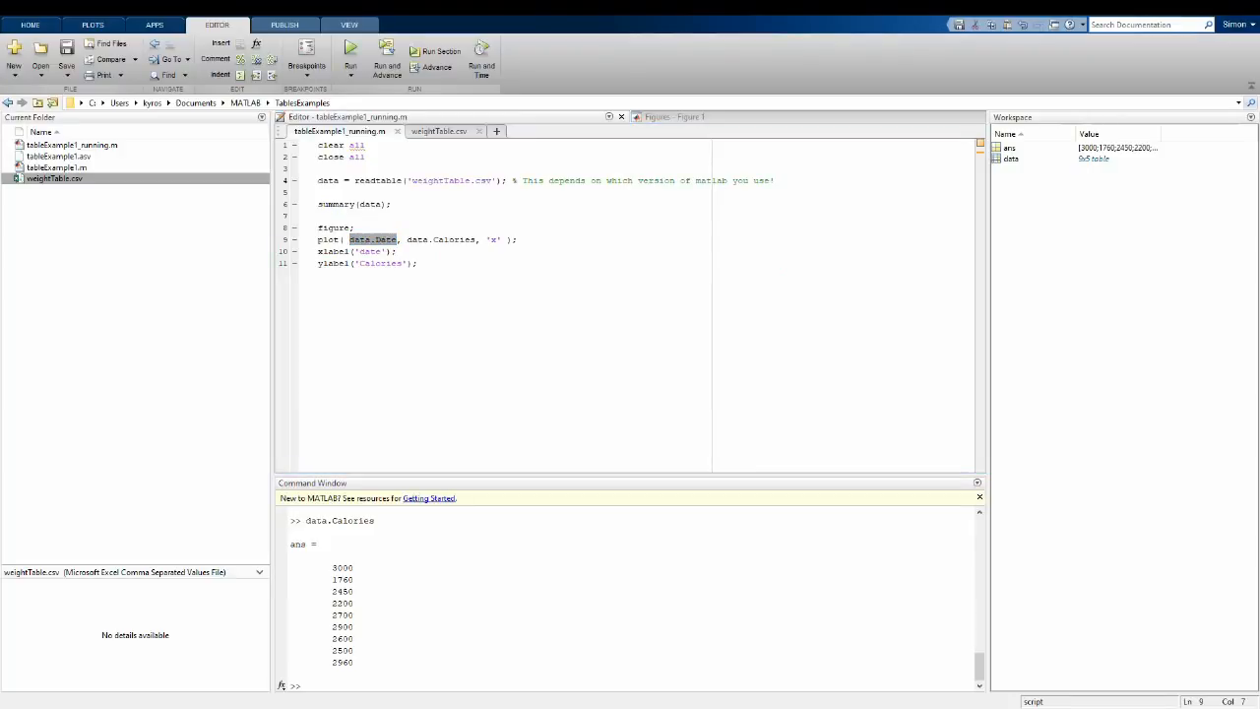
pyautogui.moveTo(624, 341)
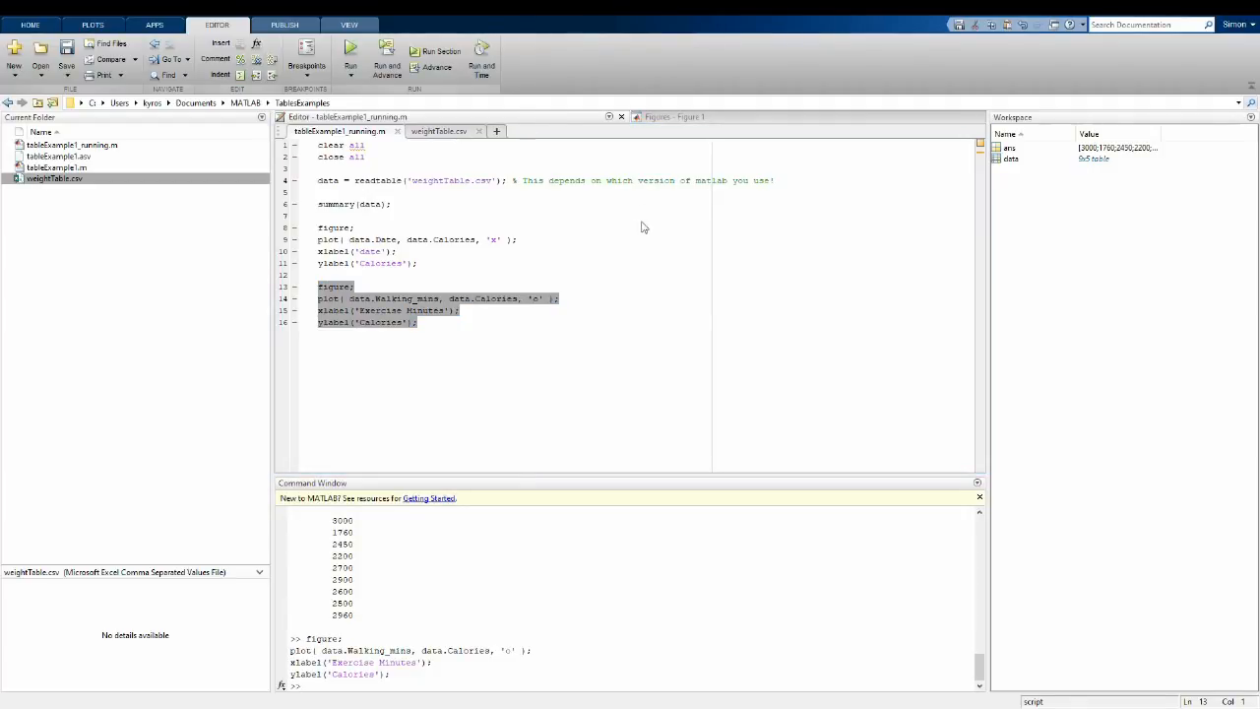
pyautogui.moveTo(581, 303)
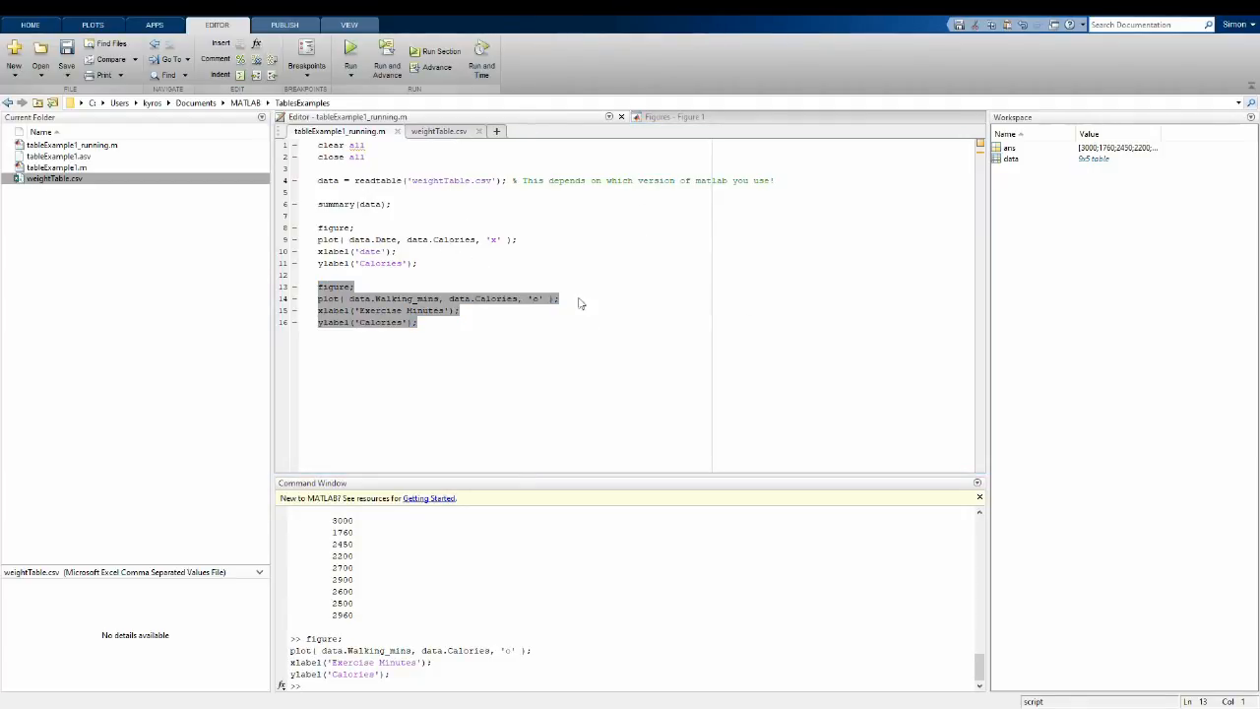
pyautogui.moveTo(630, 283)
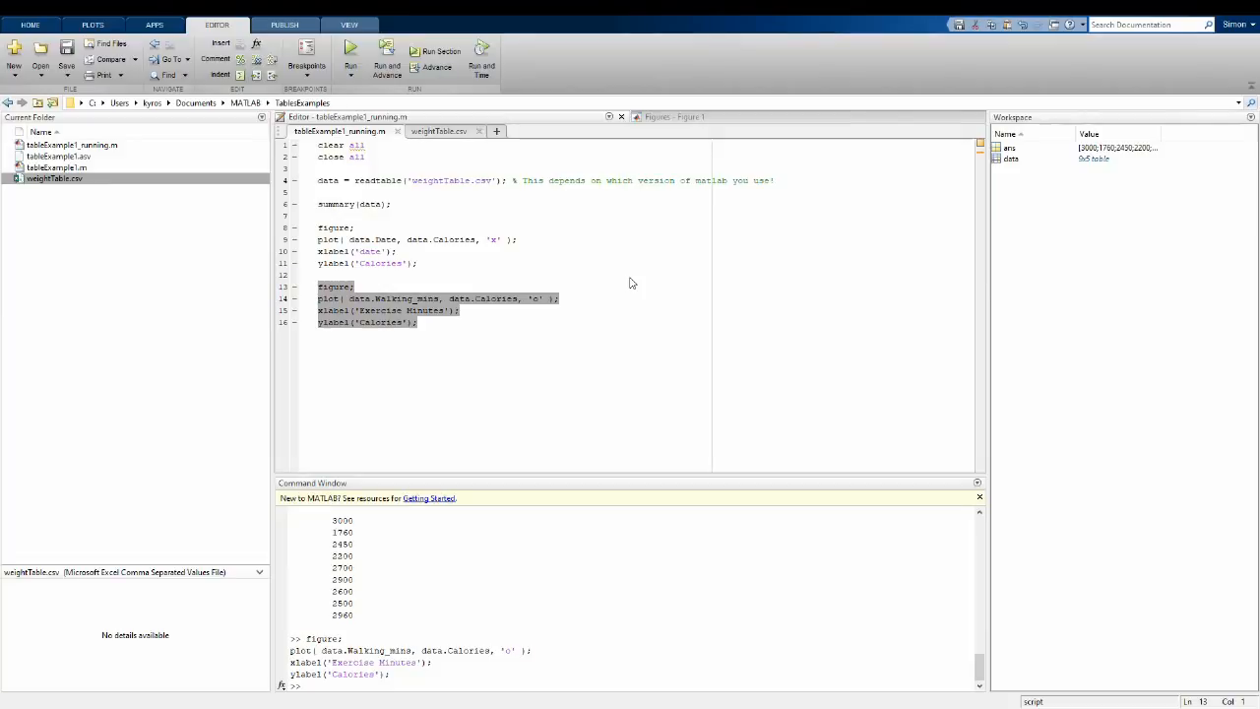
pyautogui.moveTo(614, 308)
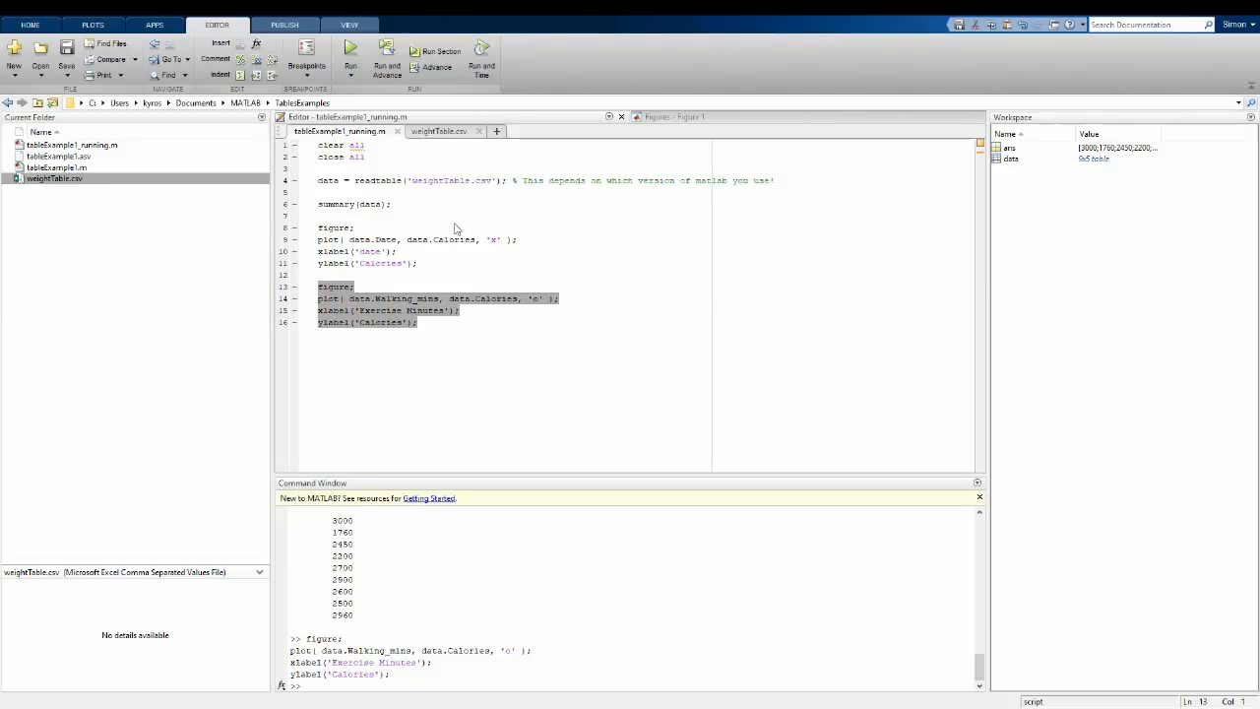
pyautogui.moveTo(748, 321)
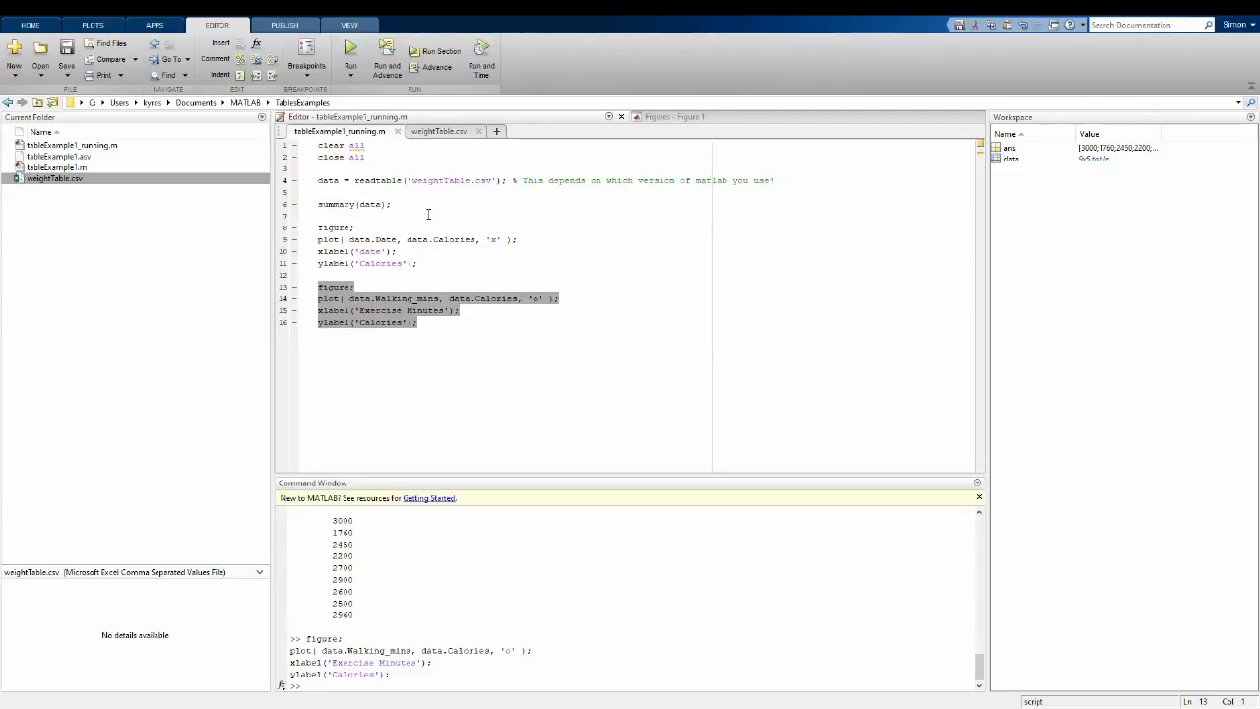
pyautogui.moveTo(460, 270)
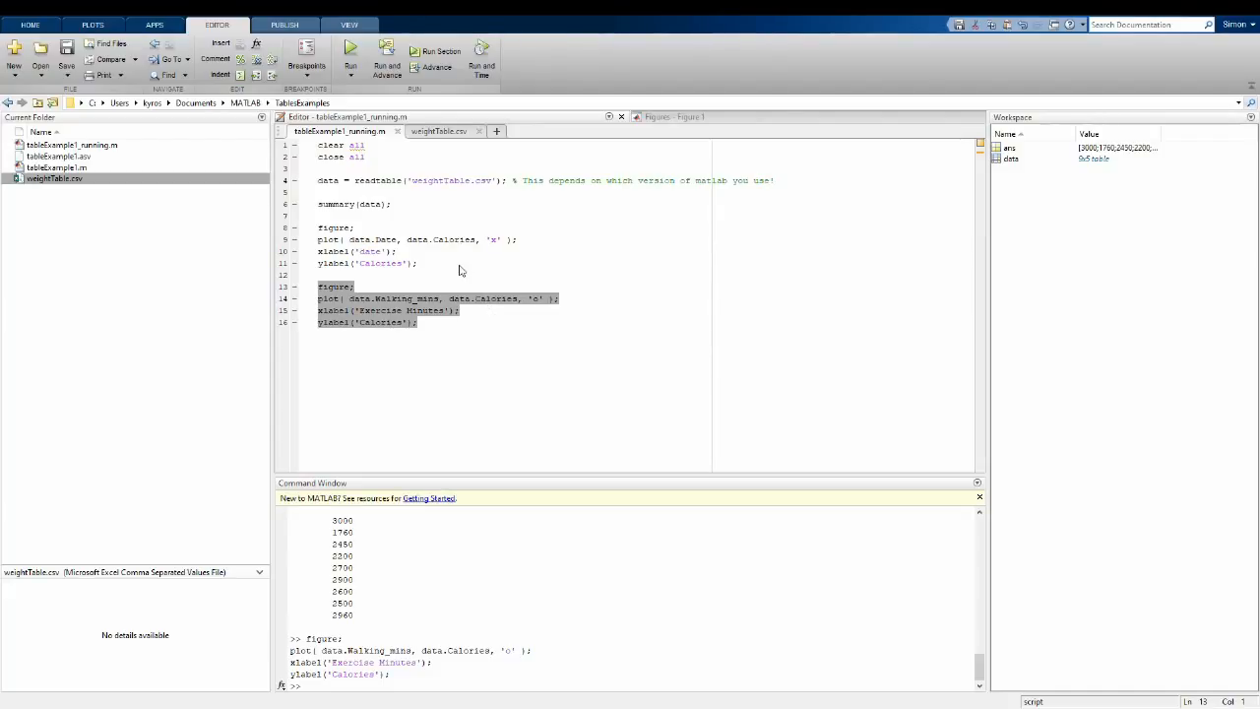
pyautogui.moveTo(443, 197)
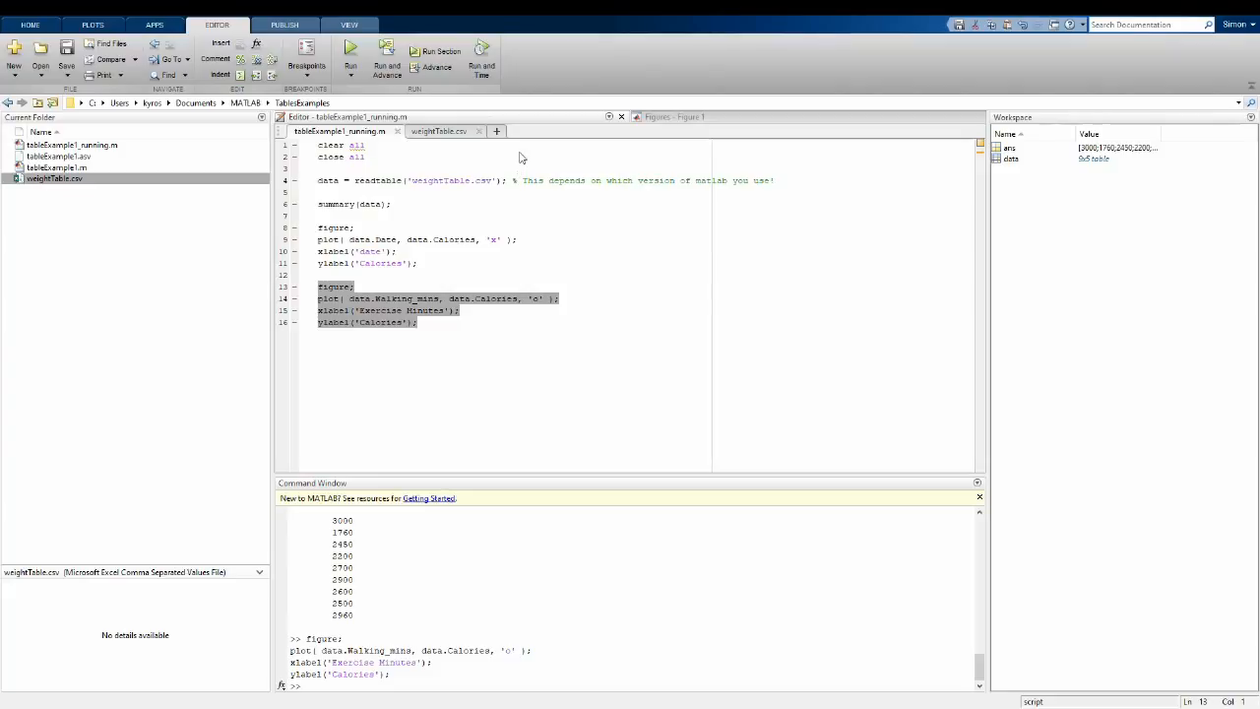
pyautogui.moveTo(490, 189)
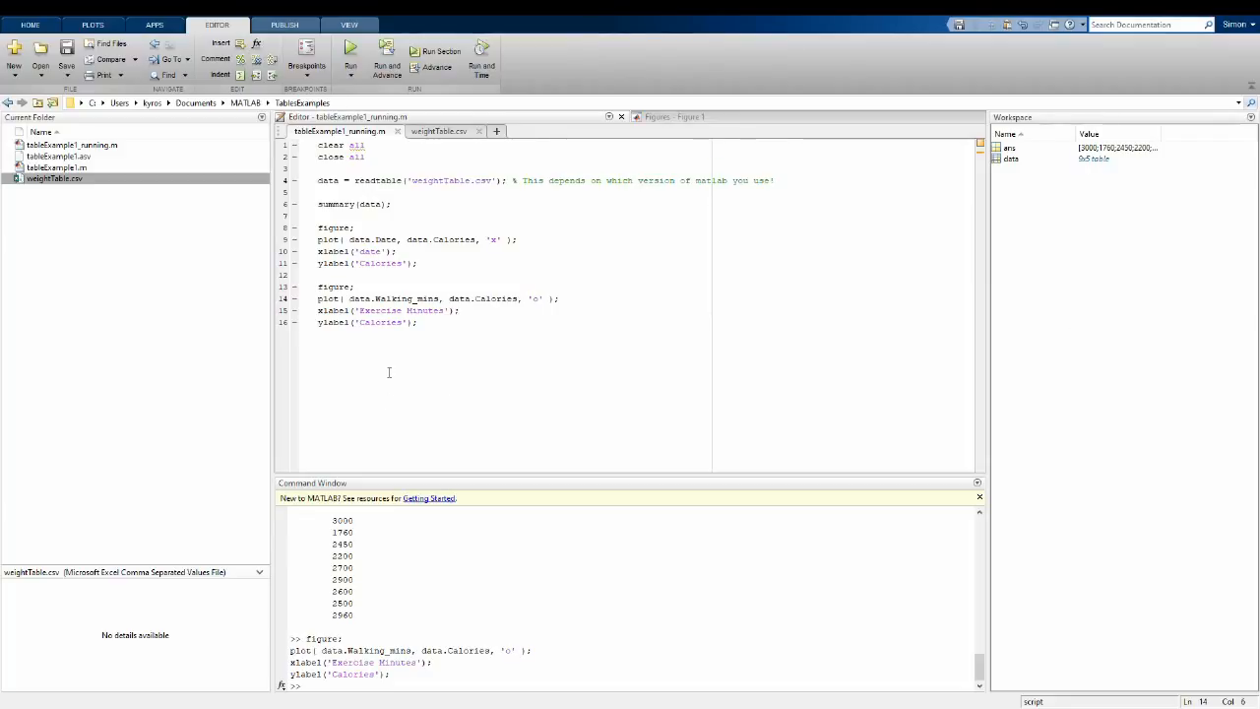
# Step: Build newTable = table() with two March 2018 rows of Date, Weight, Walking_mins, Calories and Feeling, and run it
pyautogui.write('newTable = table();')
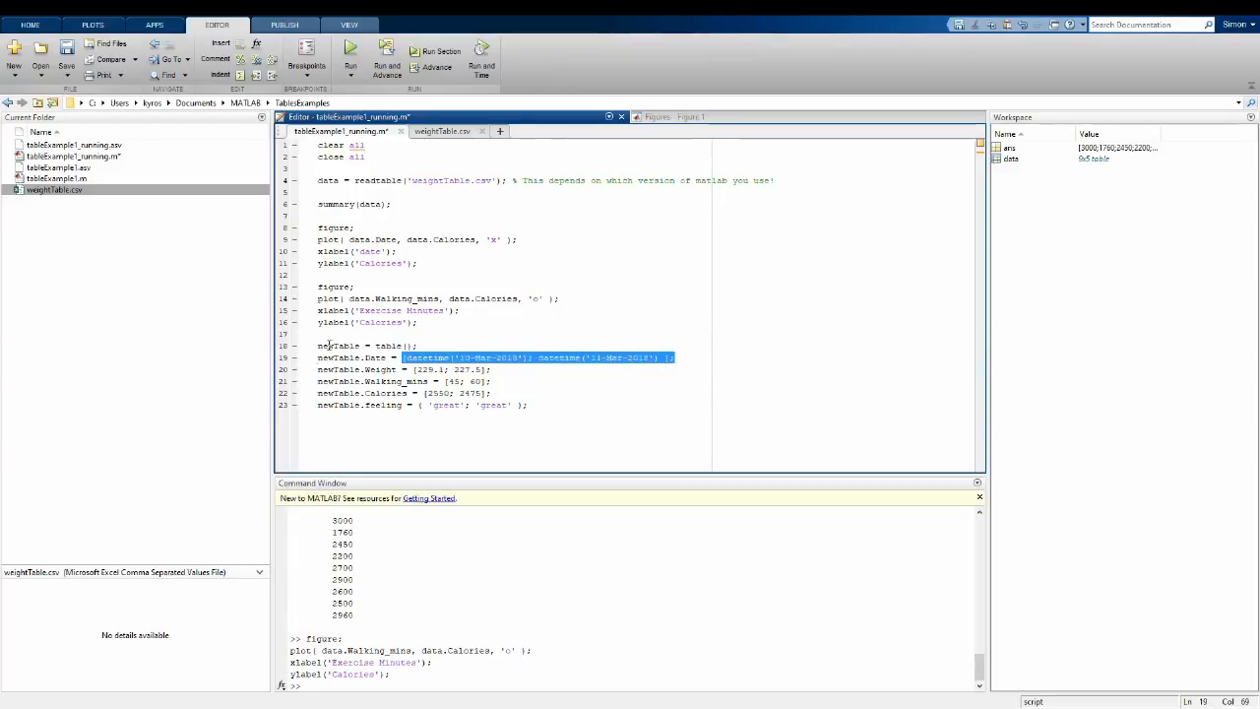
pyautogui.click(413, 370)
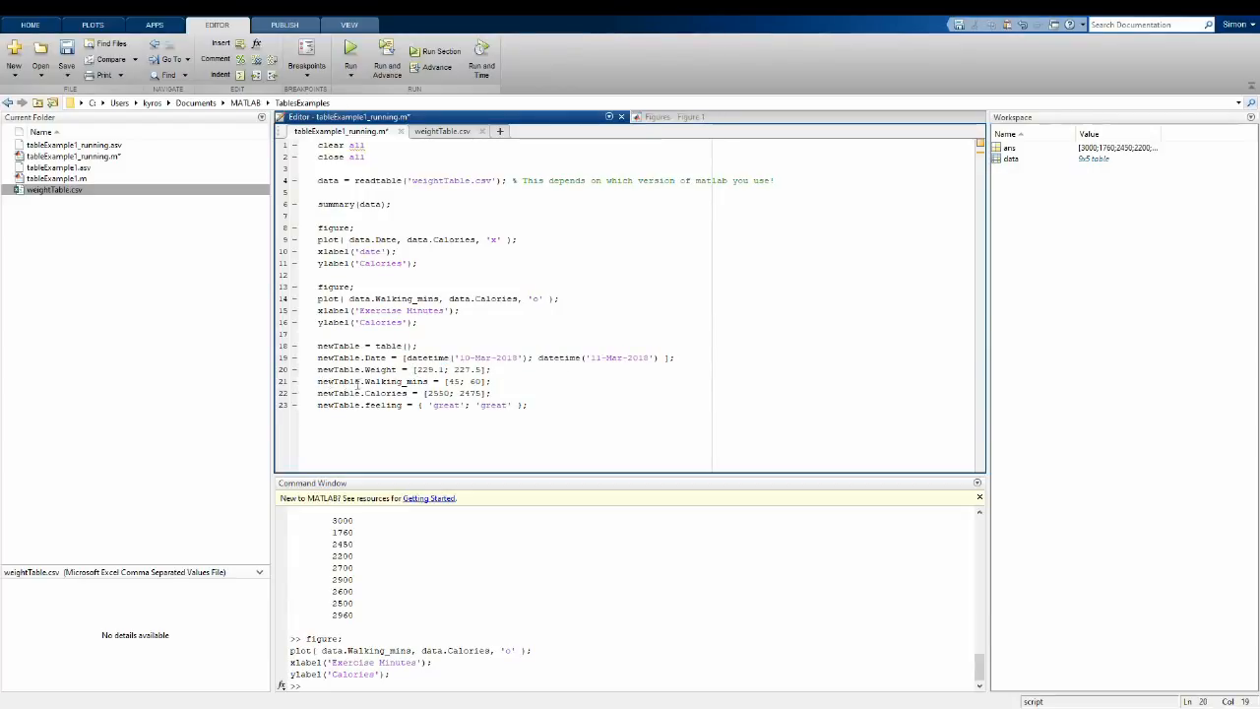
pyautogui.doubleClick(469, 382)
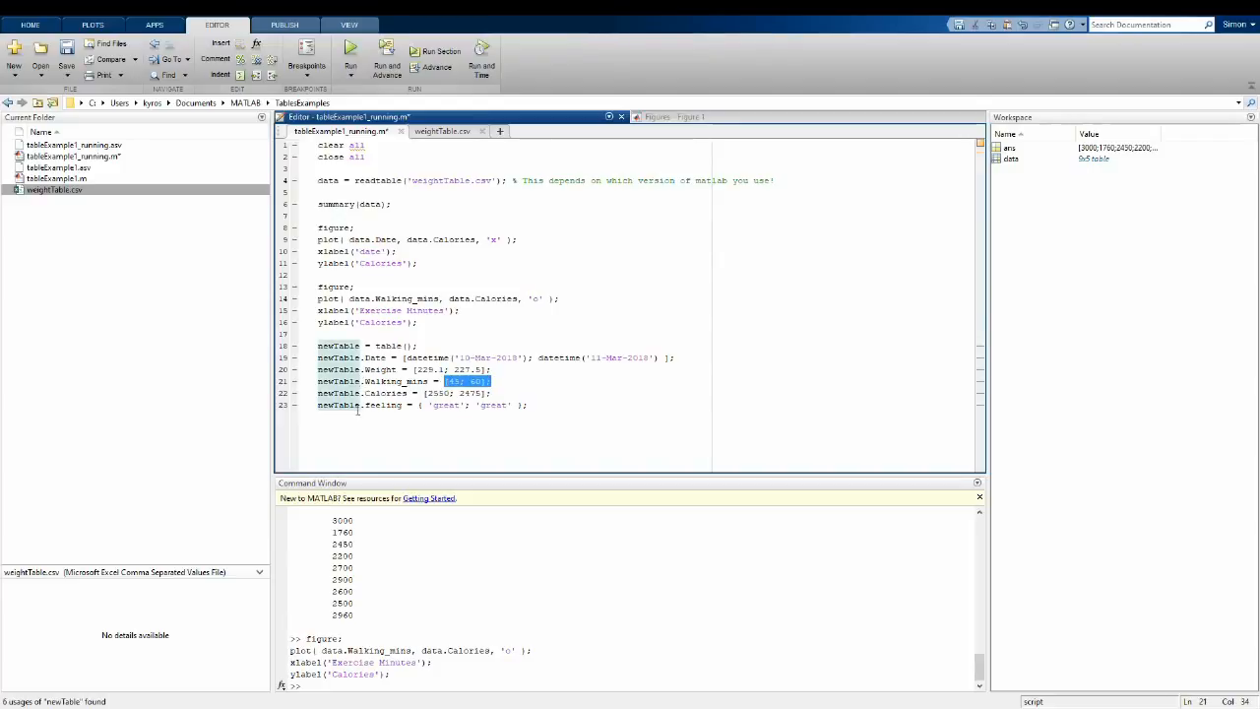
pyautogui.doubleClick(455, 392)
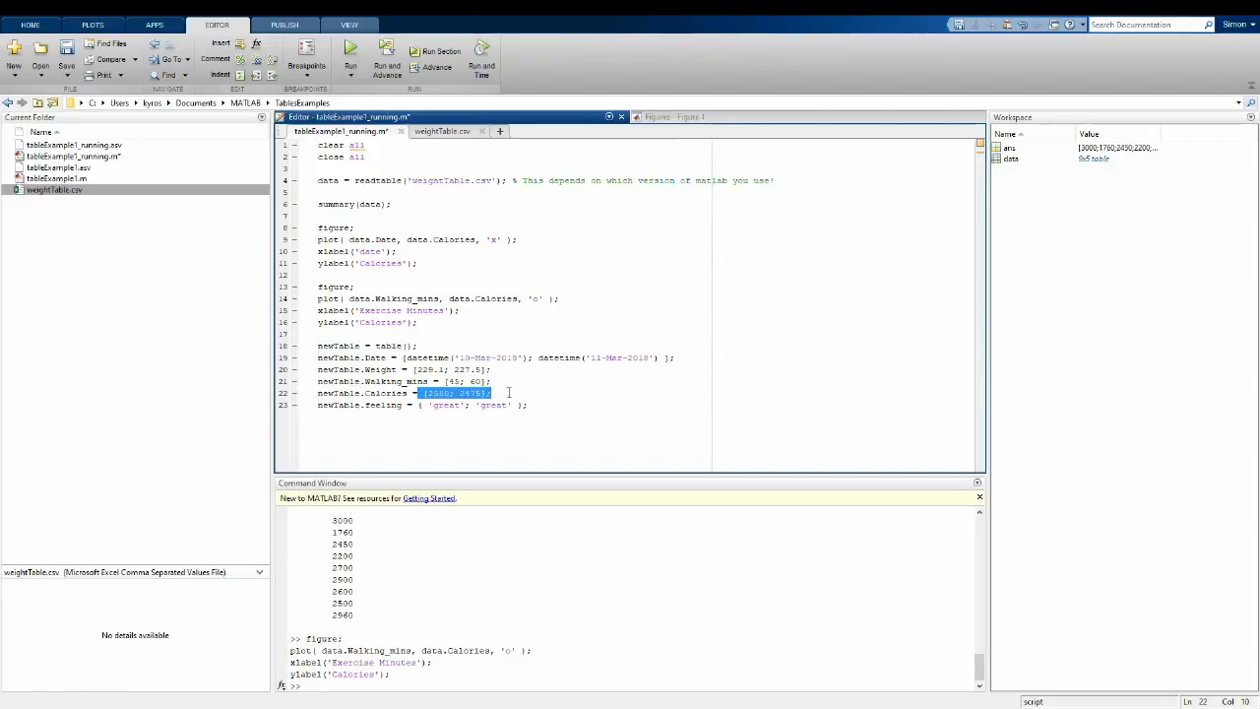
pyautogui.click(414, 406)
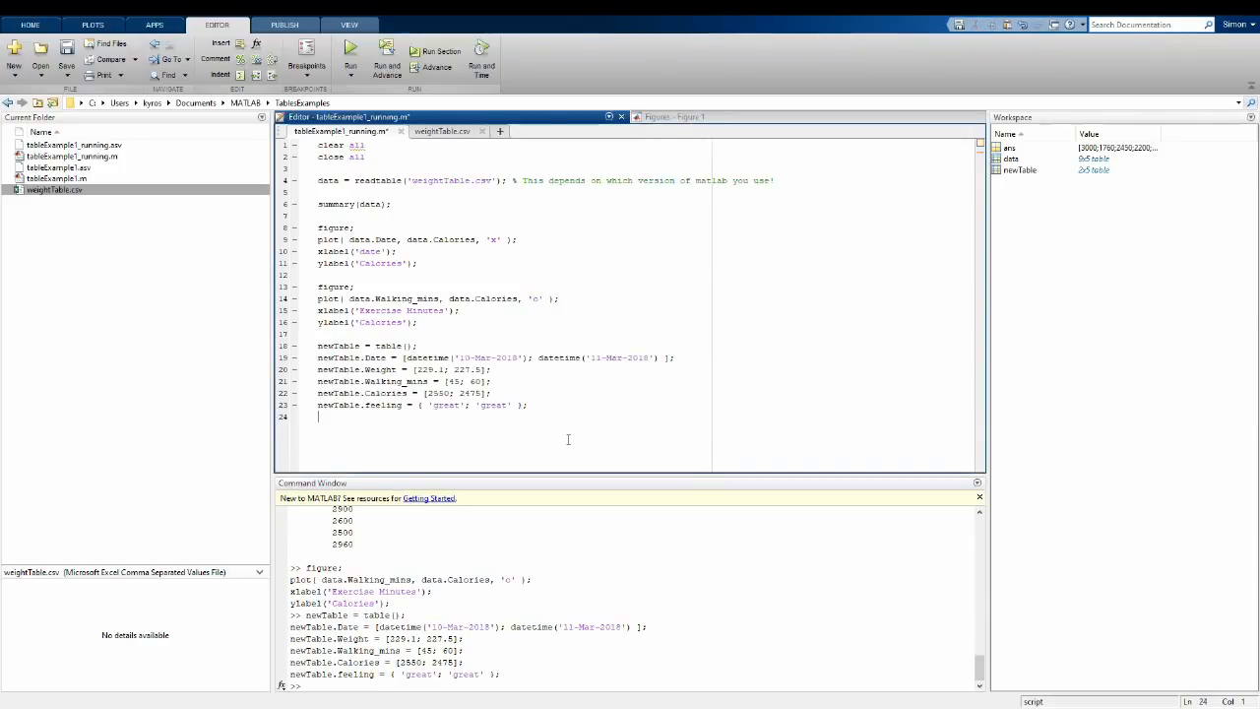
# Step: Add data = [data; newTable]; and remove the stray row-deleting line below it
pyautogui.write('data = [data; newTable];')
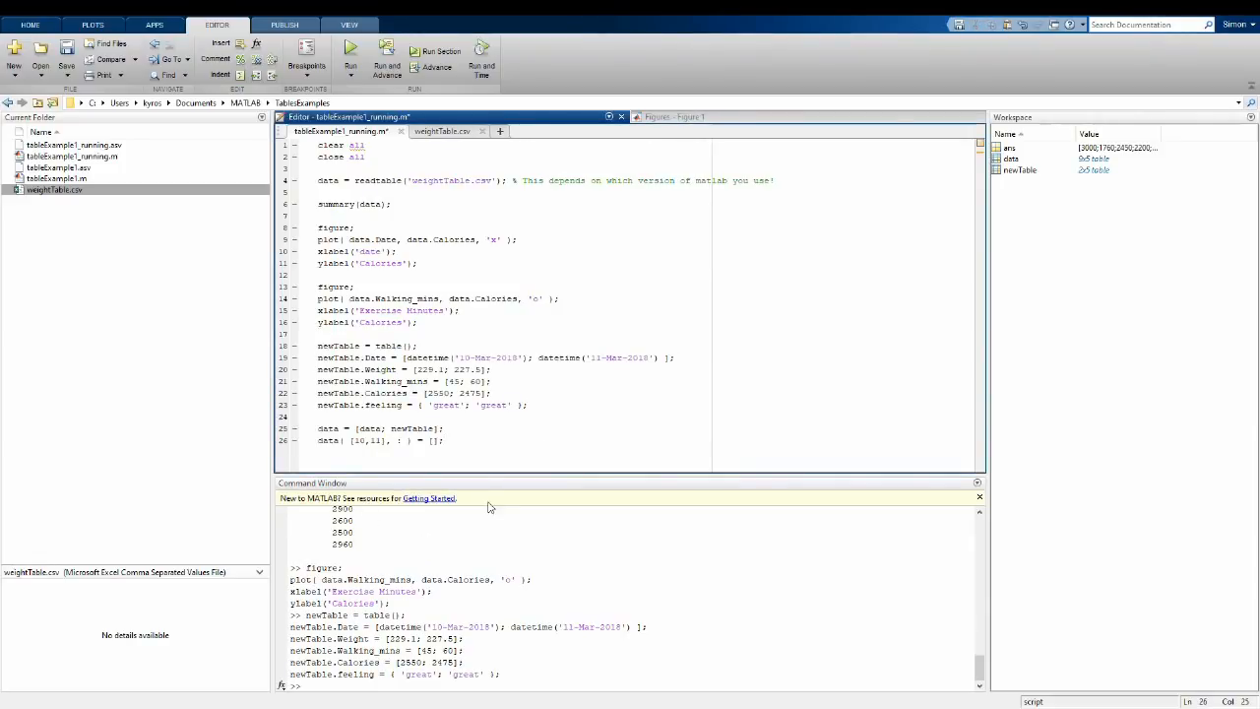
pyautogui.tripleClick(378, 441)
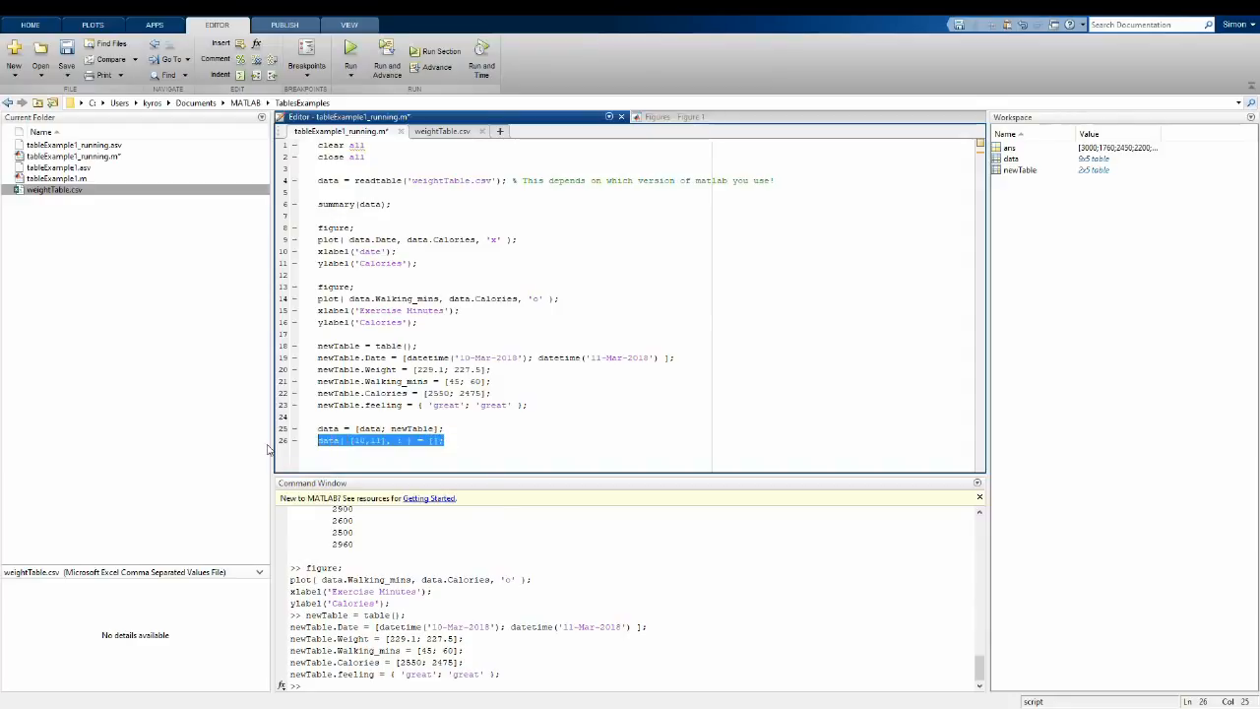
pyautogui.press('Delete')
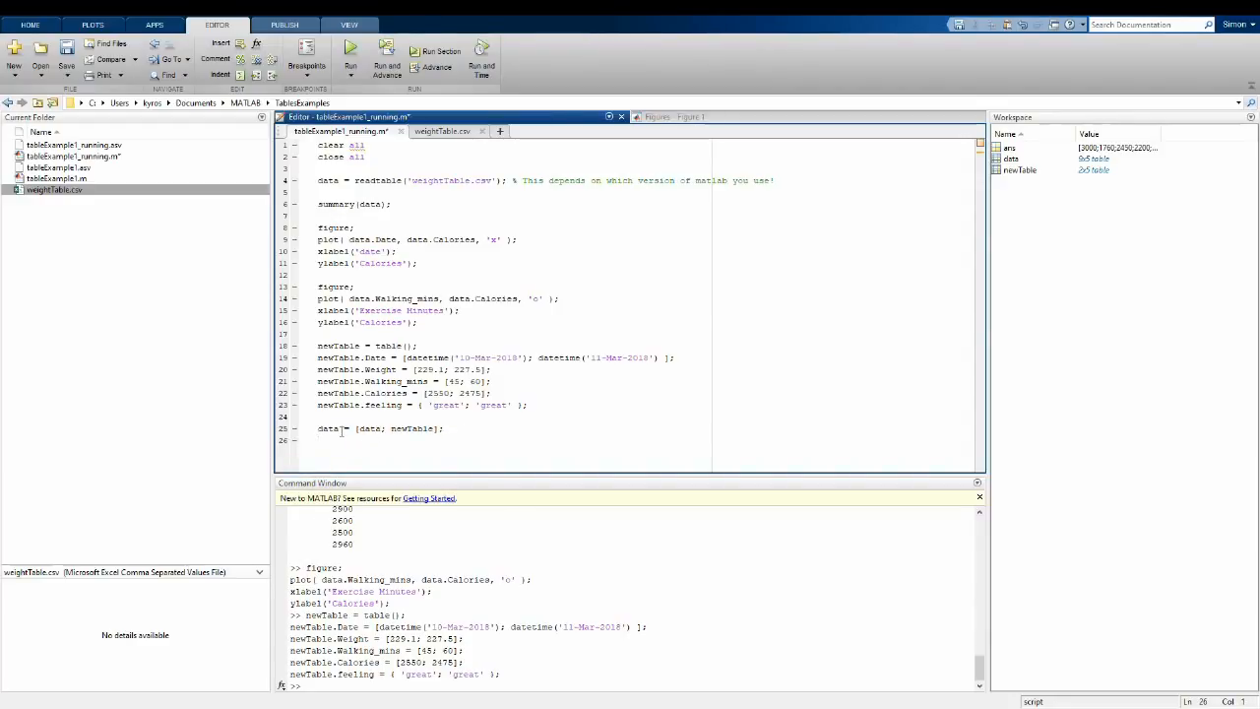
pyautogui.doubleClick(370, 429)
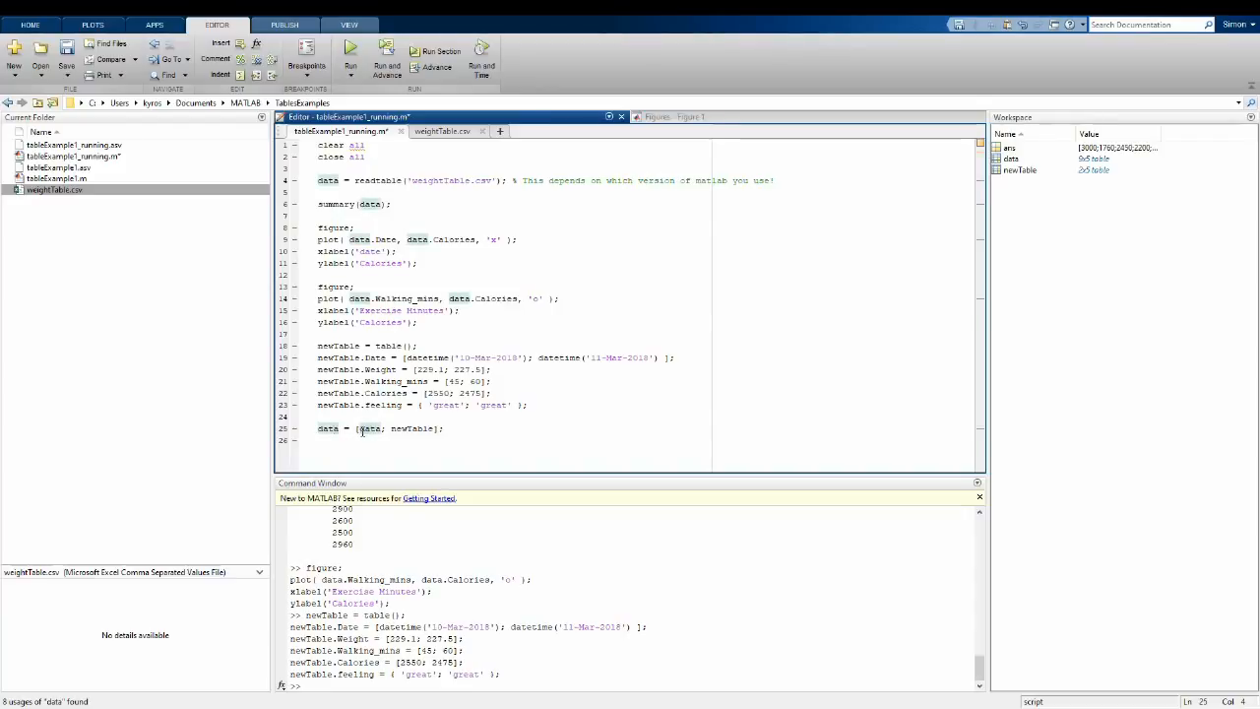
pyautogui.doubleClick(370, 429)
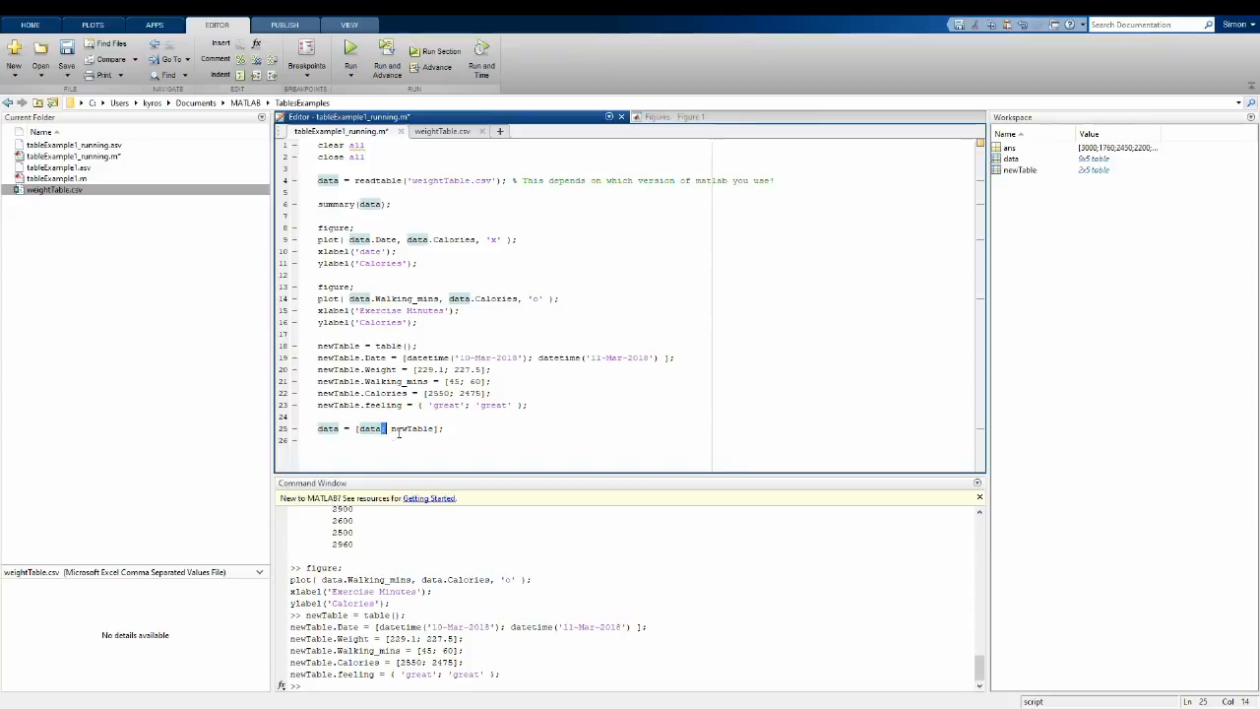
pyautogui.doubleClick(410, 429)
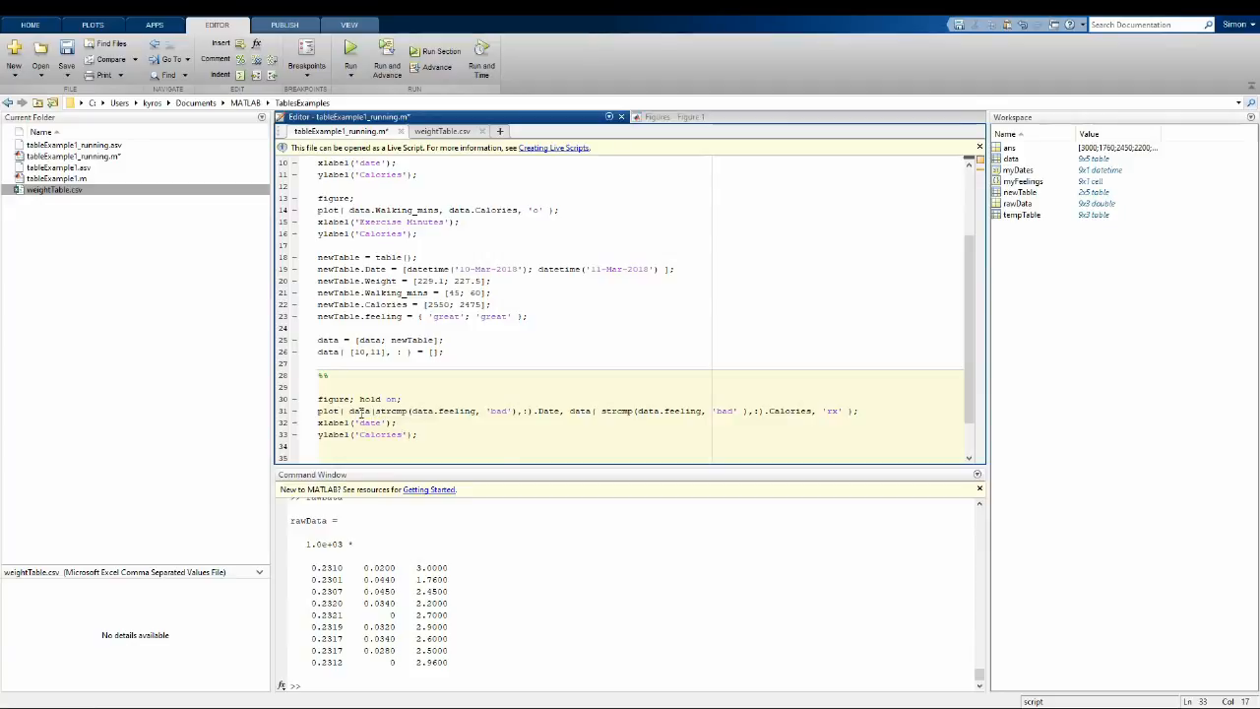
pyautogui.doubleClick(358, 411)
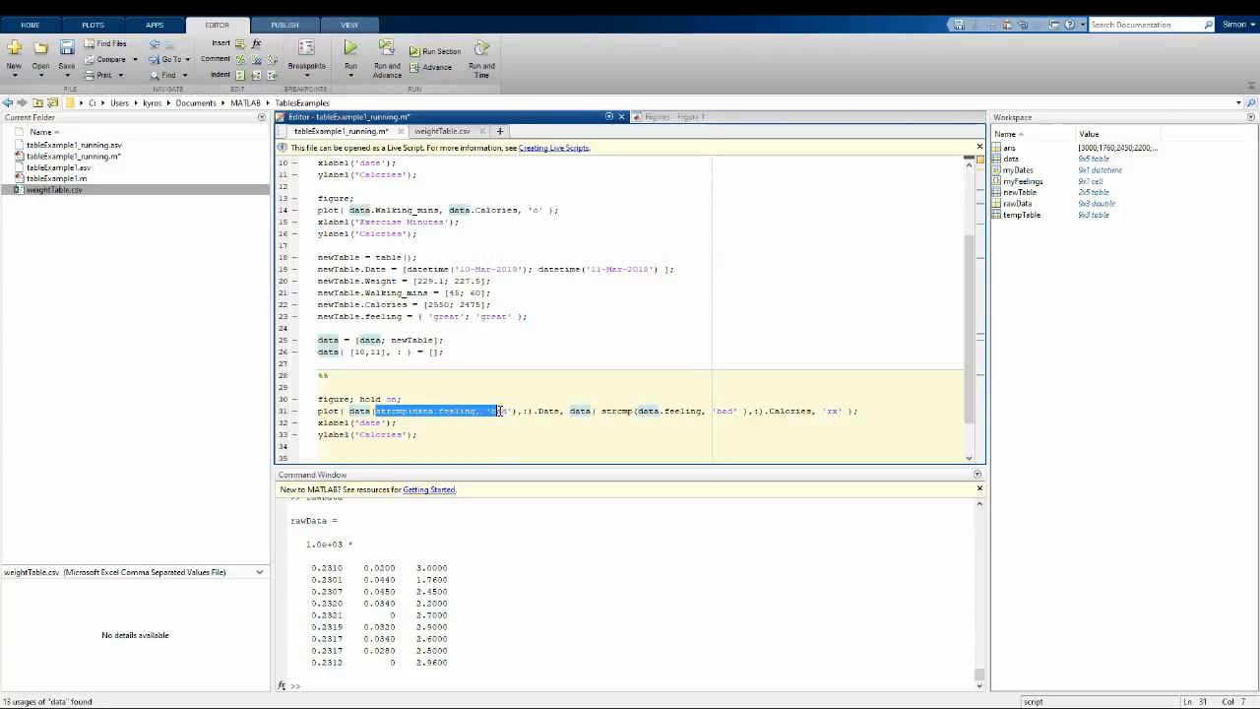
pyautogui.write('bad')
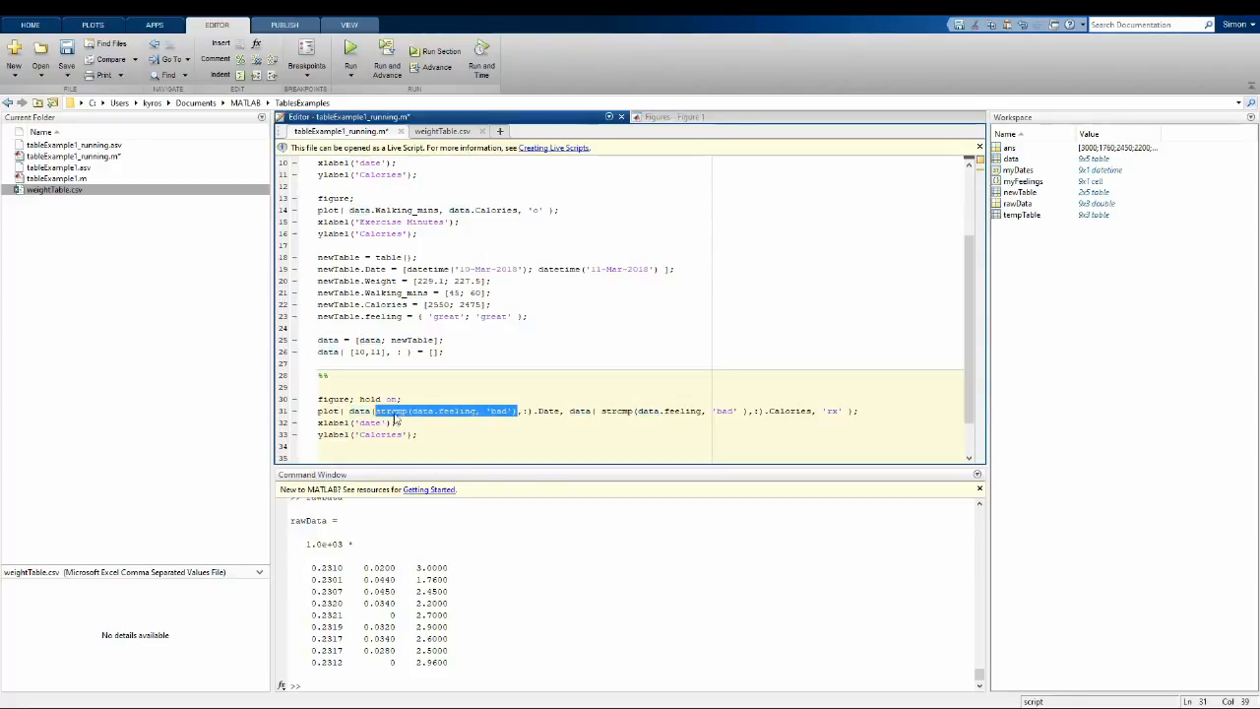
pyautogui.moveTo(452, 418)
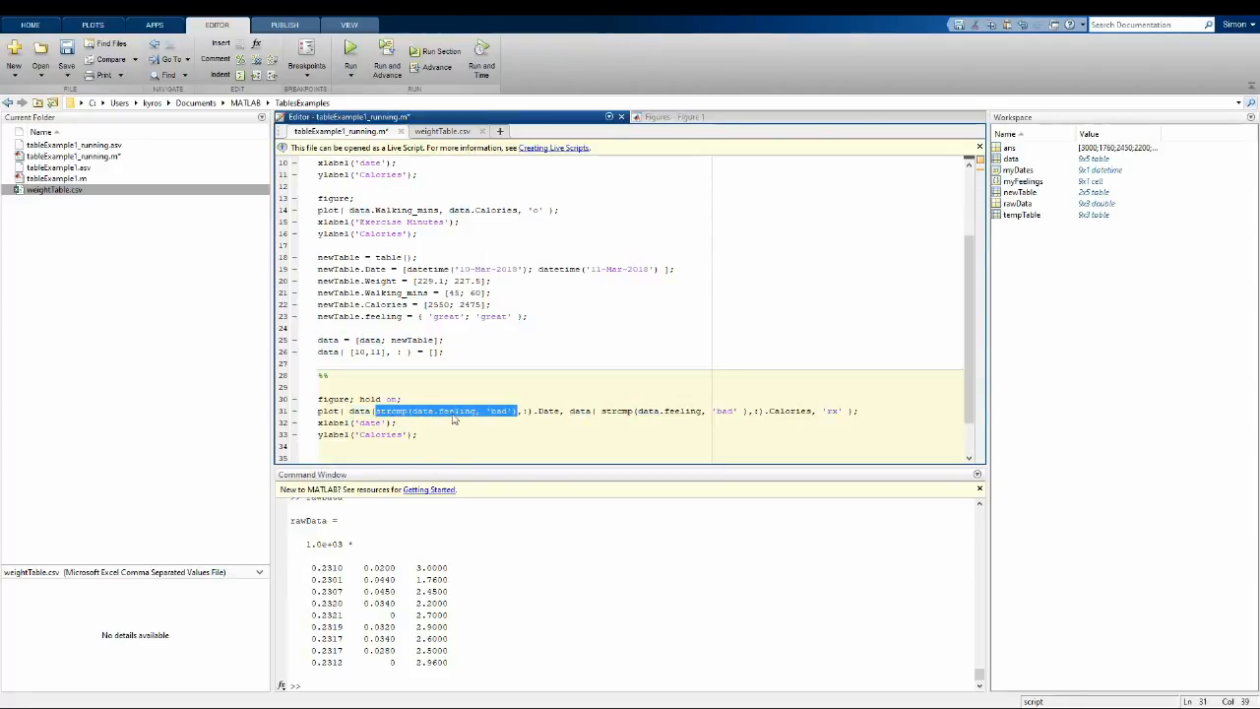
pyautogui.moveTo(493, 418)
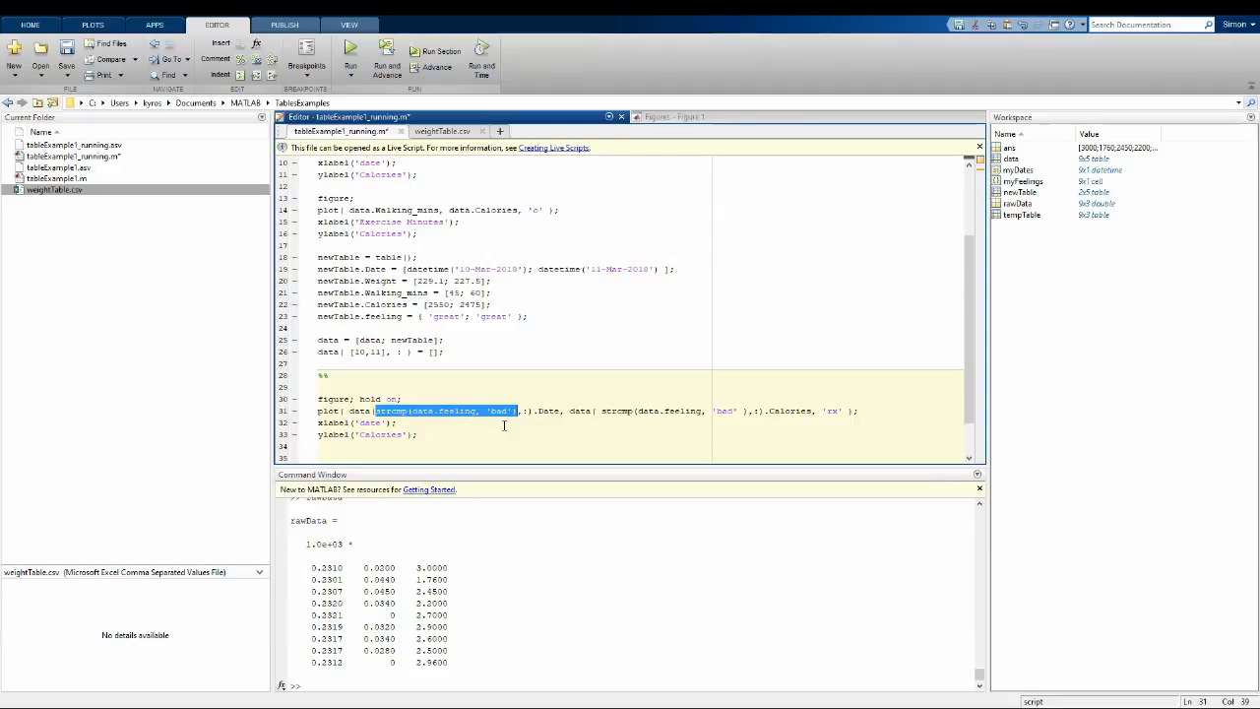
pyautogui.click(531, 411)
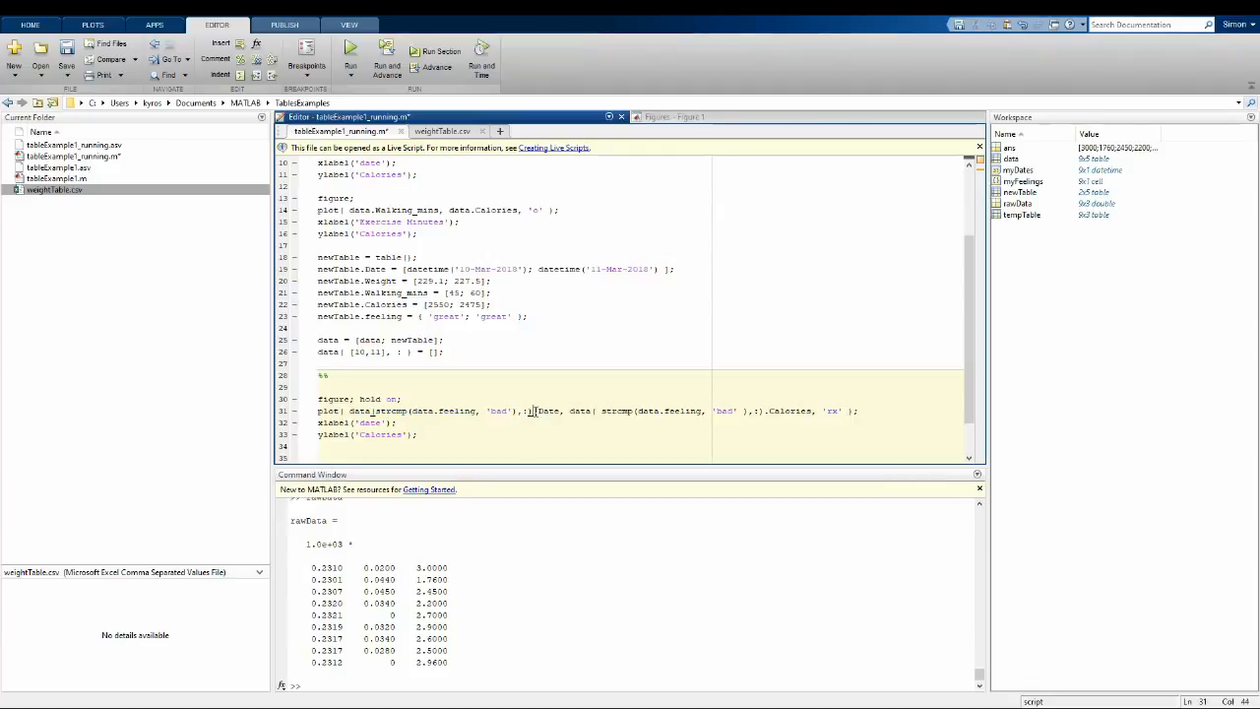
pyautogui.moveTo(350, 411); pyautogui.dragTo(532, 411)
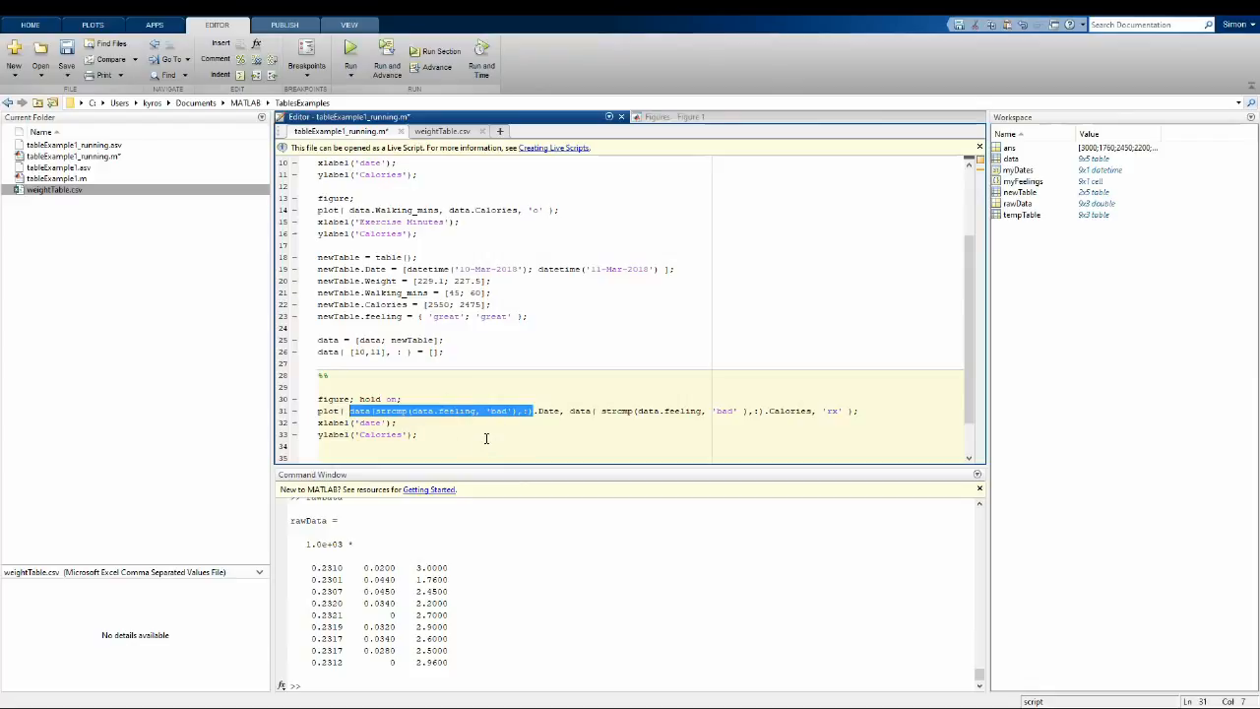
pyautogui.click(543, 412)
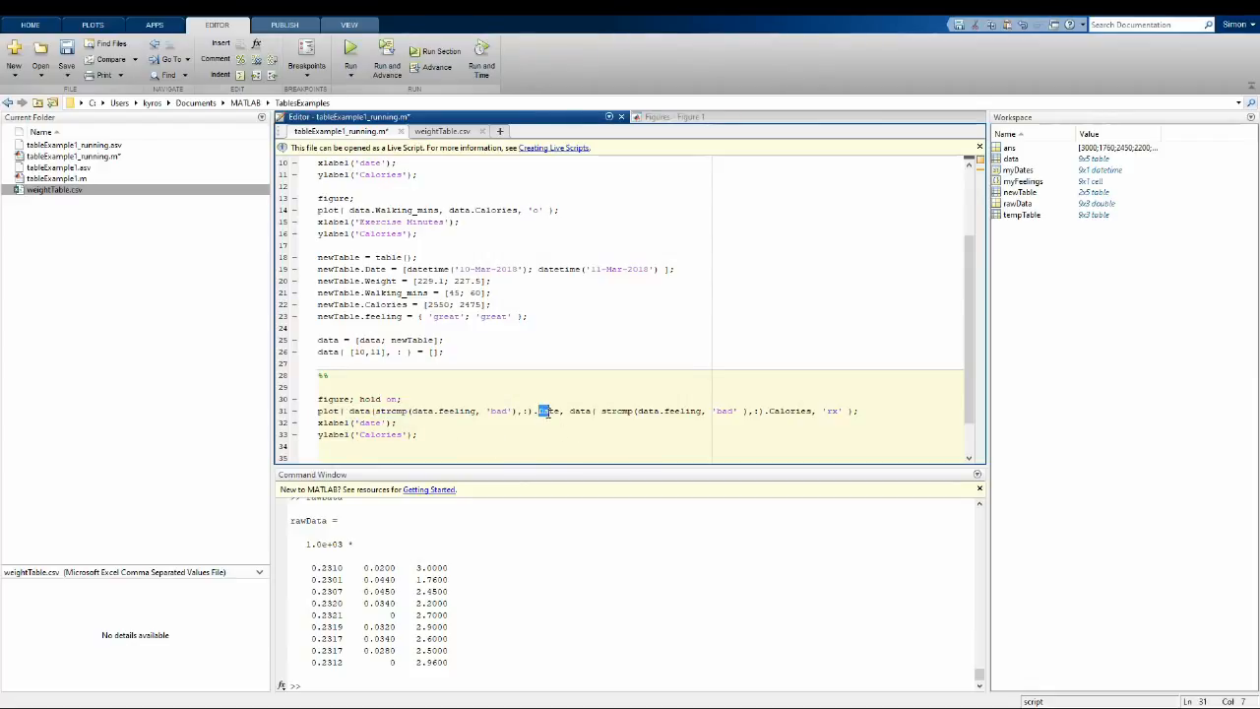
pyautogui.doubleClick(547, 411)
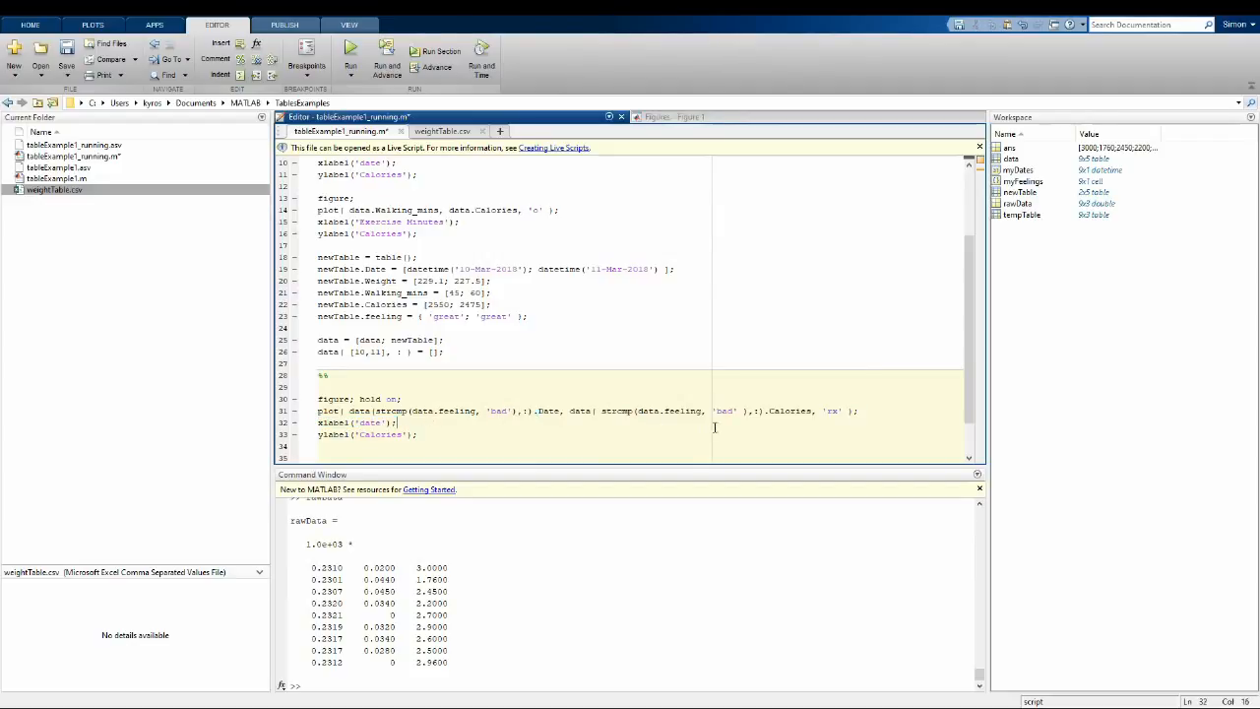
pyautogui.click(788, 411)
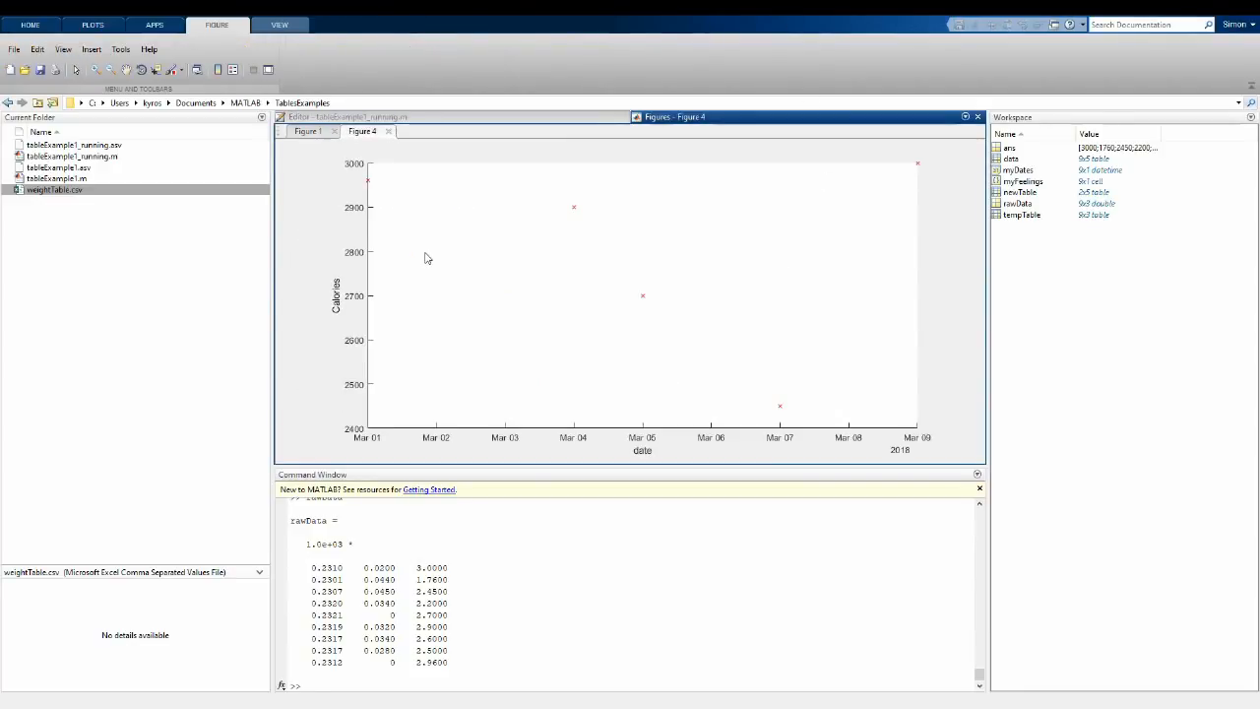
pyautogui.moveTo(713, 418)
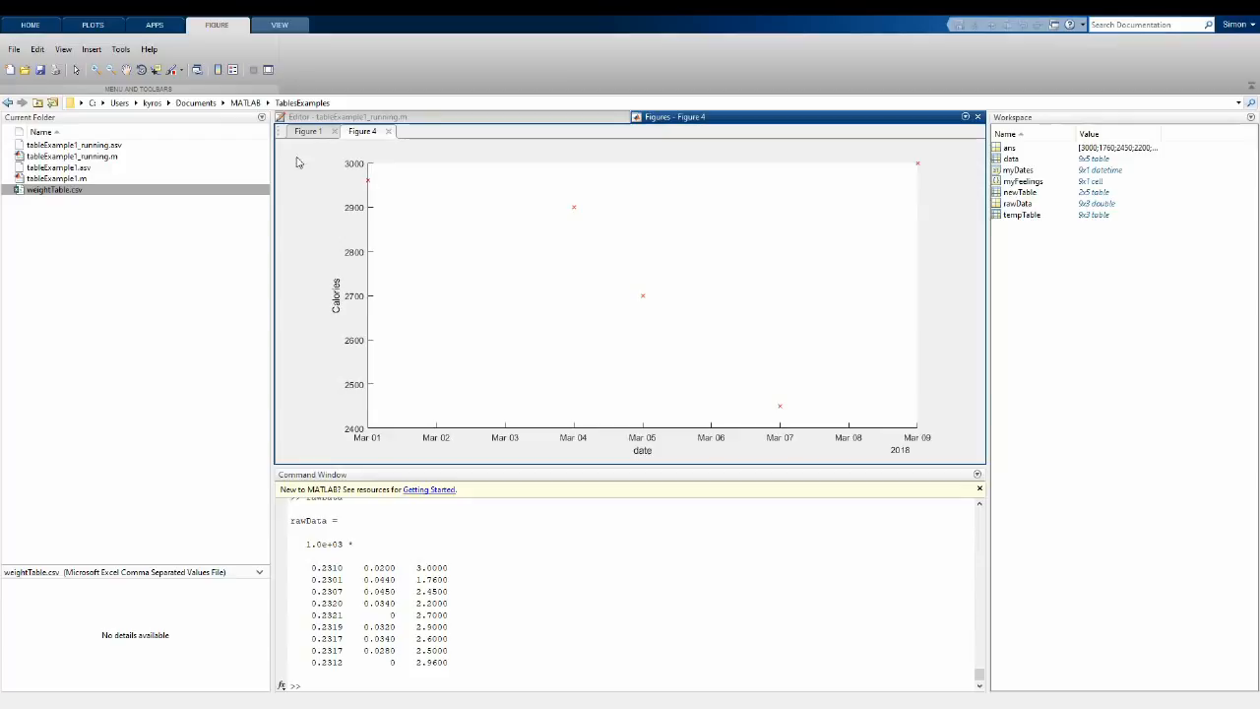
pyautogui.moveTo(437, 120)
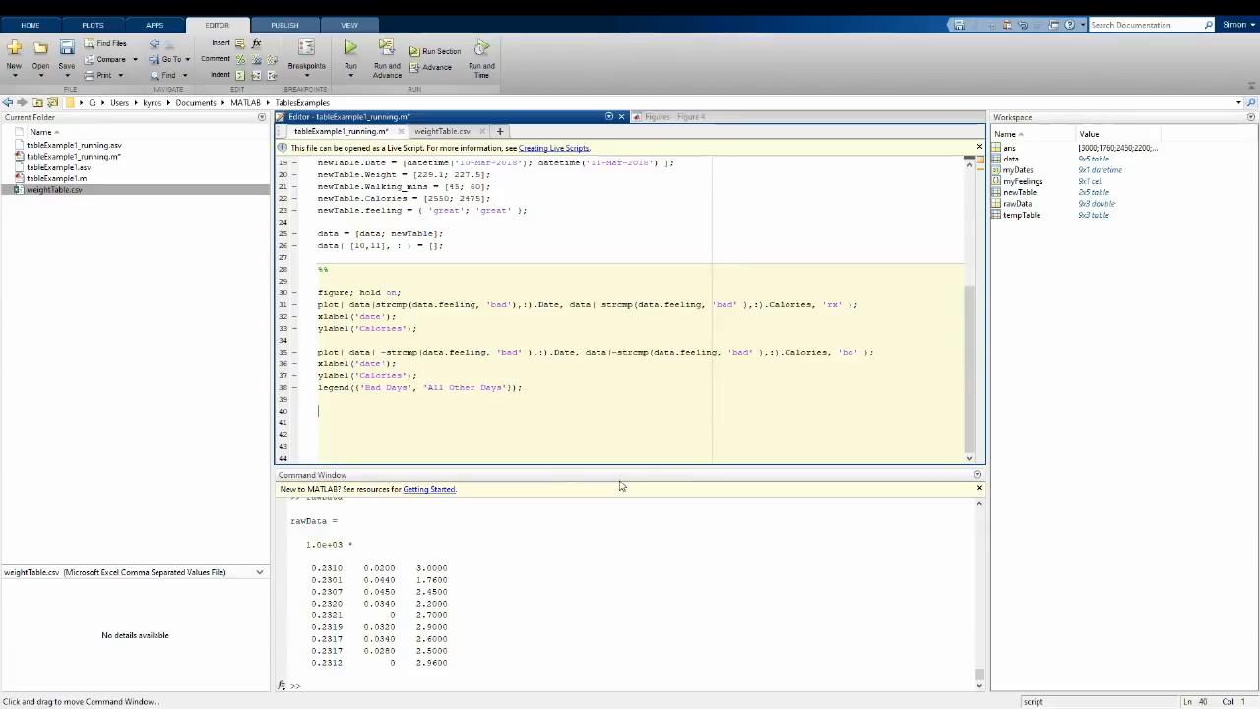
# Step: Add set(gca, 'FontSize', 14); after the legend line in the plotting section
pyautogui.write('set(')
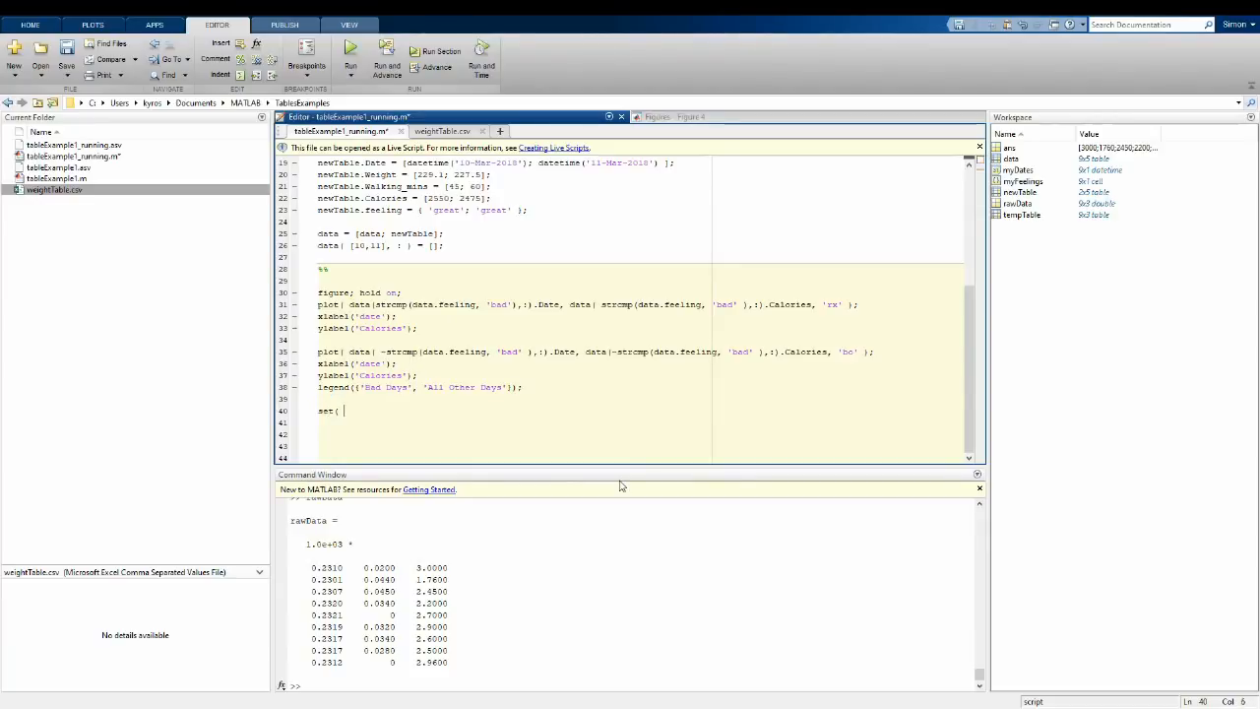
pyautogui.write("gca, 'fontSize', 14 );")
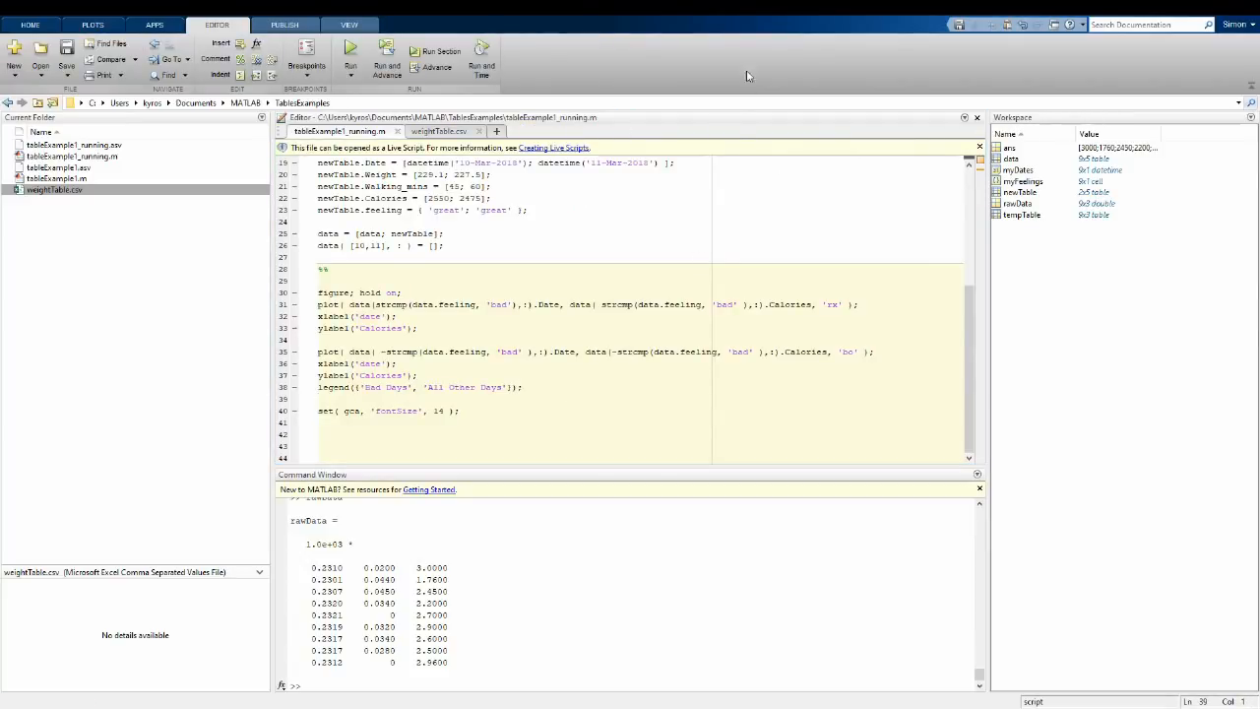
# Step: Run the plotting section to get the Bad Days / All Other Days figure, then return to the Editor
pyautogui.click(351, 59)
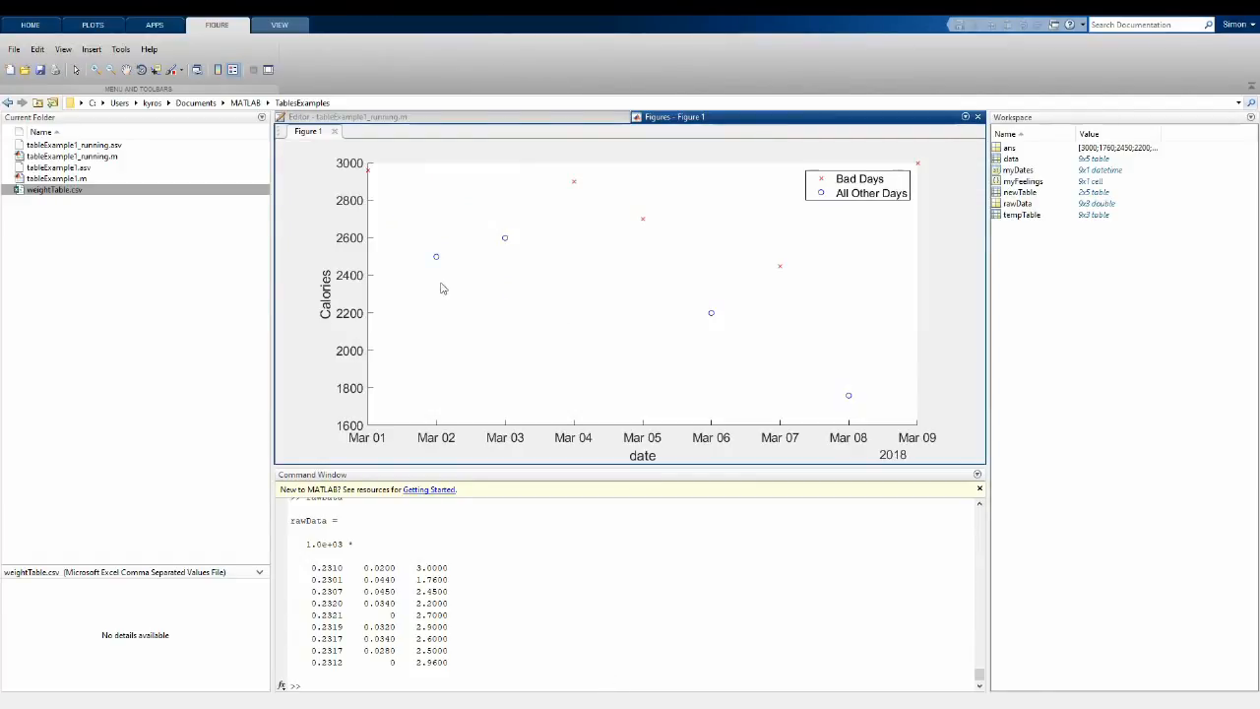
pyautogui.moveTo(358, 177)
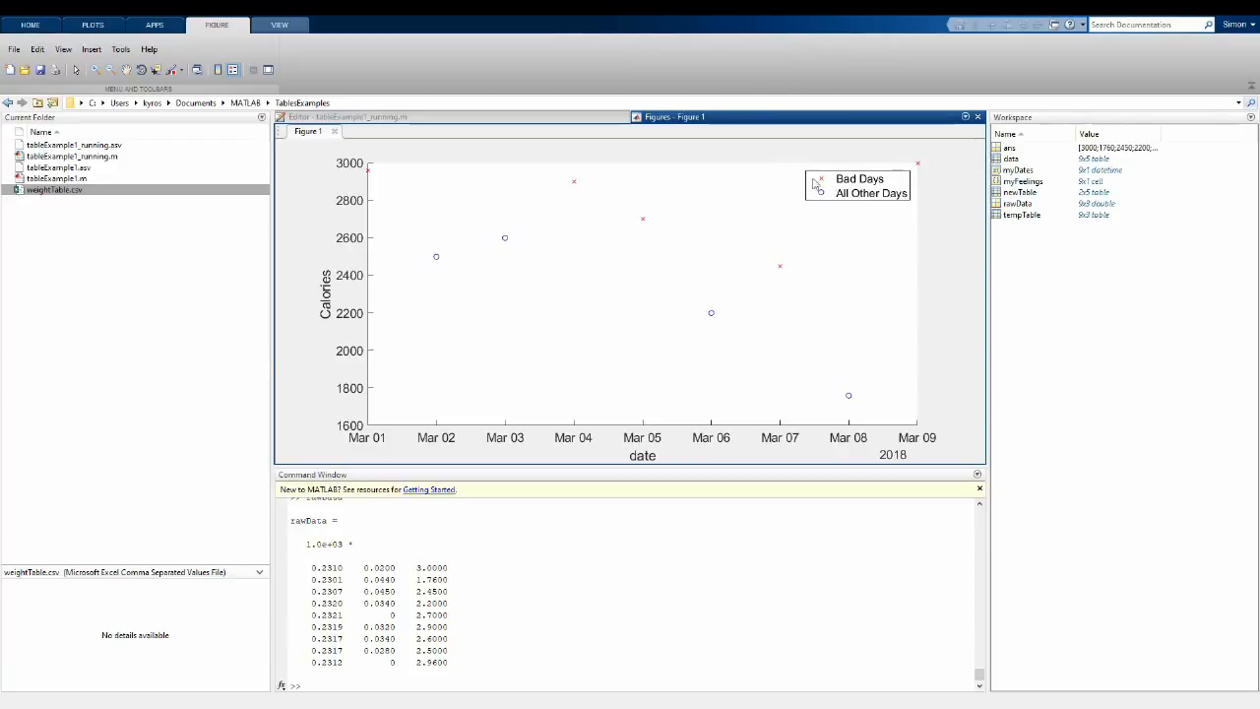
pyautogui.moveTo(936, 238)
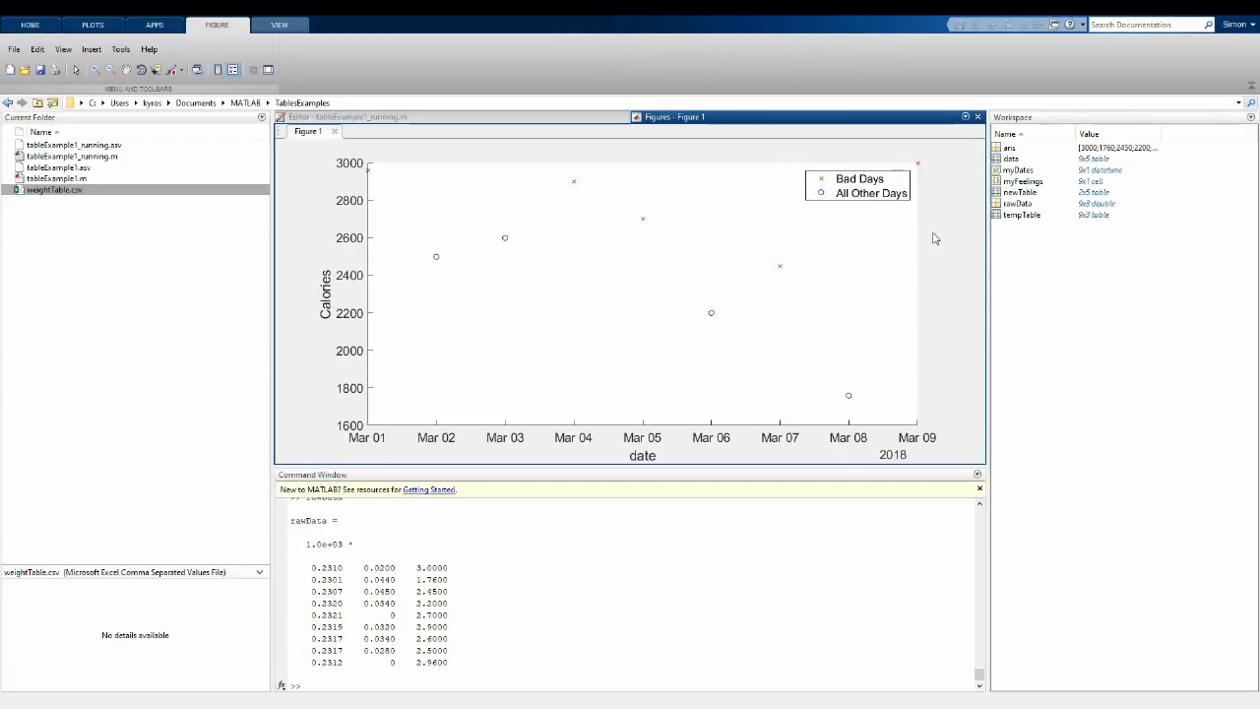
pyautogui.moveTo(914, 234)
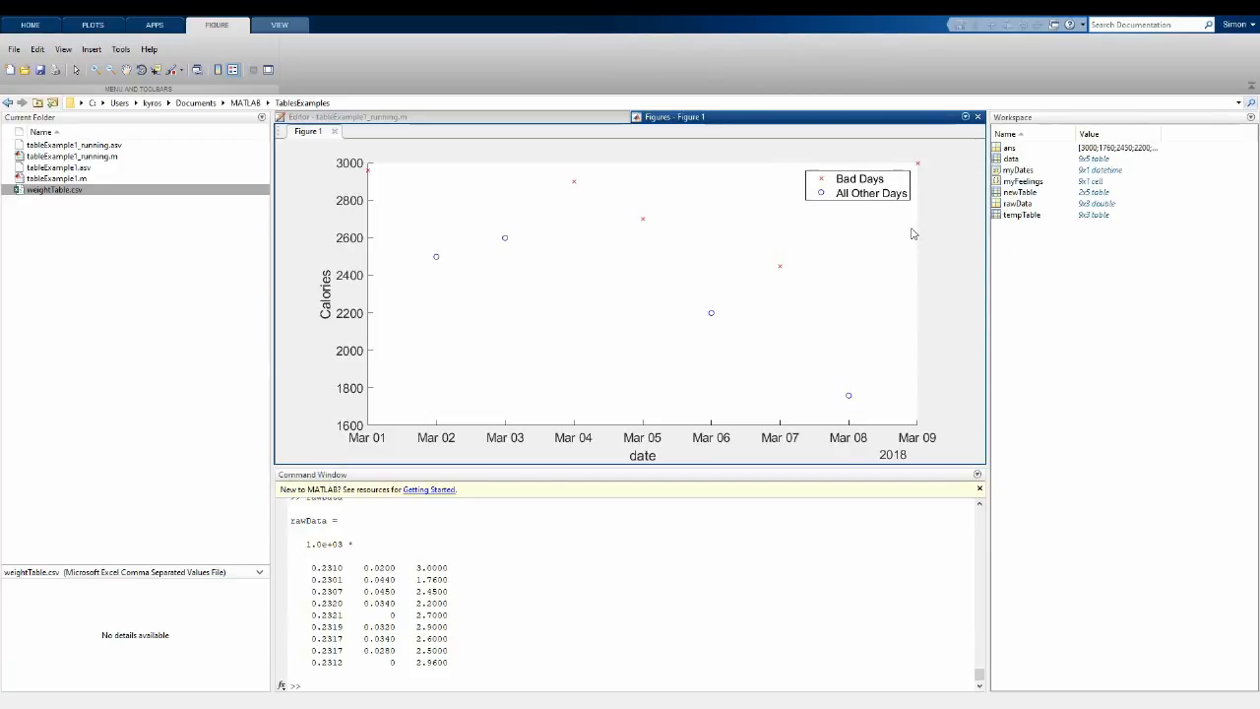
pyautogui.moveTo(910, 233)
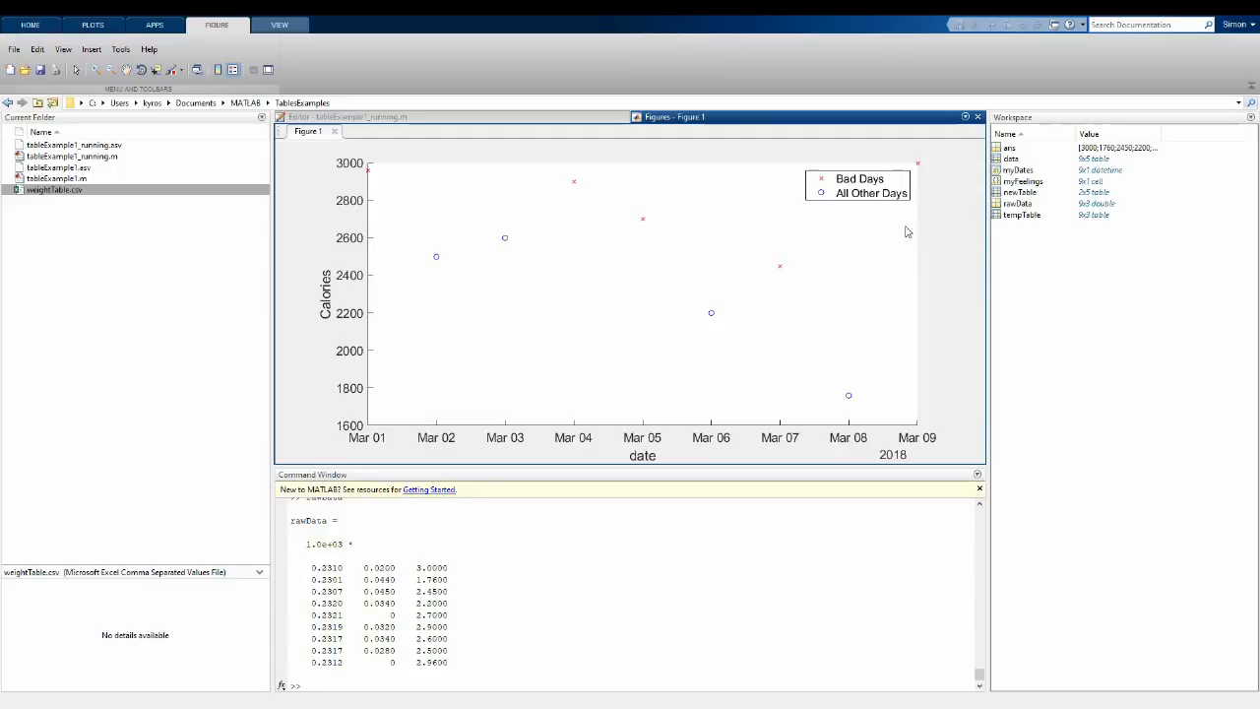
pyautogui.moveTo(738, 315)
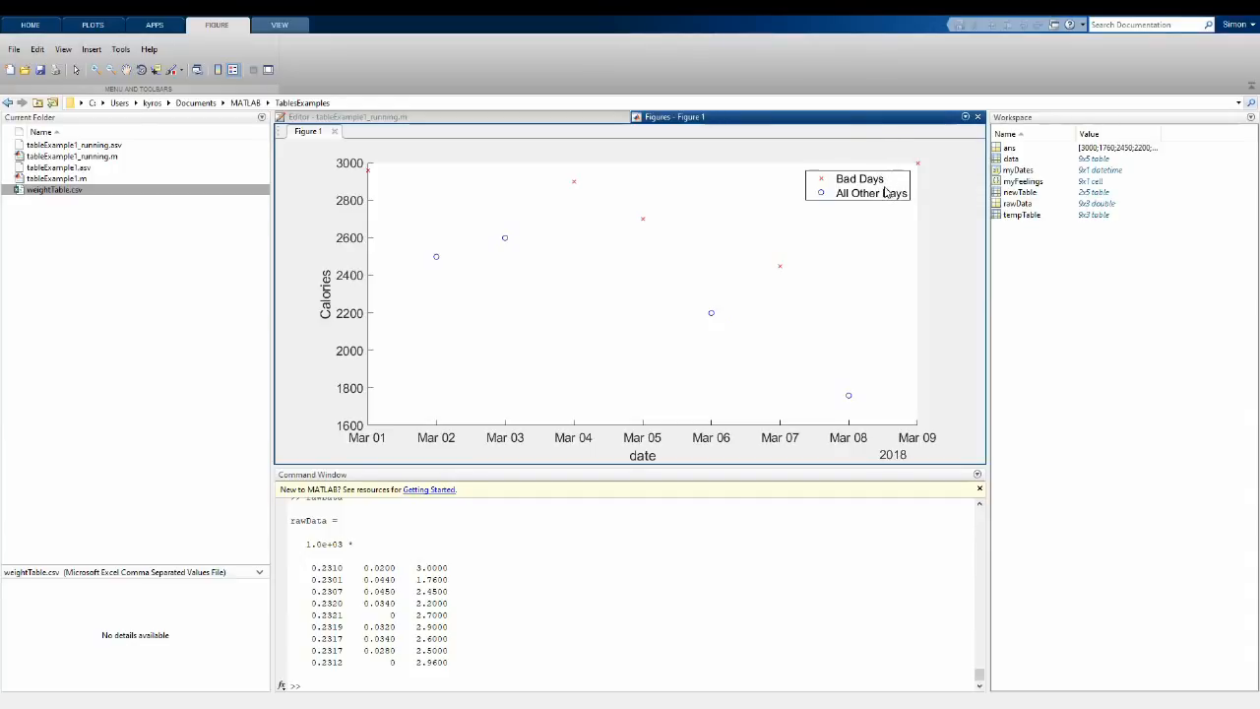
pyautogui.moveTo(929, 302)
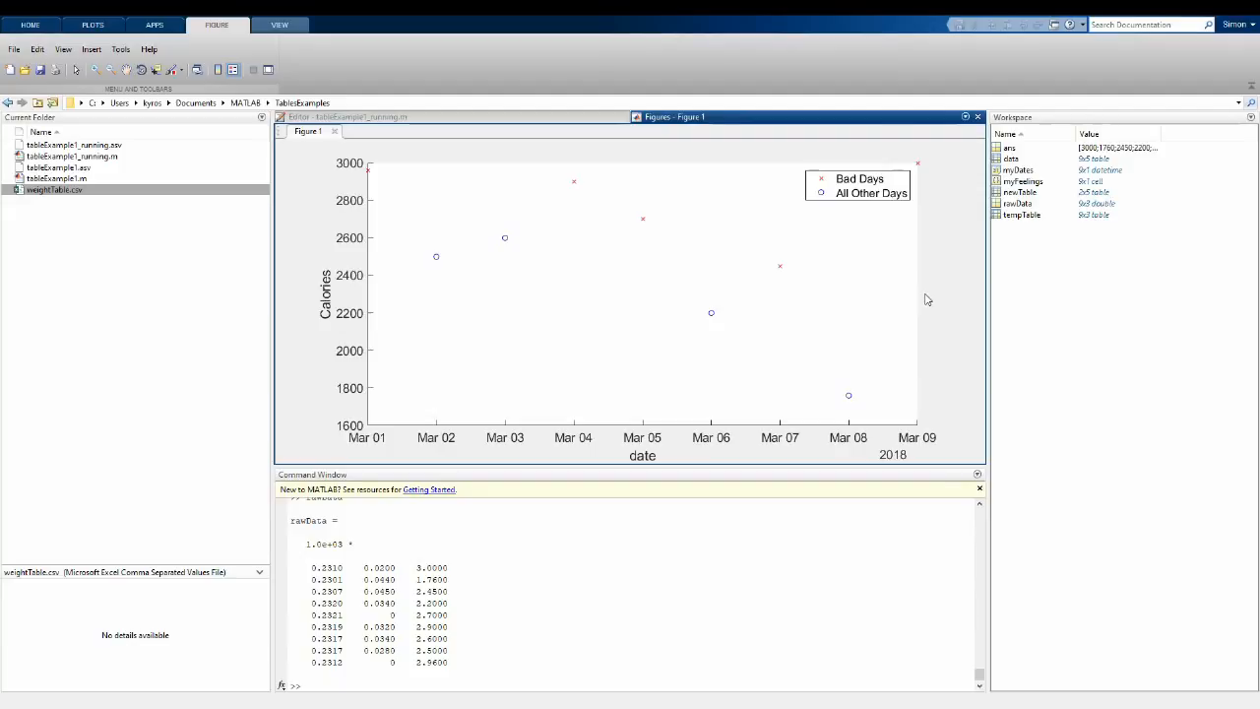
pyautogui.moveTo(906, 293)
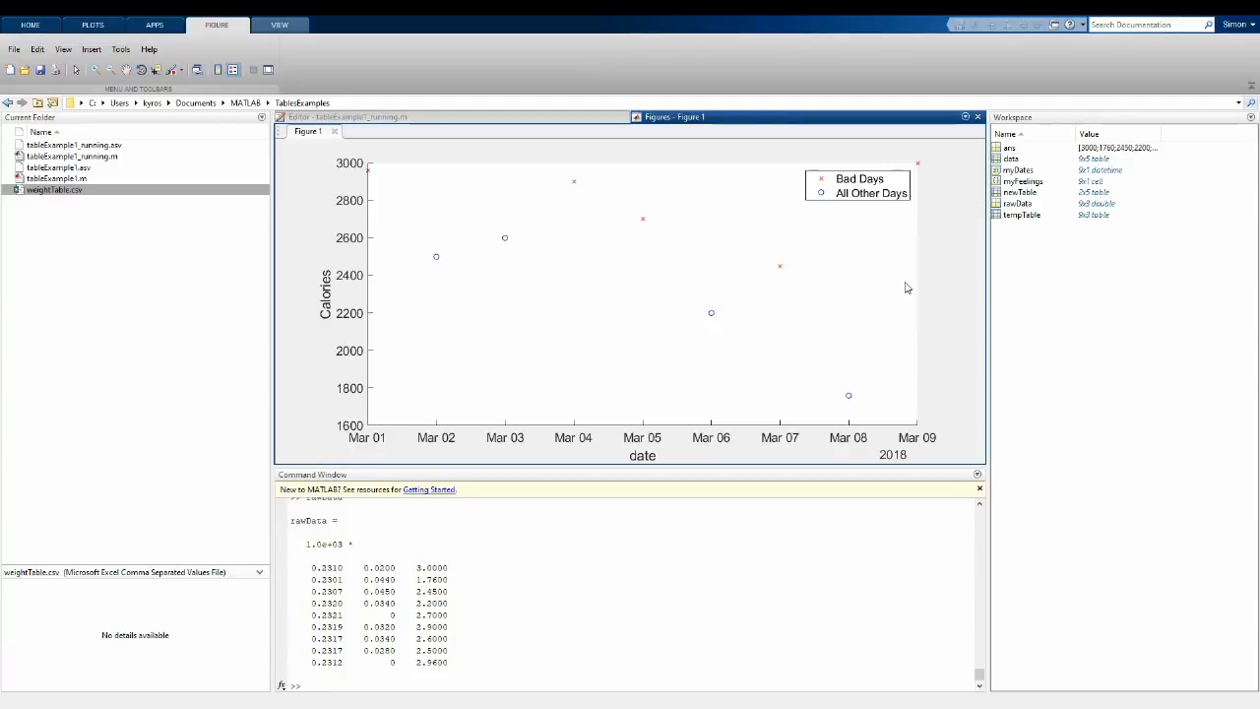
pyautogui.moveTo(926, 240)
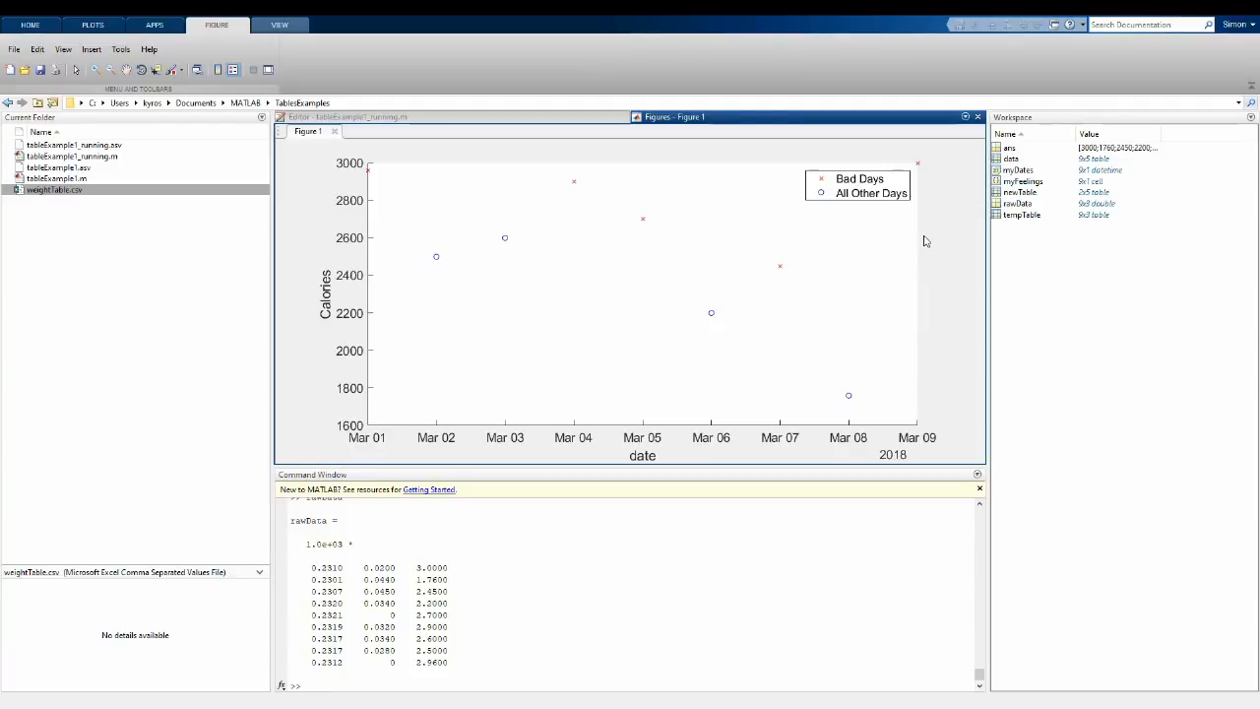
pyautogui.click(345, 116)
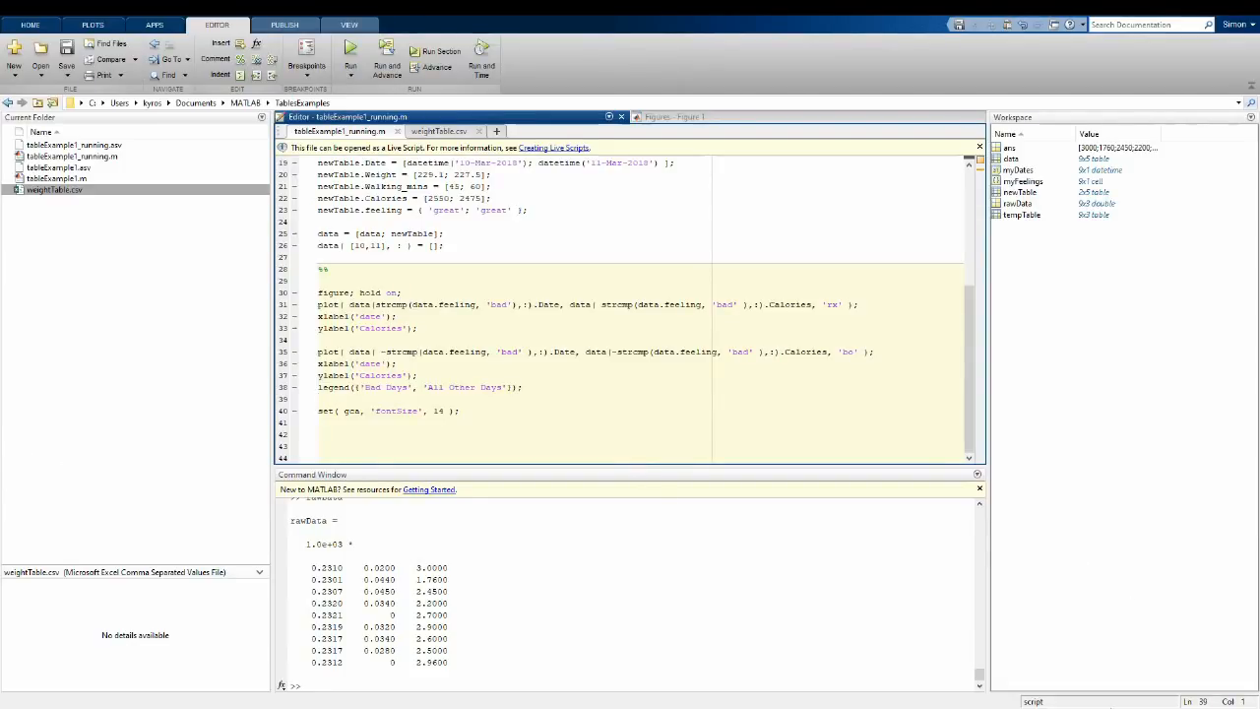
# Step: Assign myDates = data.Date in a new section, yielding a 9x1 datetime array of March 2018 dates
pyautogui.click(351, 59)
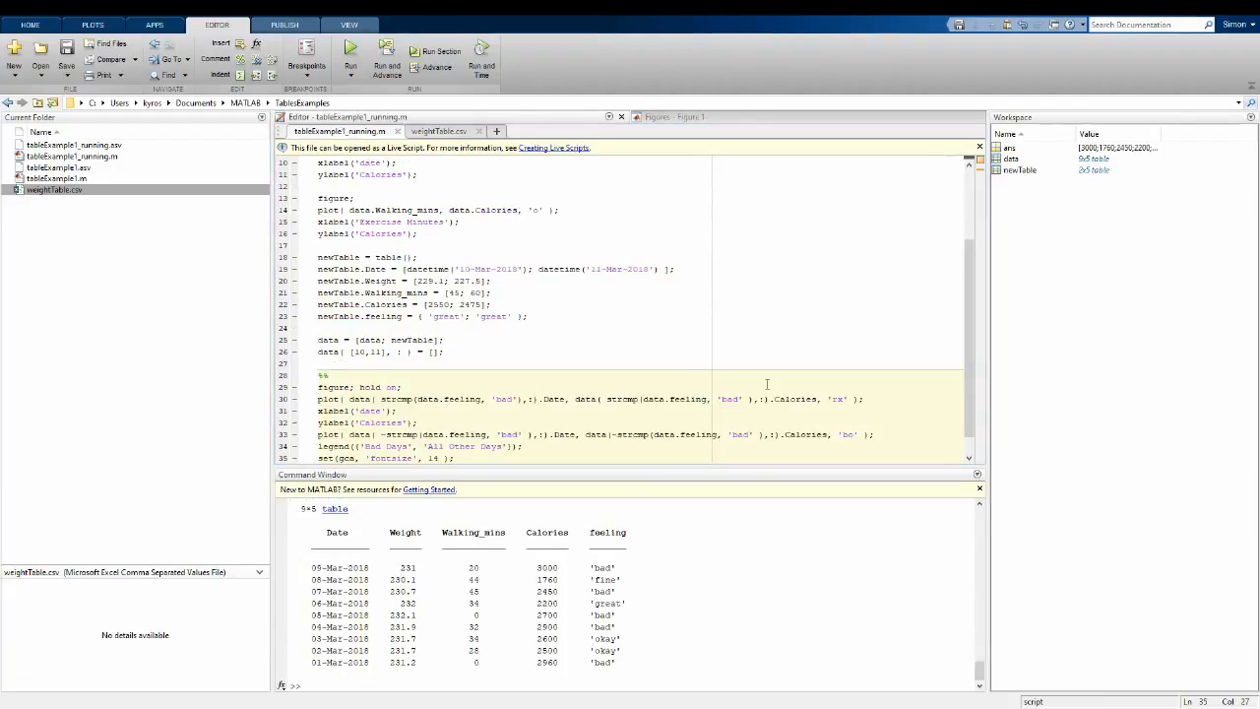
pyautogui.moveTo(300, 358)
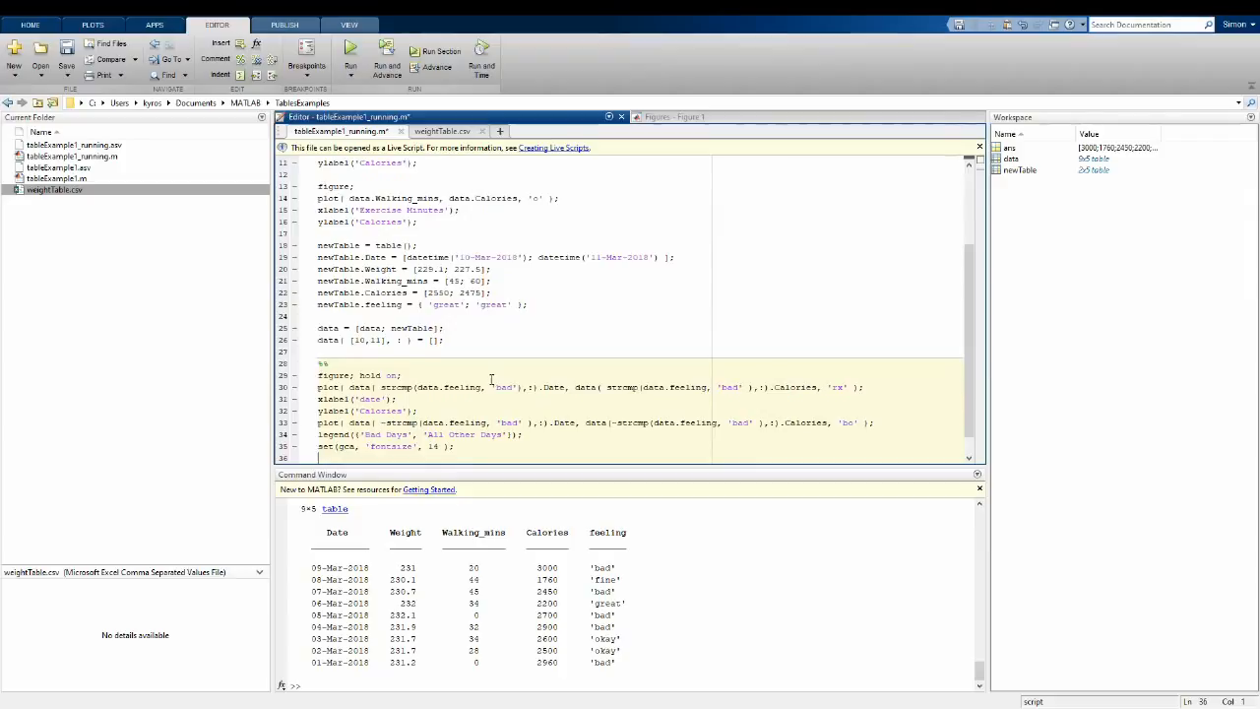
pyautogui.scroll(-3)
pyautogui.write('%%')
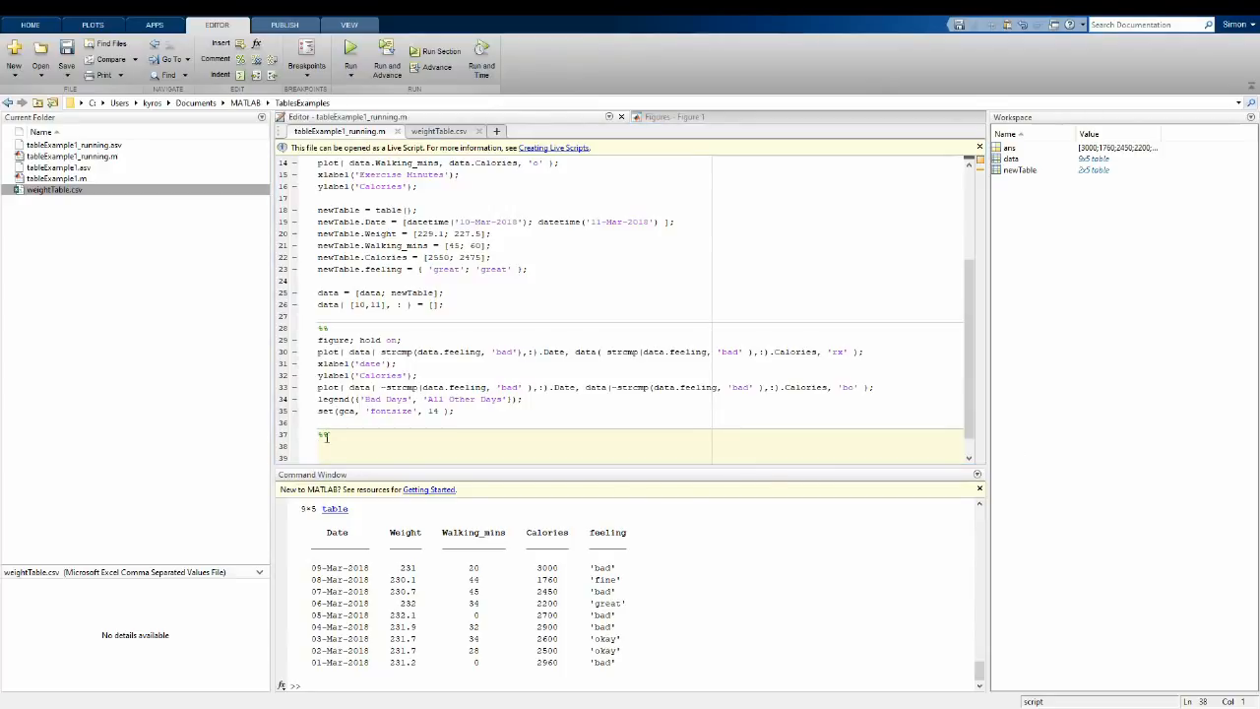
pyautogui.write('myDates = data.Date')
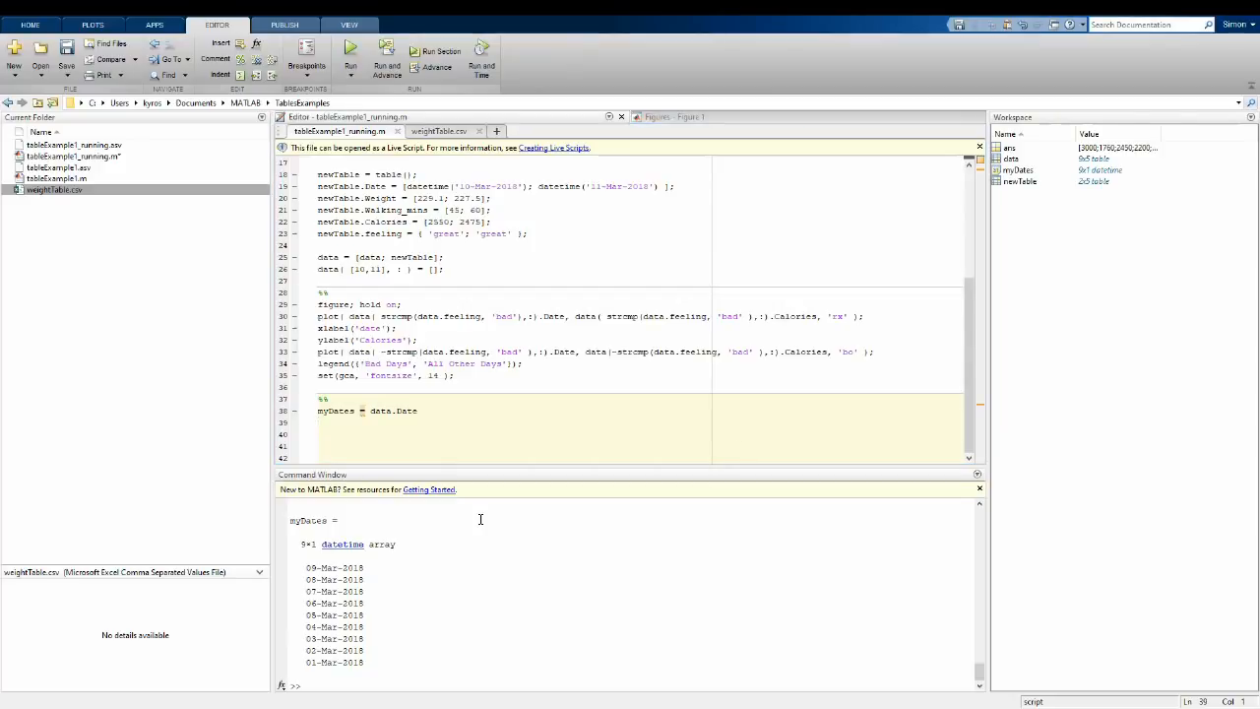
# Step: Assign myFeelings = data.feeling as a 9x1 cell array, then redisplay the data table in the Command Window
pyautogui.write('myFeelings = data.feeling')
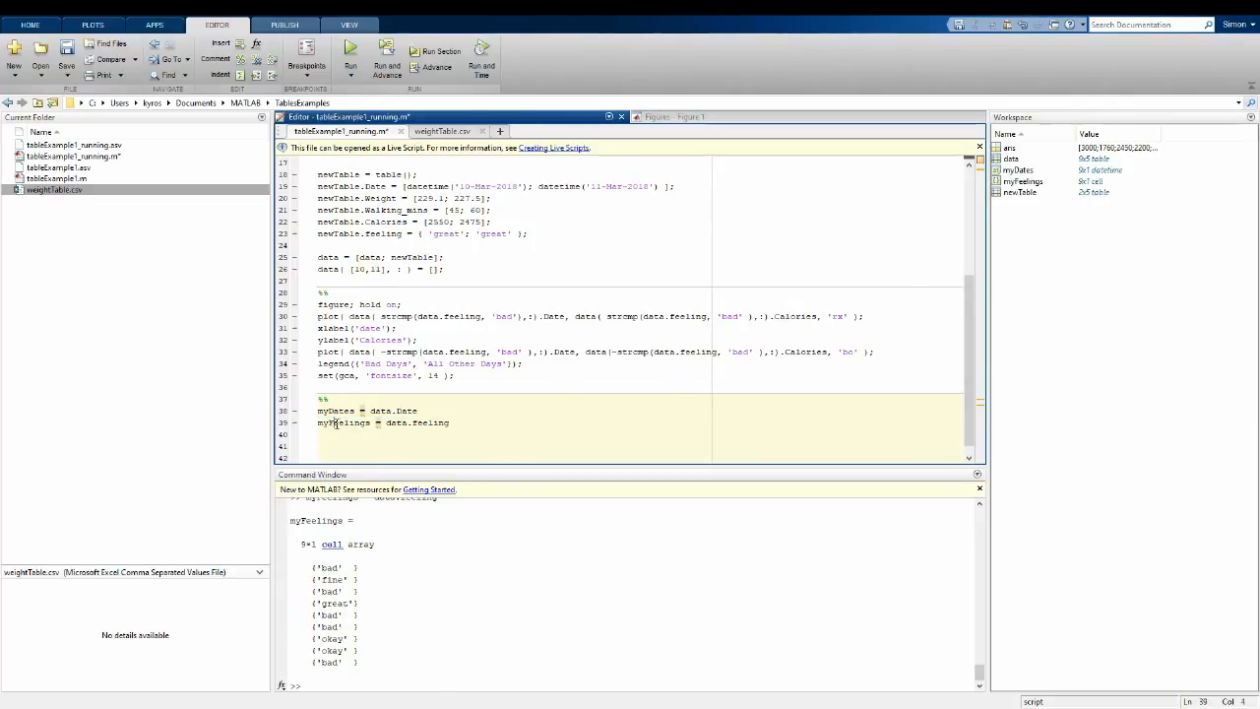
pyautogui.doubleClick(343, 421)
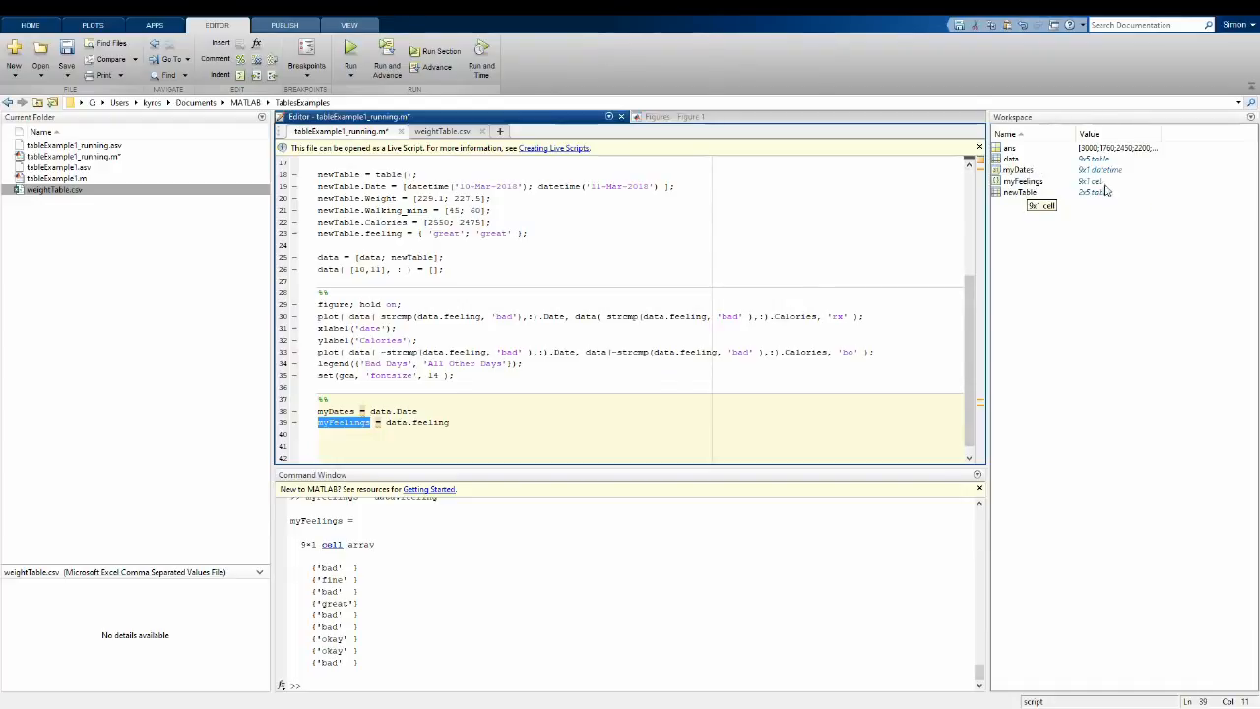
pyautogui.click(488, 421)
pyautogui.write('dat')
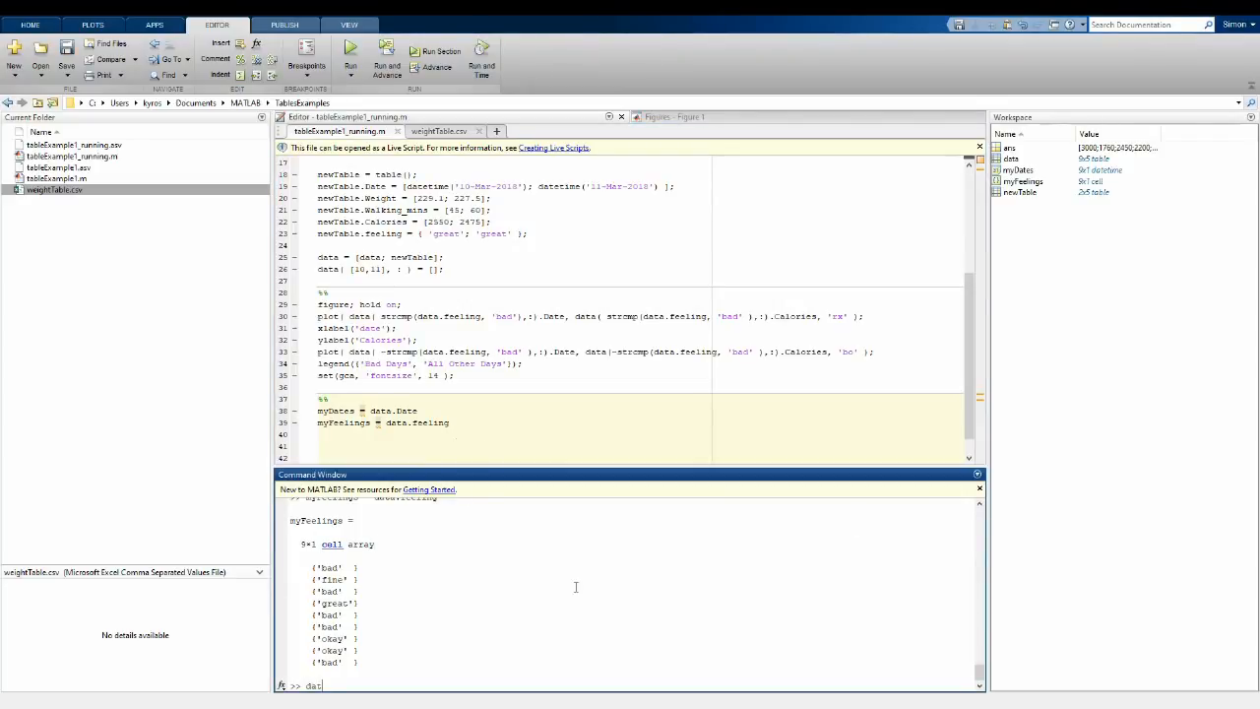
pyautogui.press('Return')
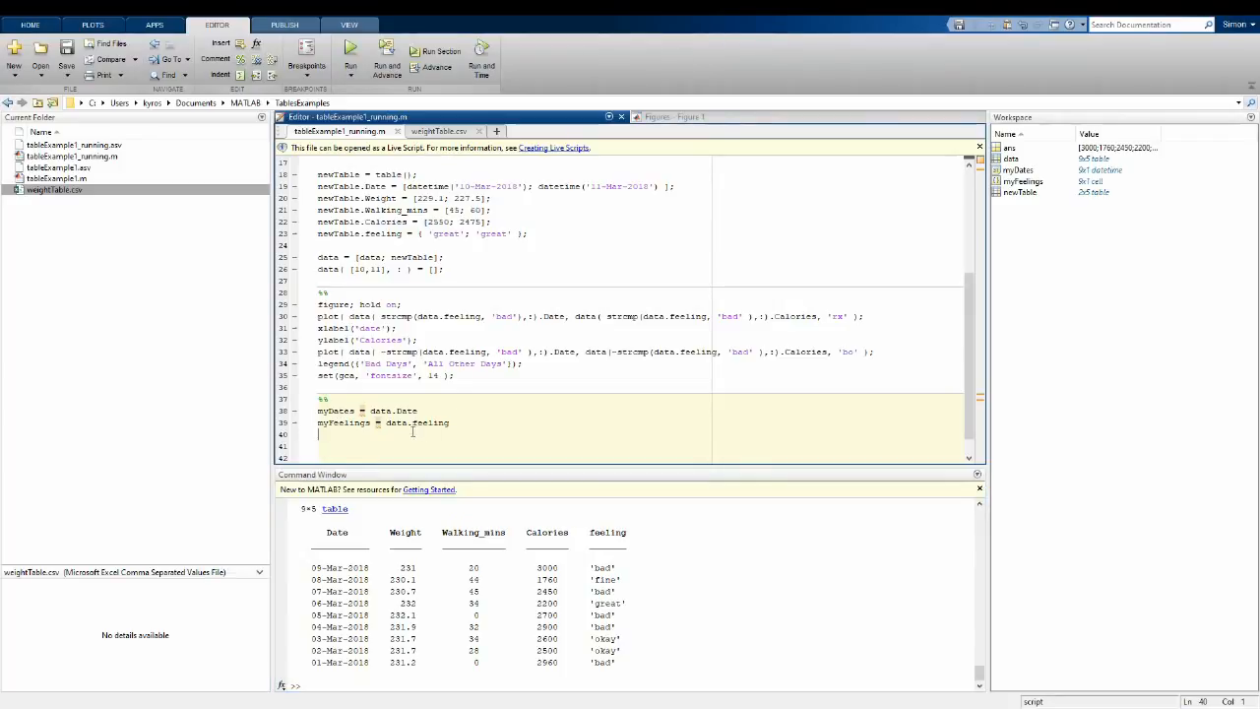
# Step: Assign tempTable = data(:,[2,3,4]), a 9x3 table of Weight, Walking_mins and Calories
pyautogui.write('tempTable = data{:,[2,3,4]})')
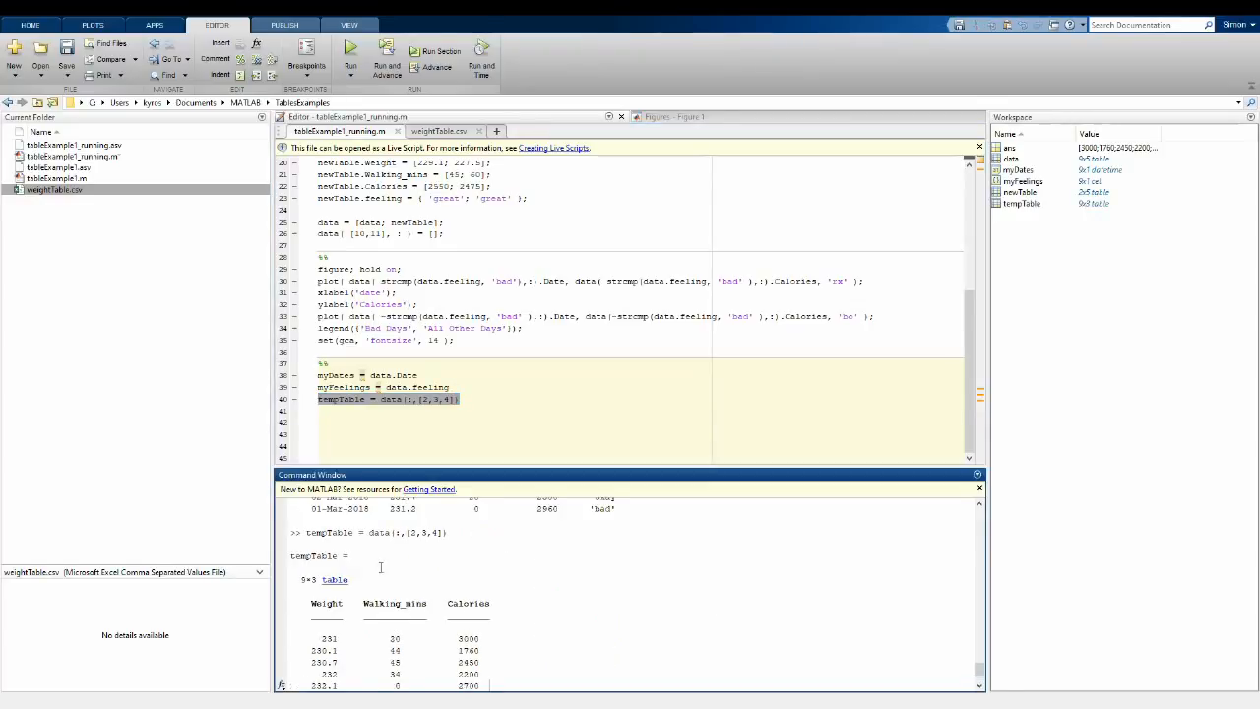
pyautogui.scroll(-3)
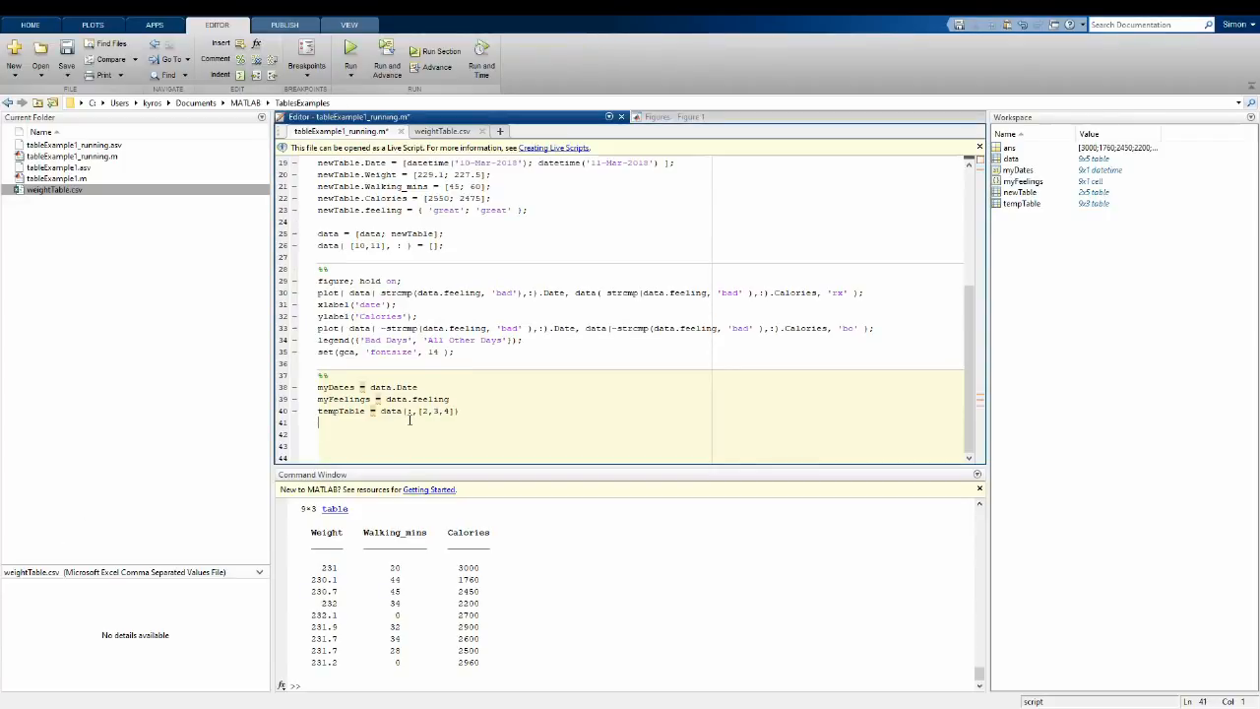
# Step: Assign rawData = table2array(tempTable); to get a 9x3 numeric matrix of weights, minutes and calories
pyautogui.write('rawData = table2array(tempTable);')
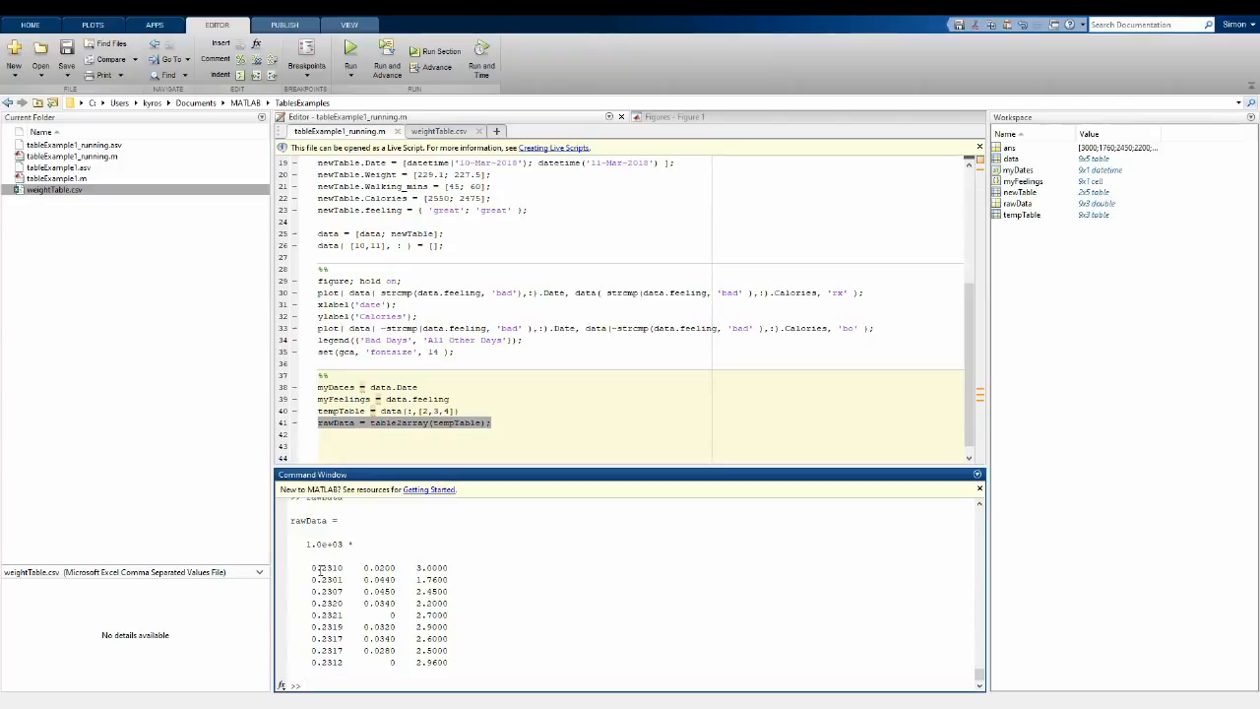
pyautogui.moveTo(634, 602)
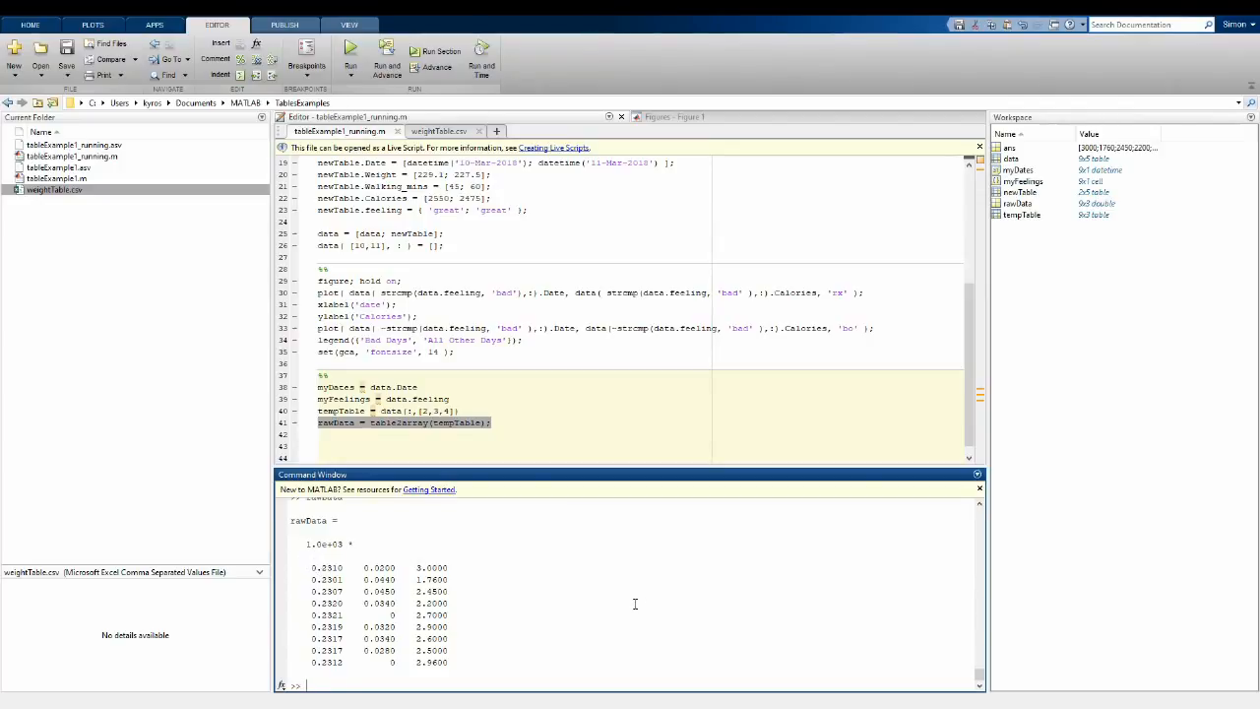
pyautogui.moveTo(1086, 242)
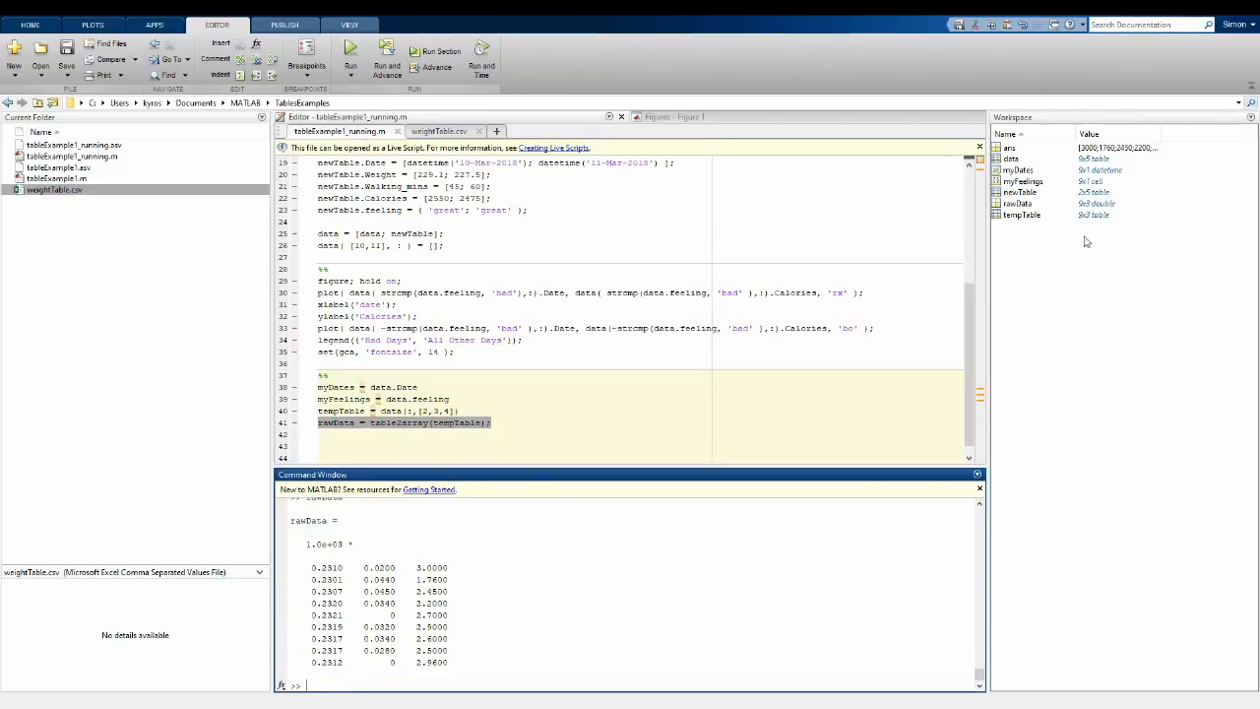
pyautogui.moveTo(557, 563)
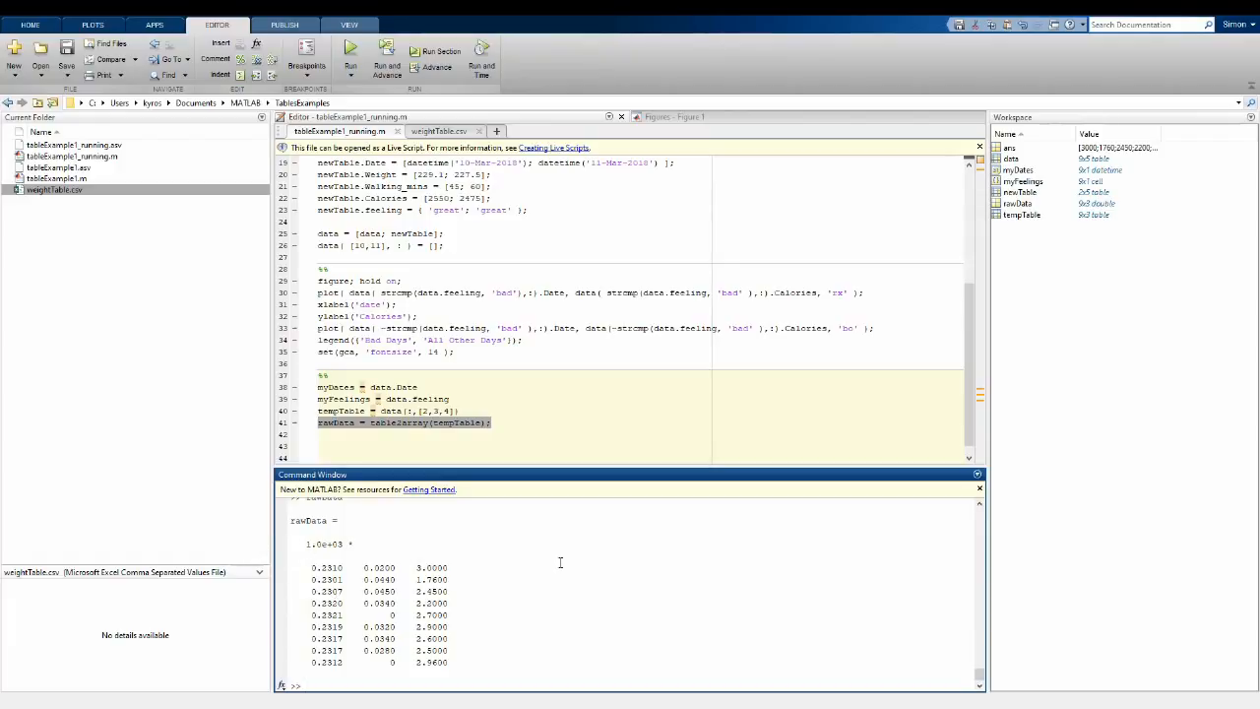
pyautogui.moveTo(421, 558)
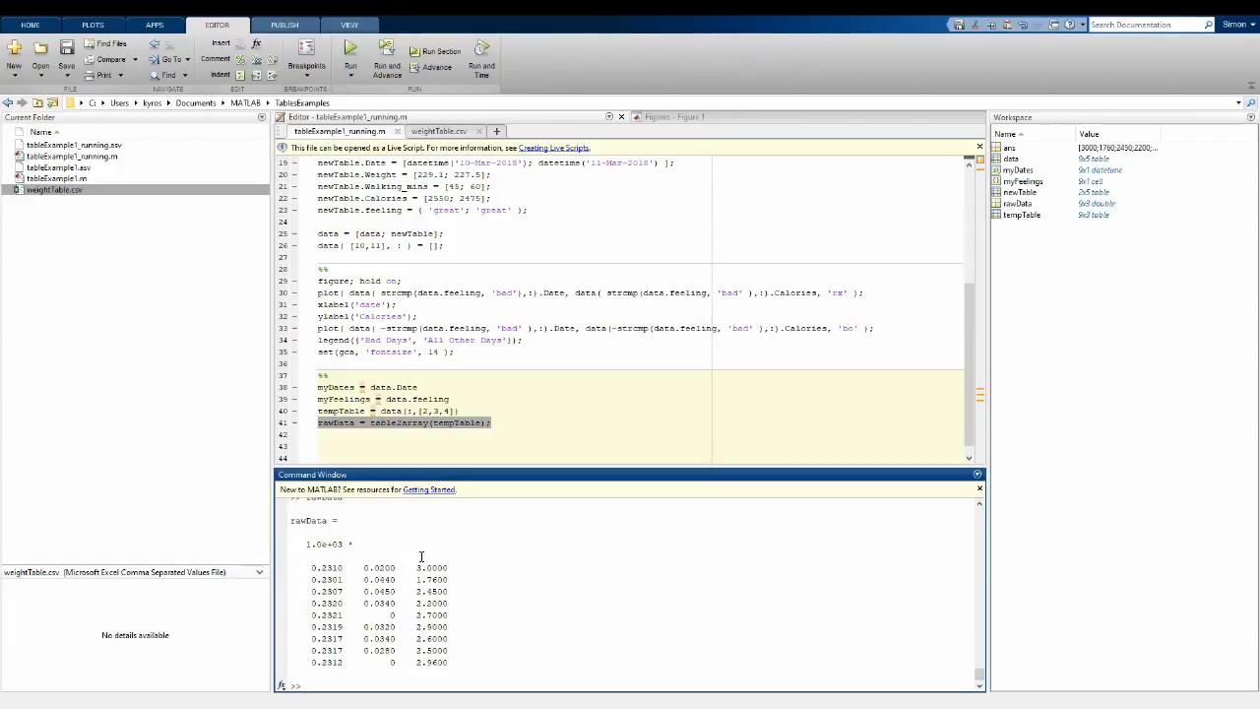